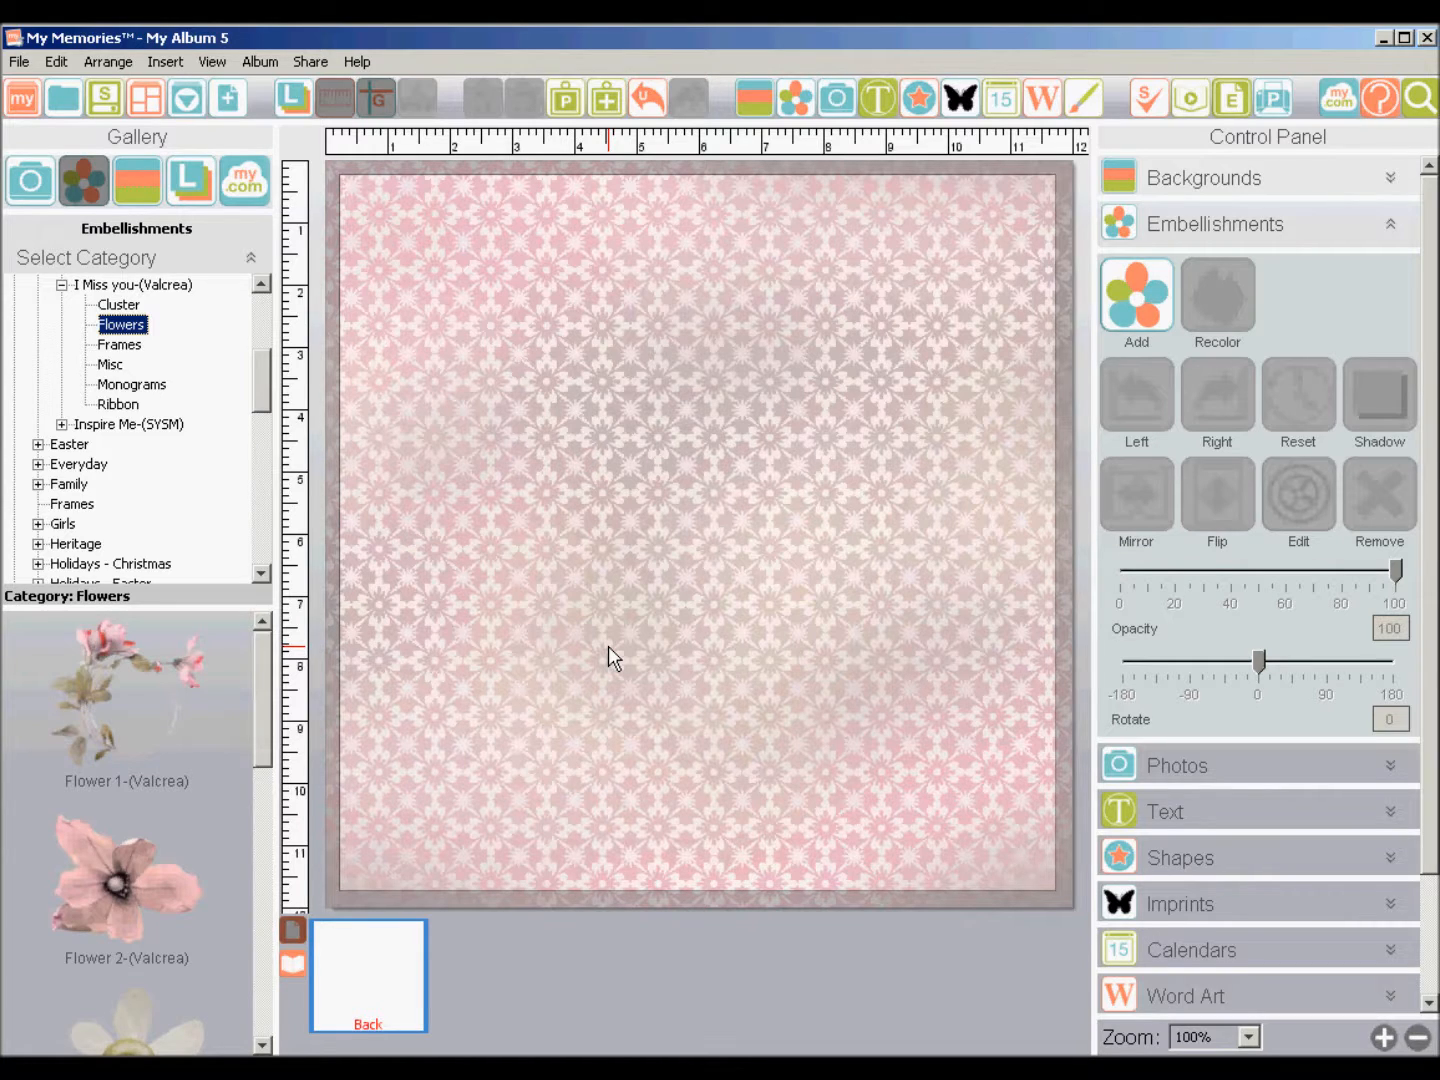
mouse_move(443, 398)
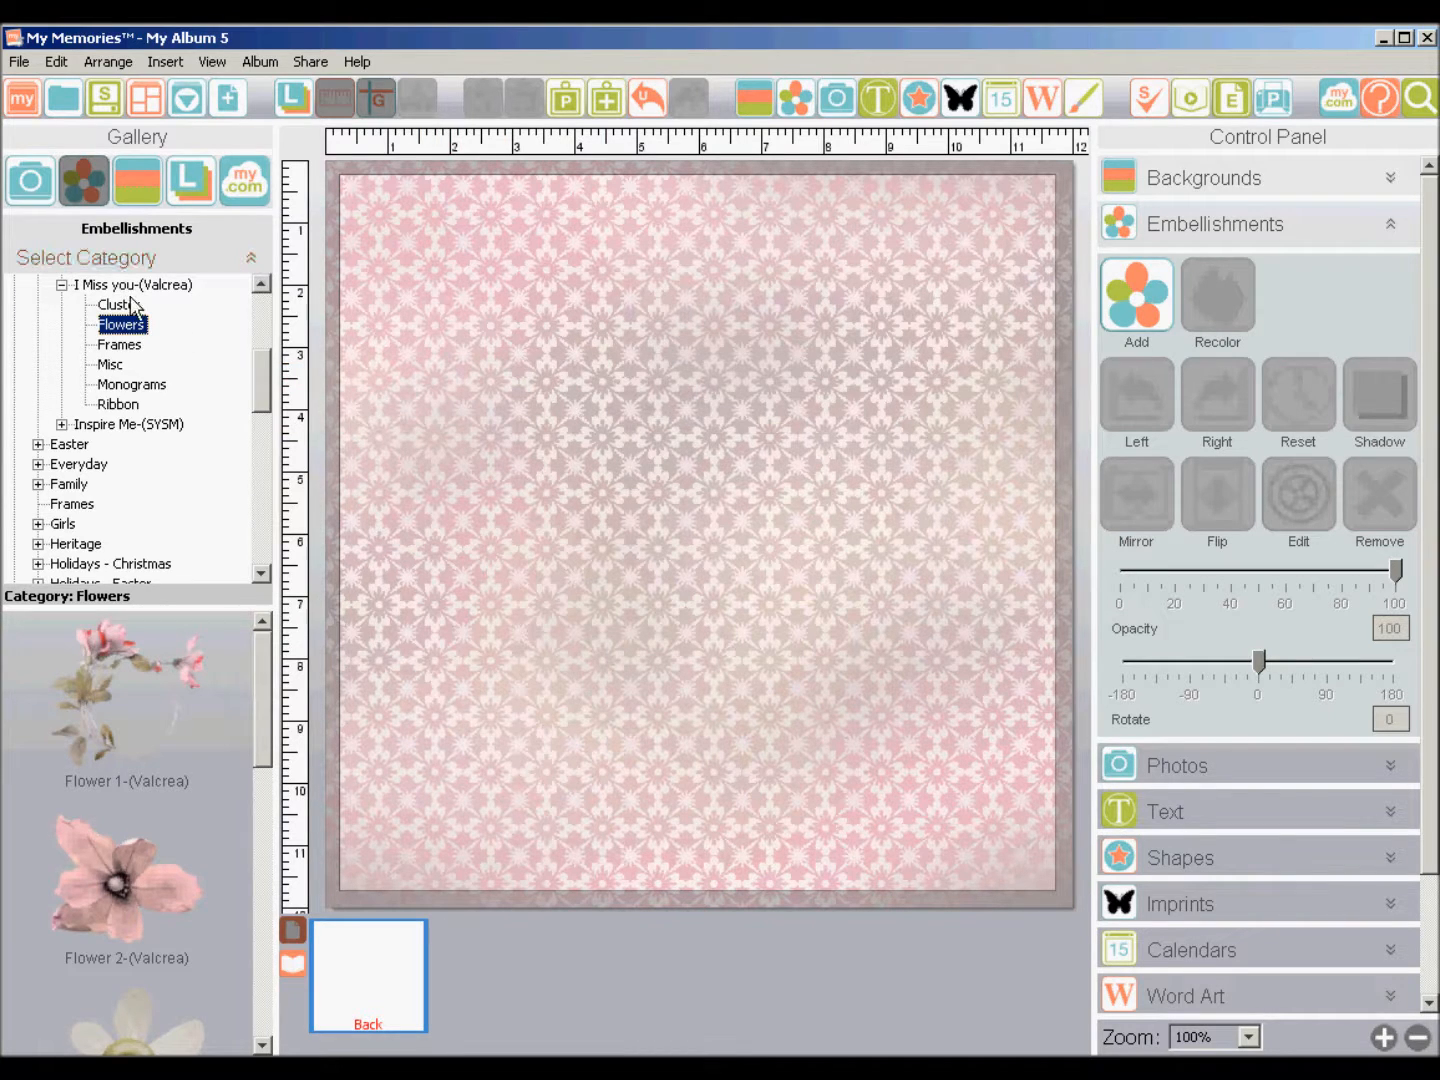
mouse_move(192, 338)
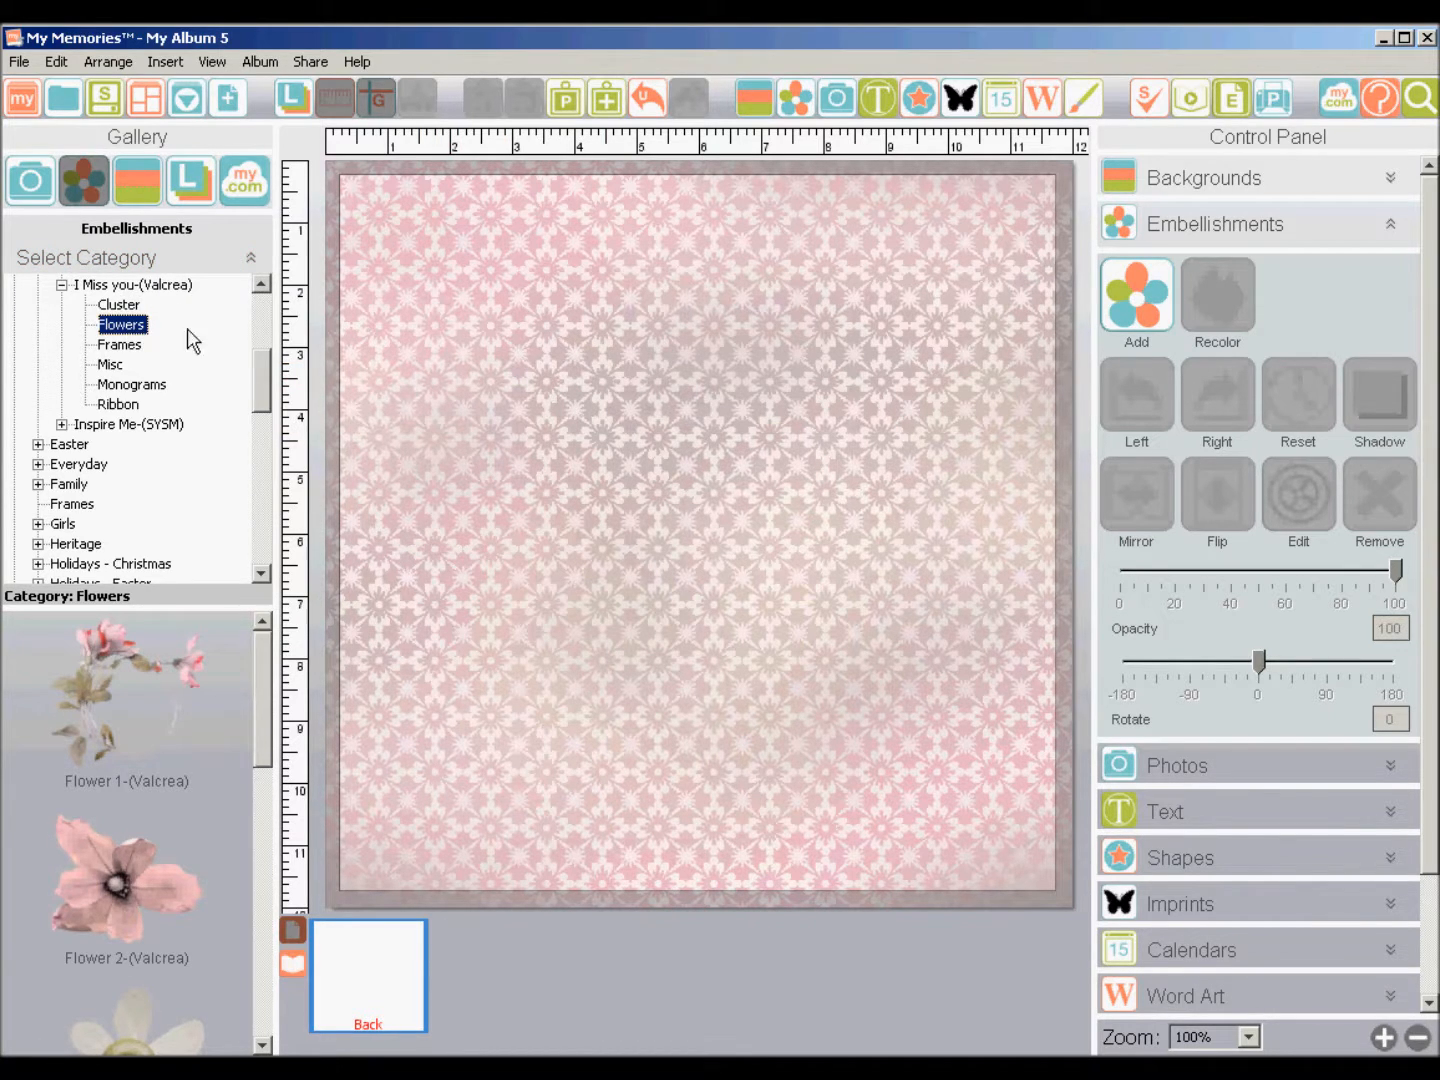
mouse_move(267, 393)
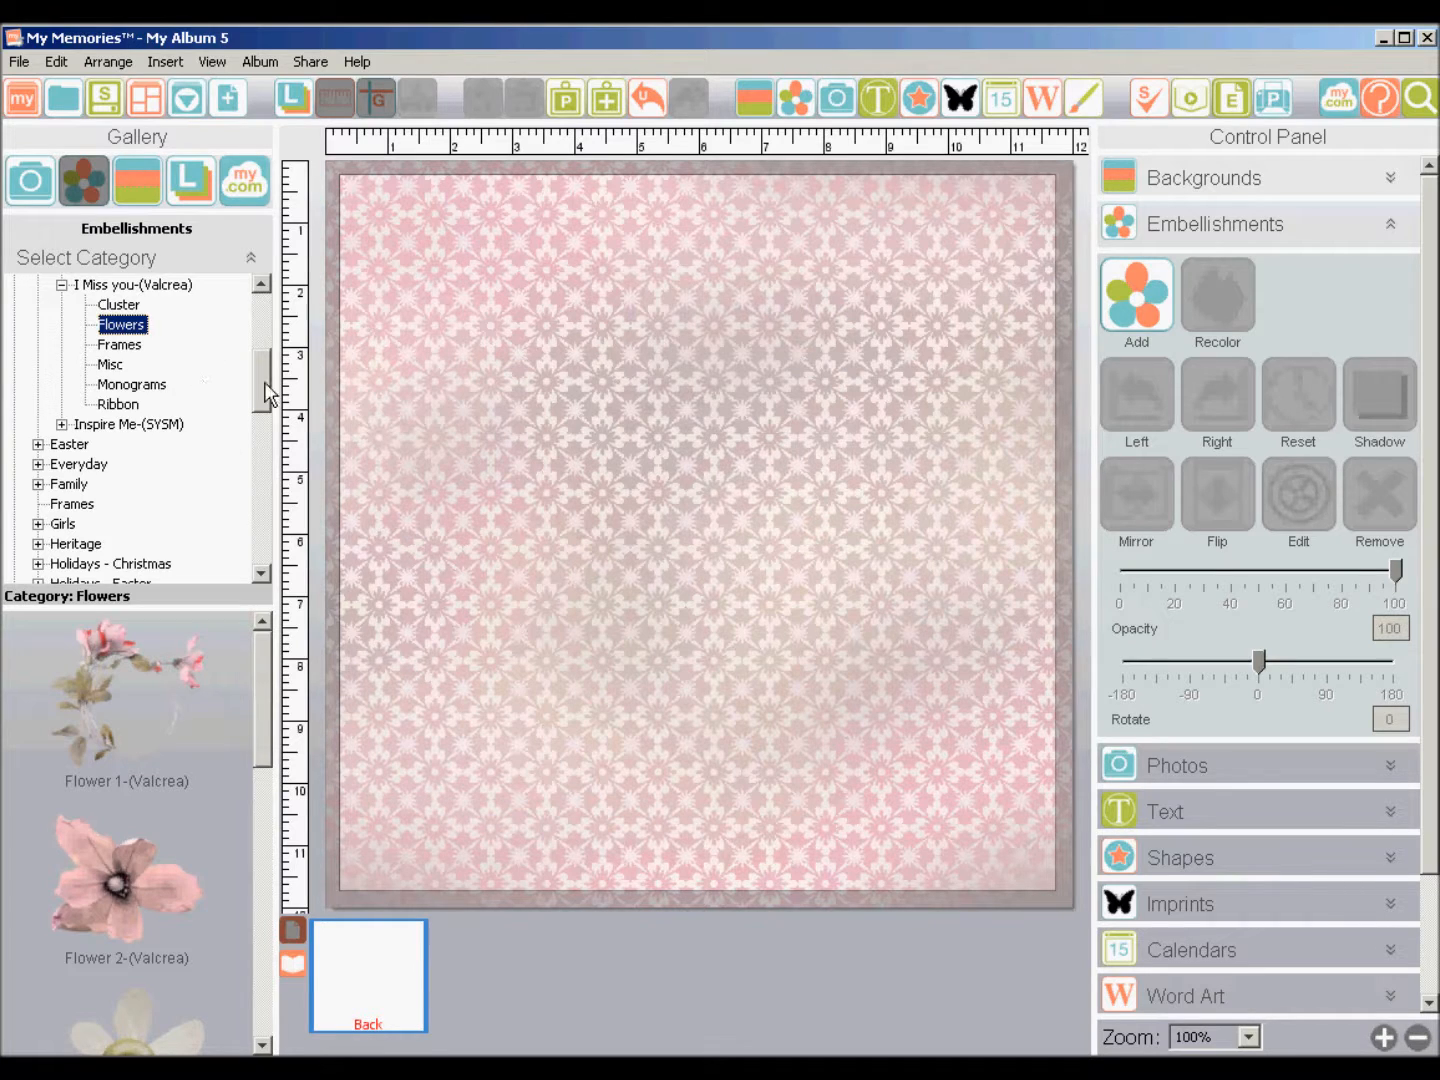
Add Flower 2 to the page and browse the Valcrea Frames and Misc embellishments.
scroll(down, 3)
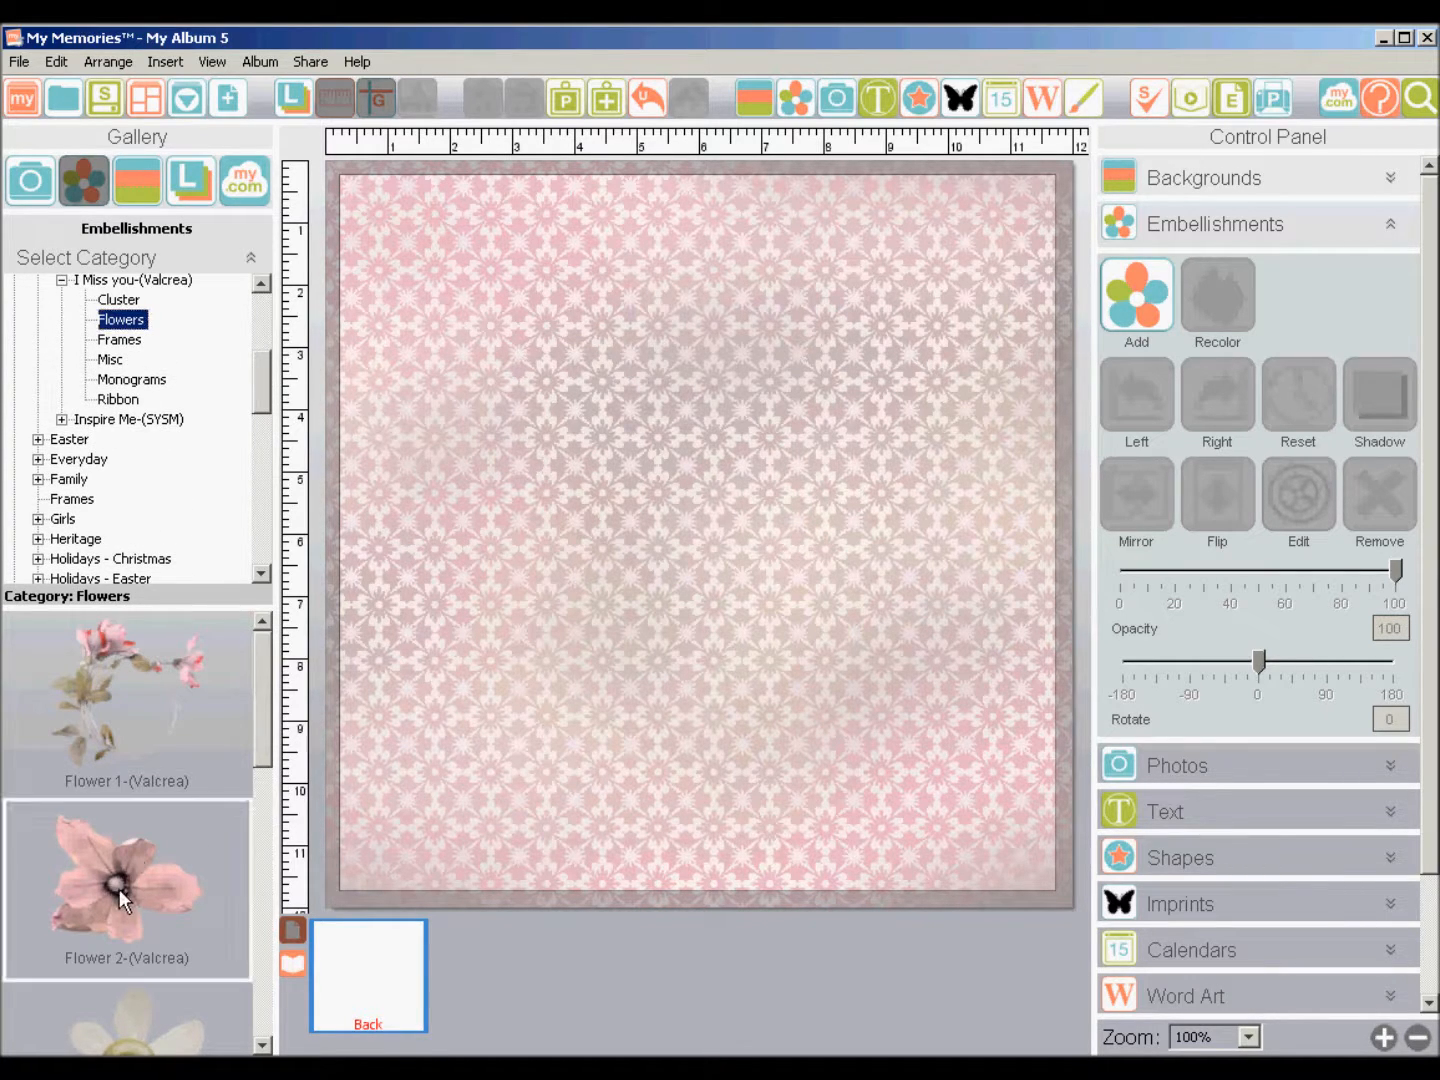
double_click(127, 880)
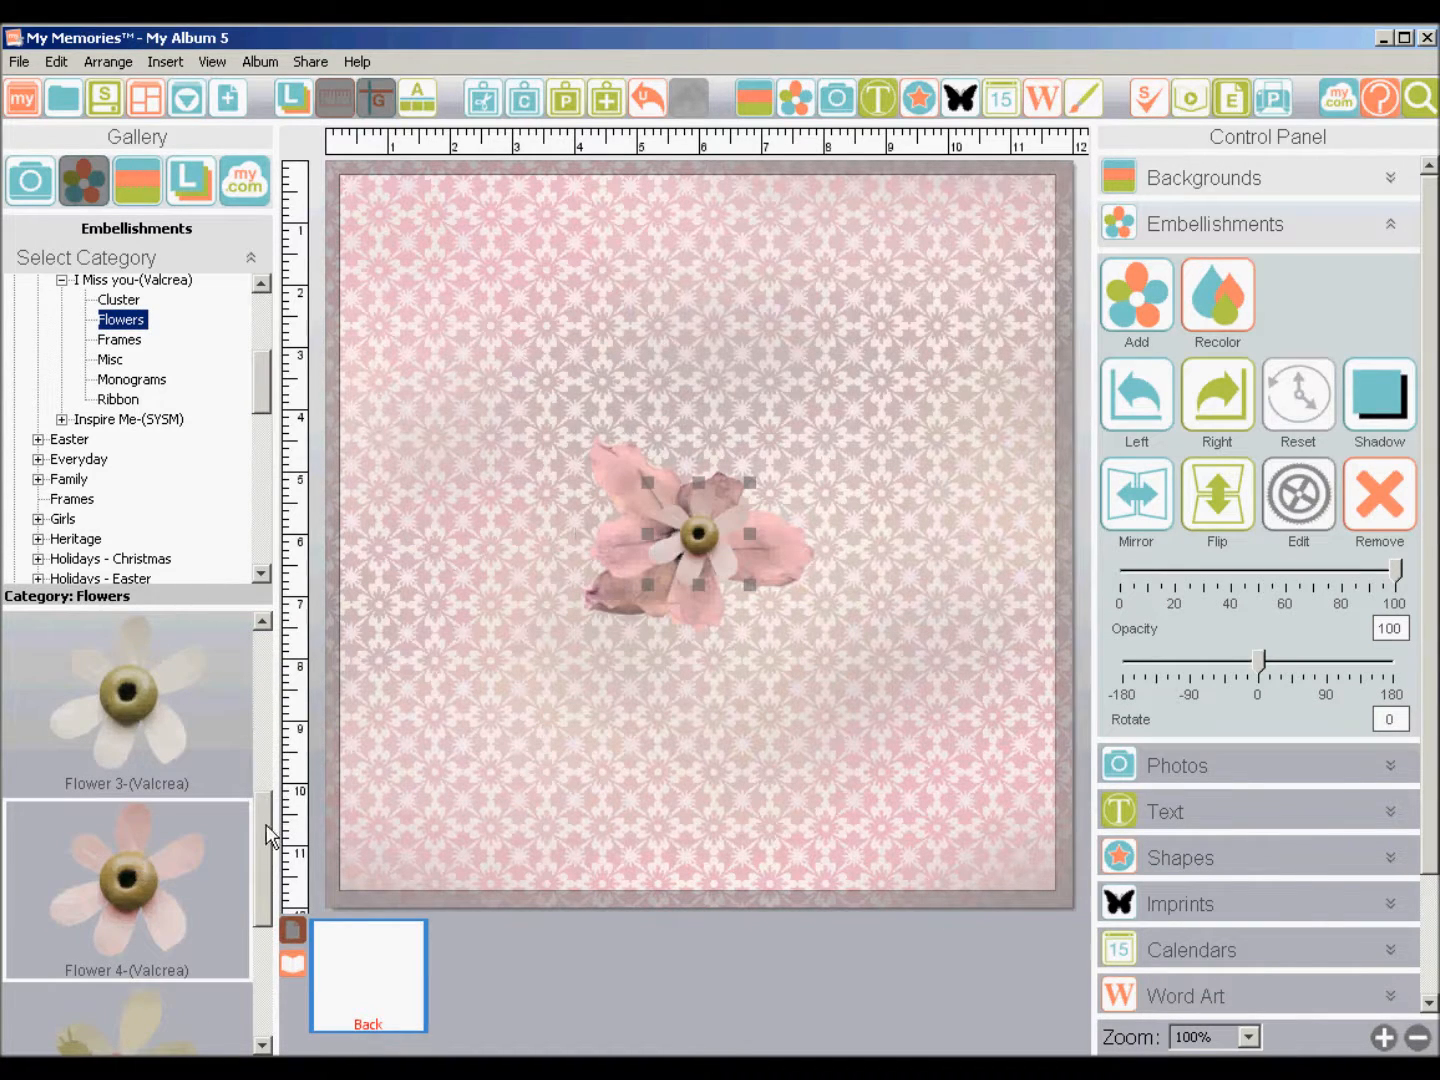
scroll(down, 3)
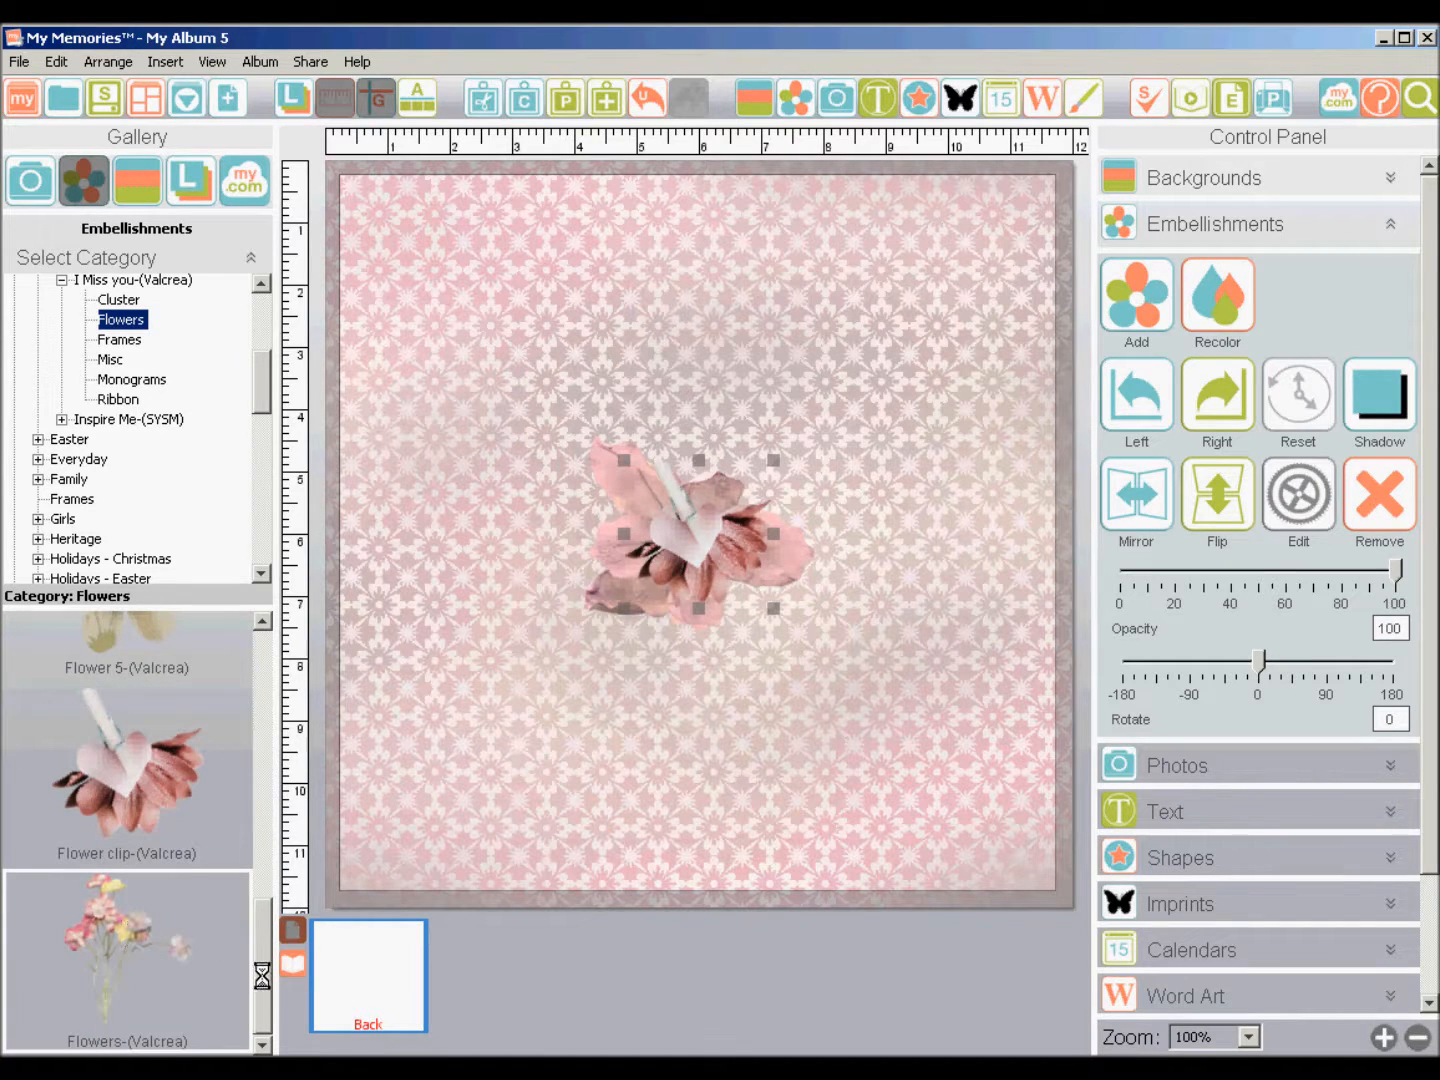
click(120, 339)
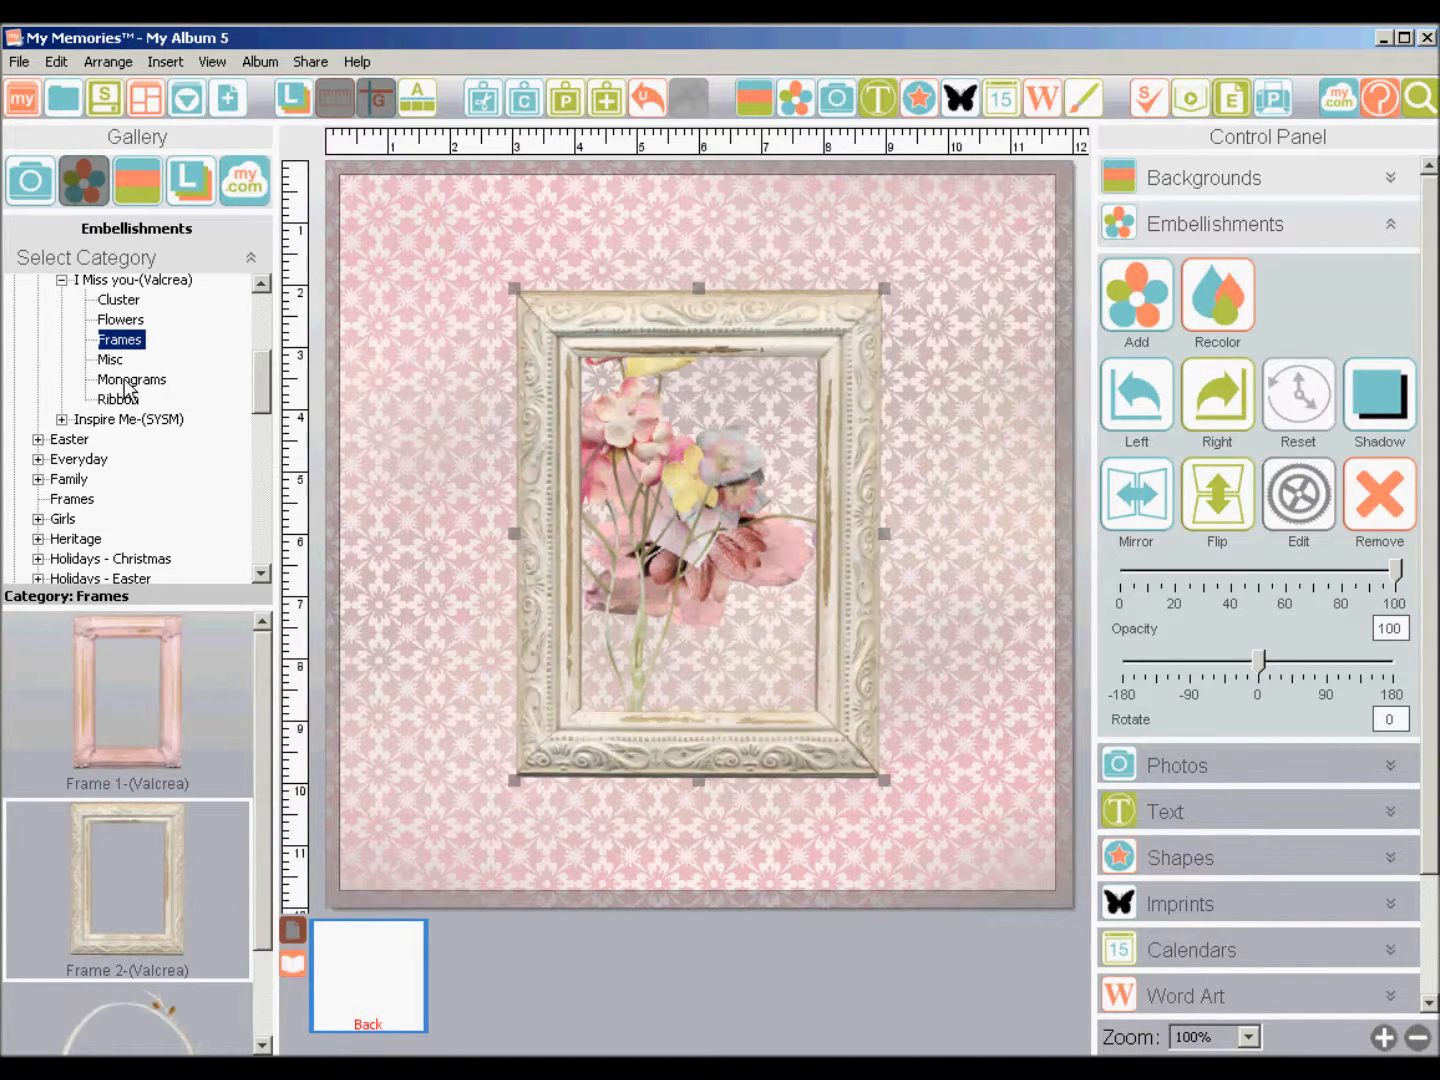
click(110, 358)
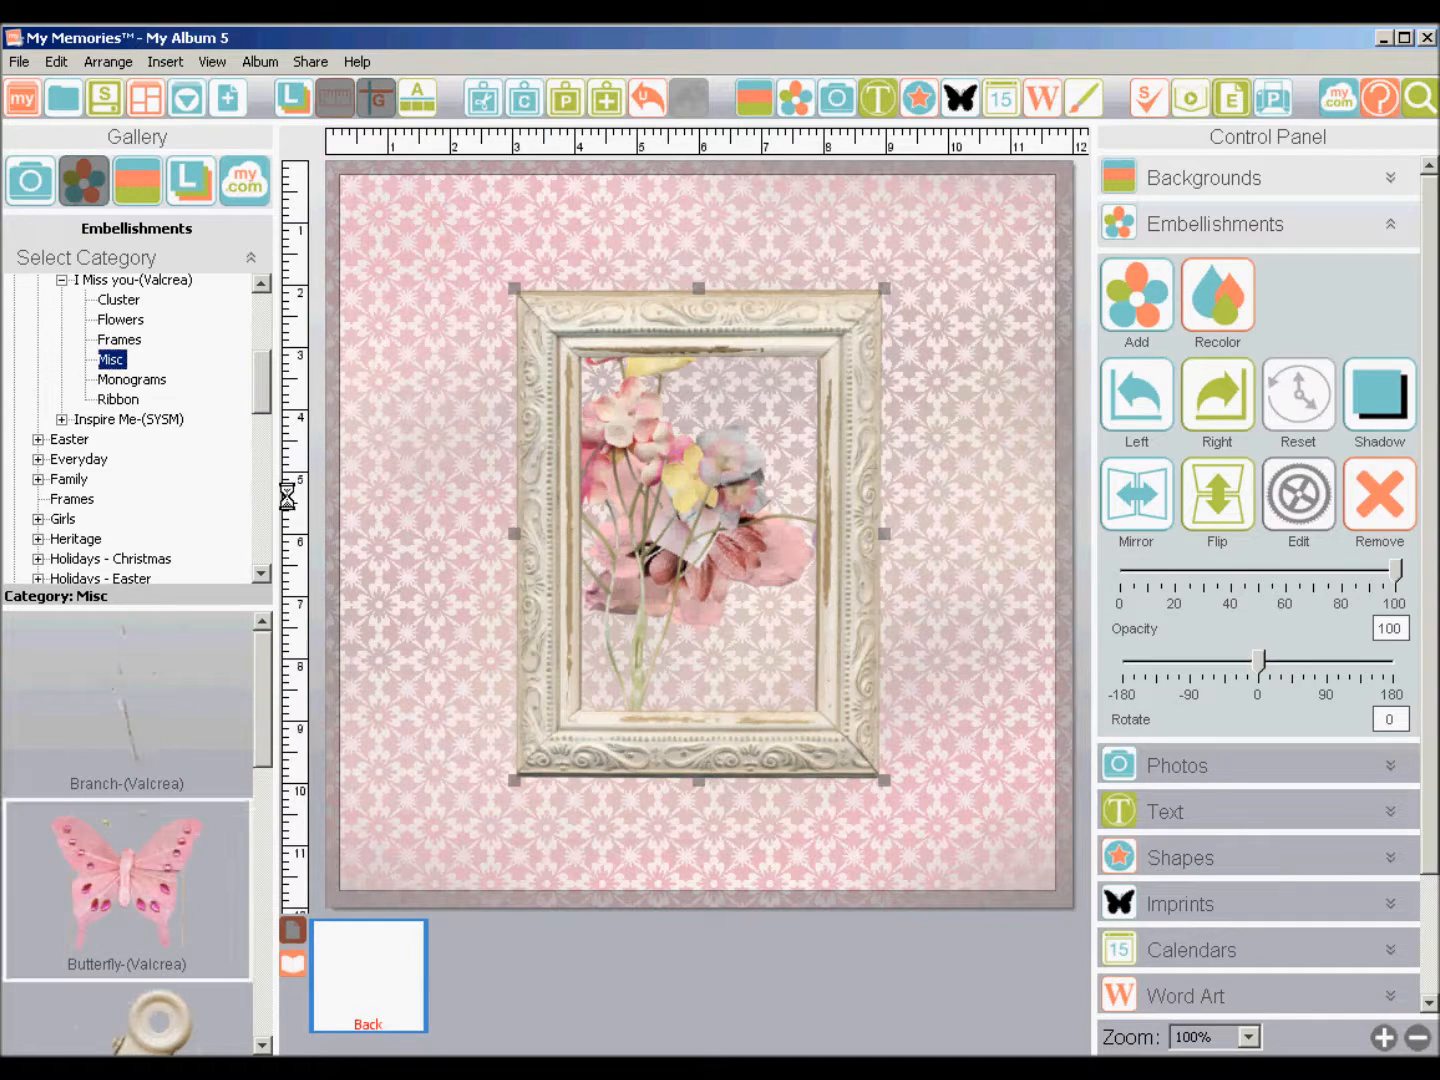
click(118, 399)
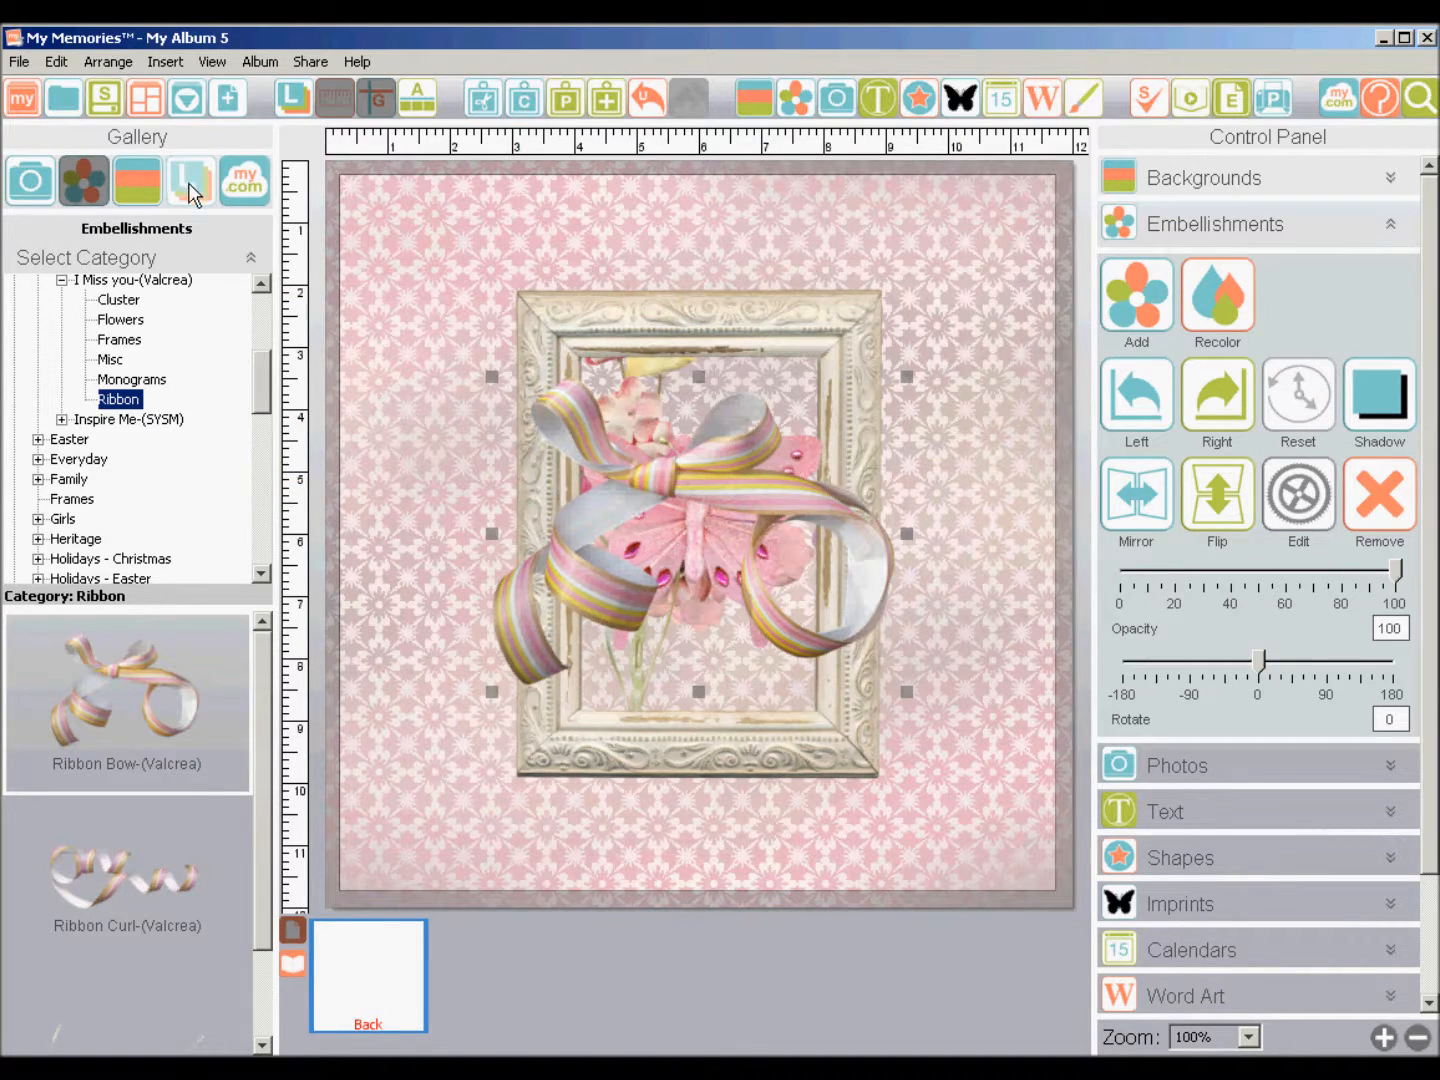
List the page objects in the Page Layers gallery and move Flower clip to the top.
click(190, 181)
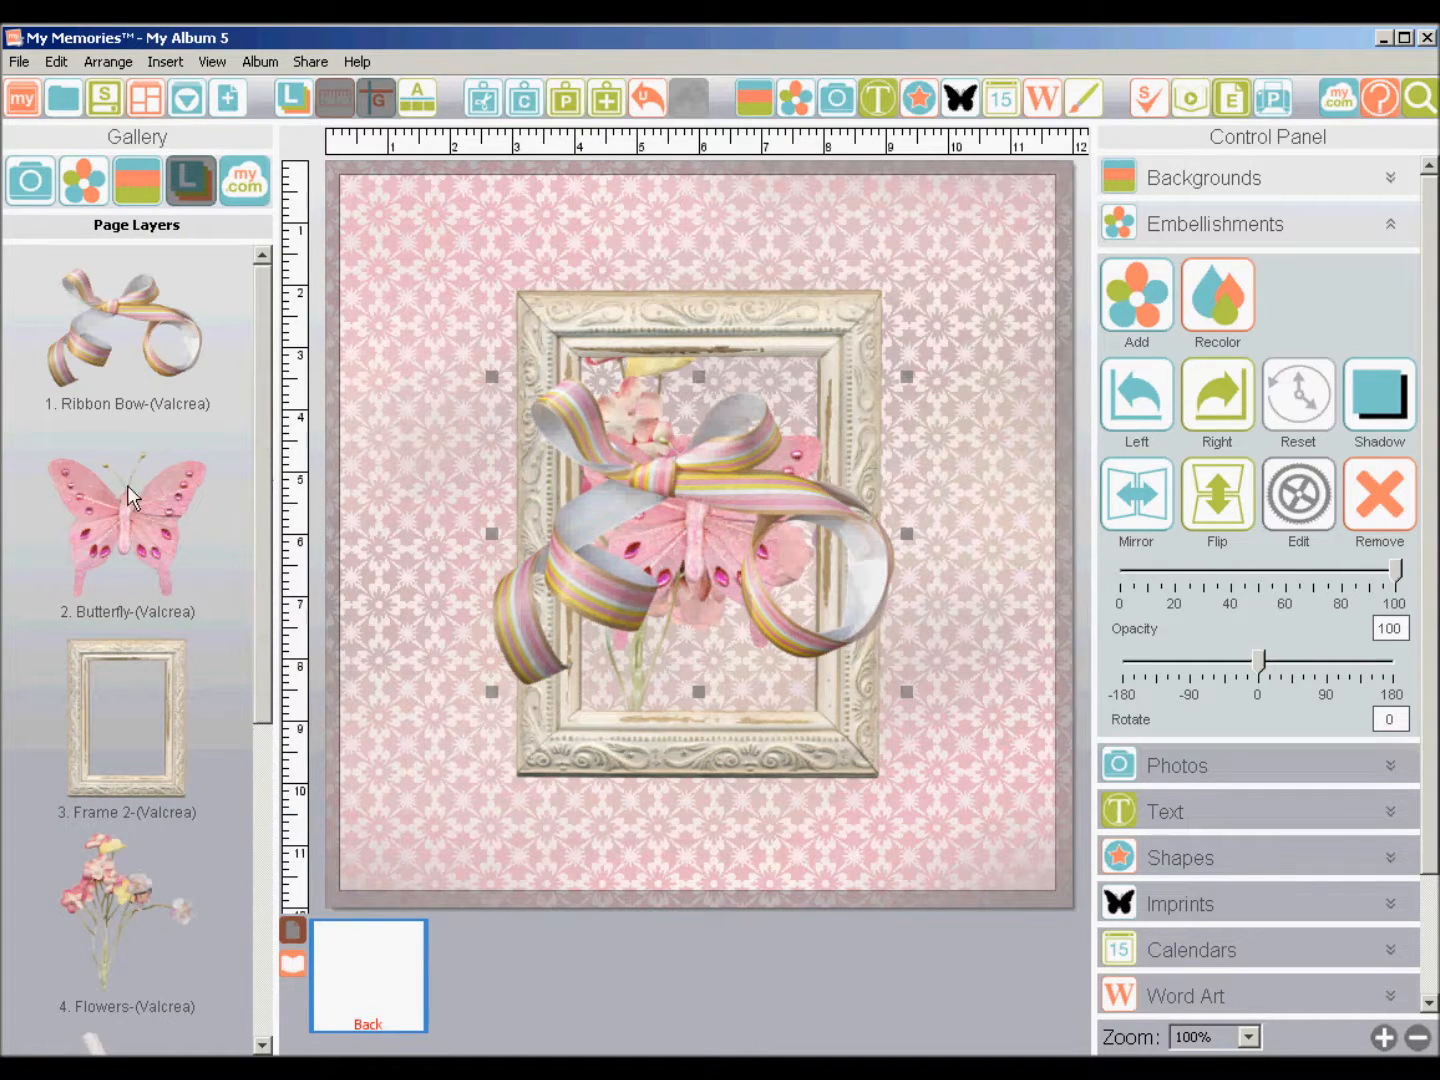
mouse_move(122, 315)
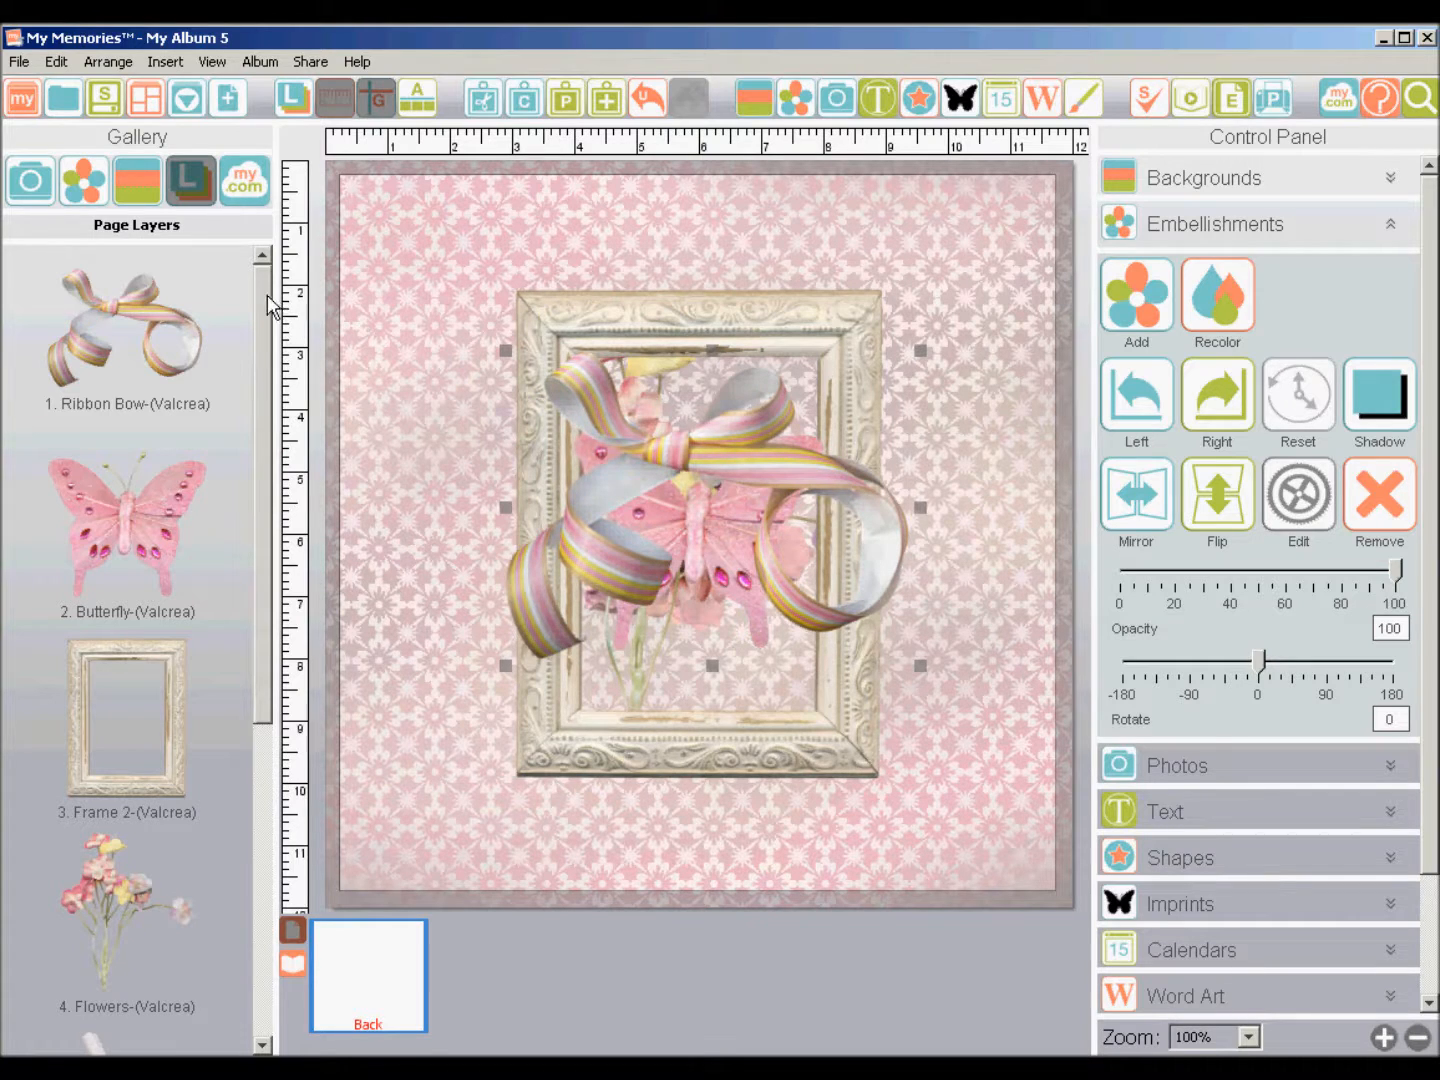
scroll(down, 3)
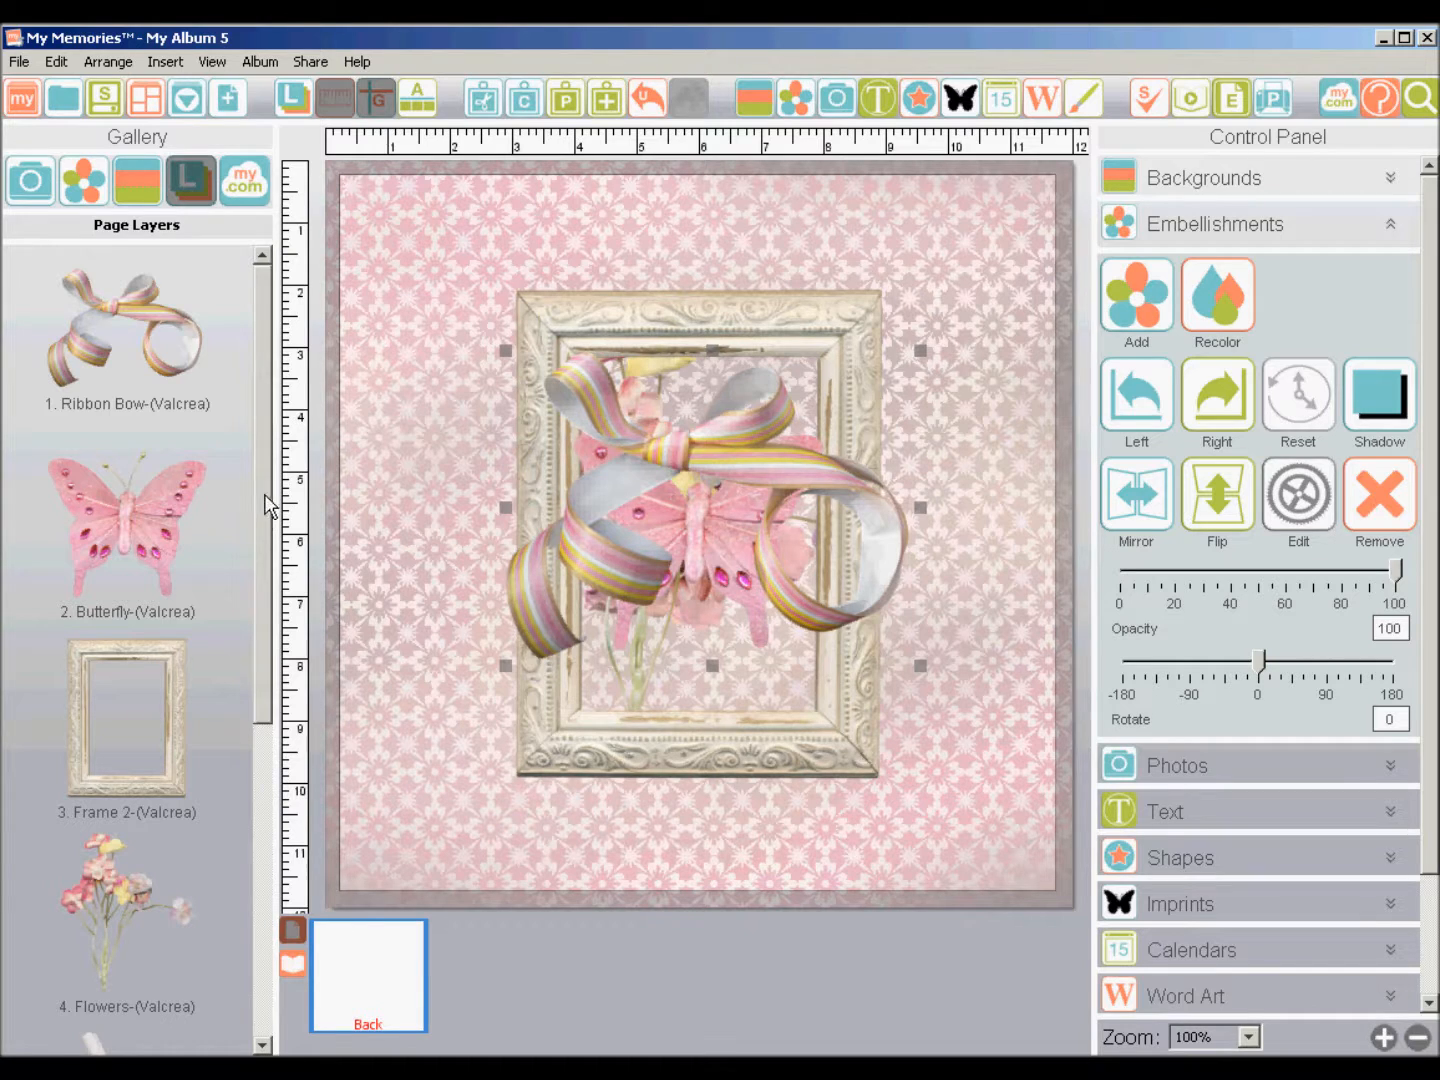
scroll(down, 3)
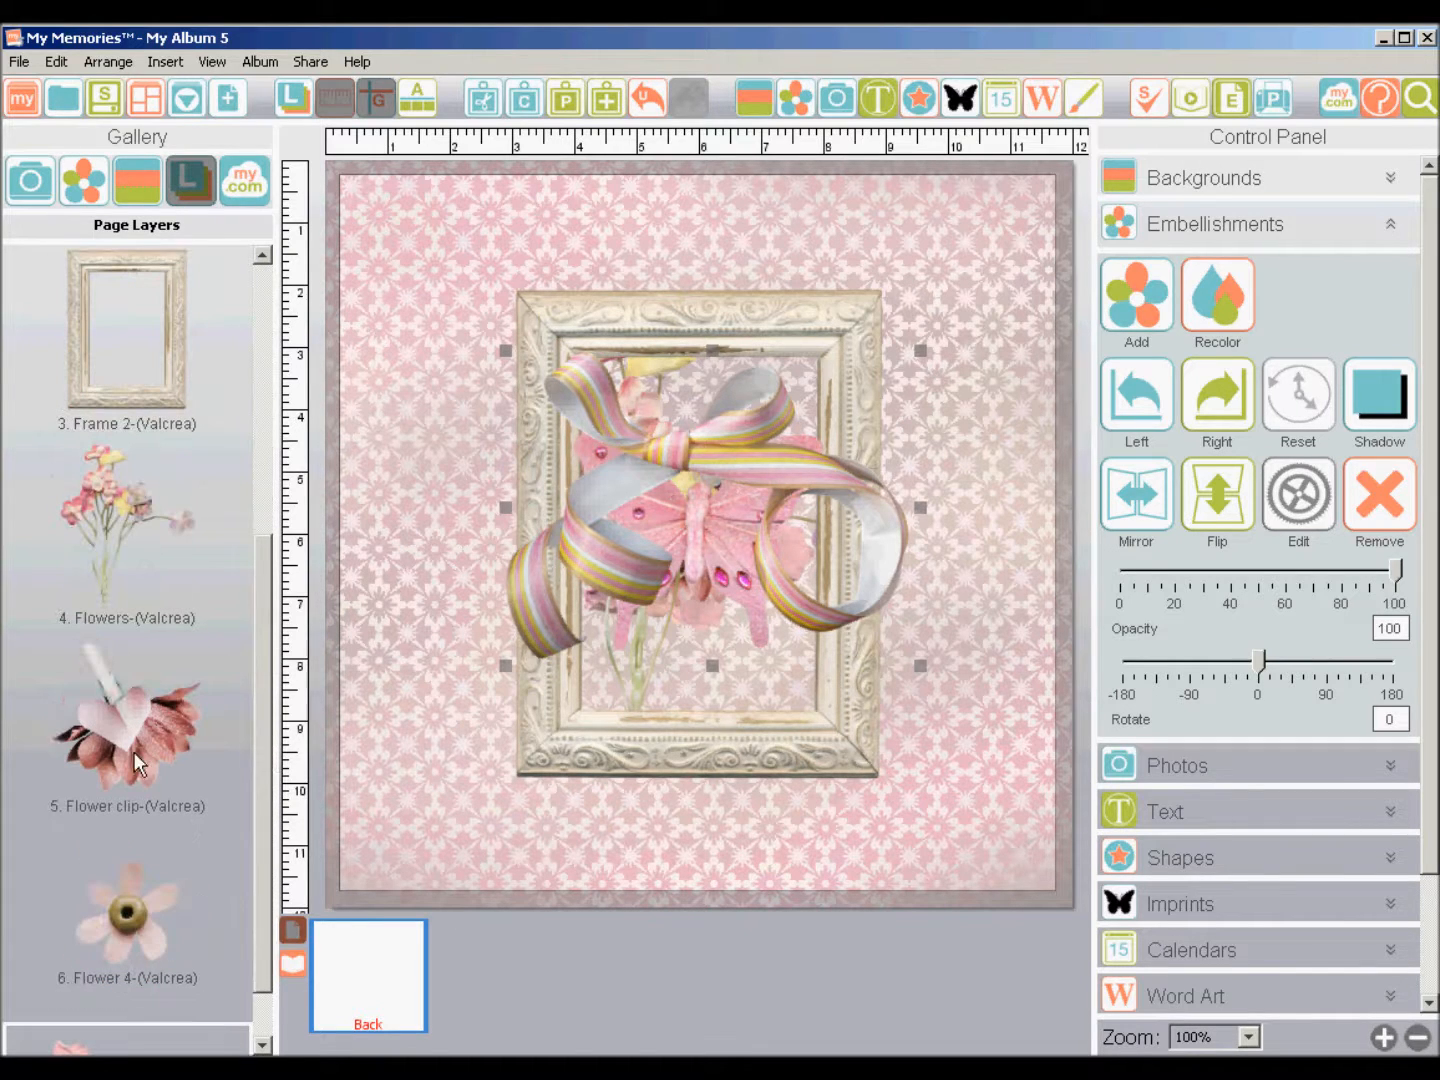
scroll(up, 3)
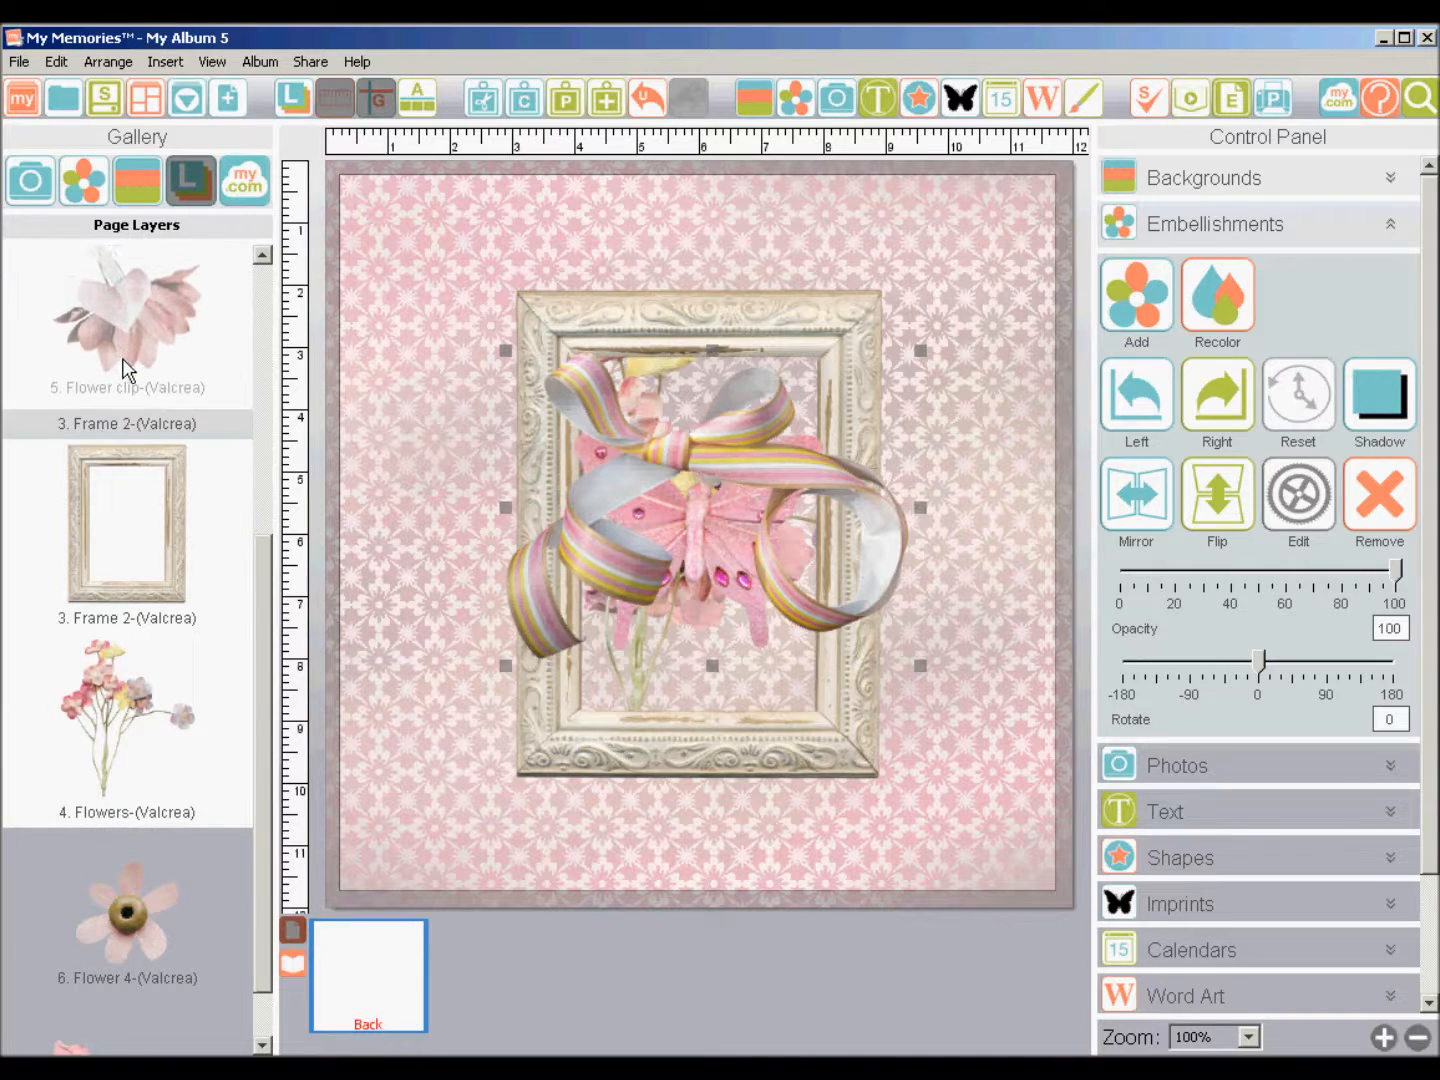
scroll(down, 3)
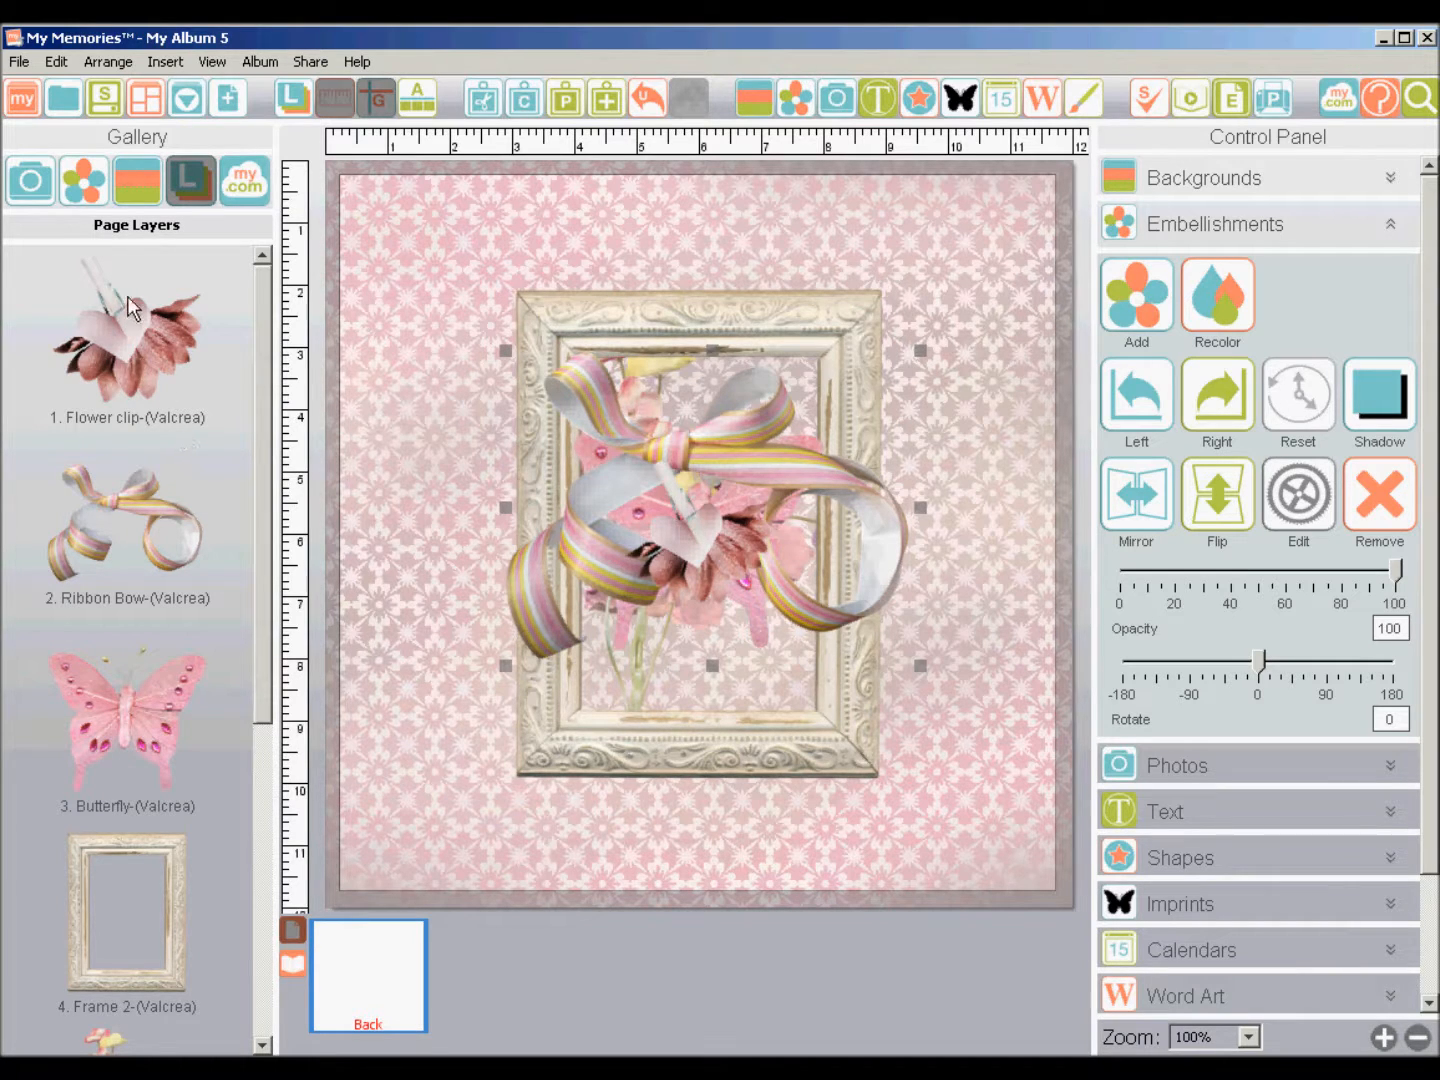
mouse_move(266, 465)
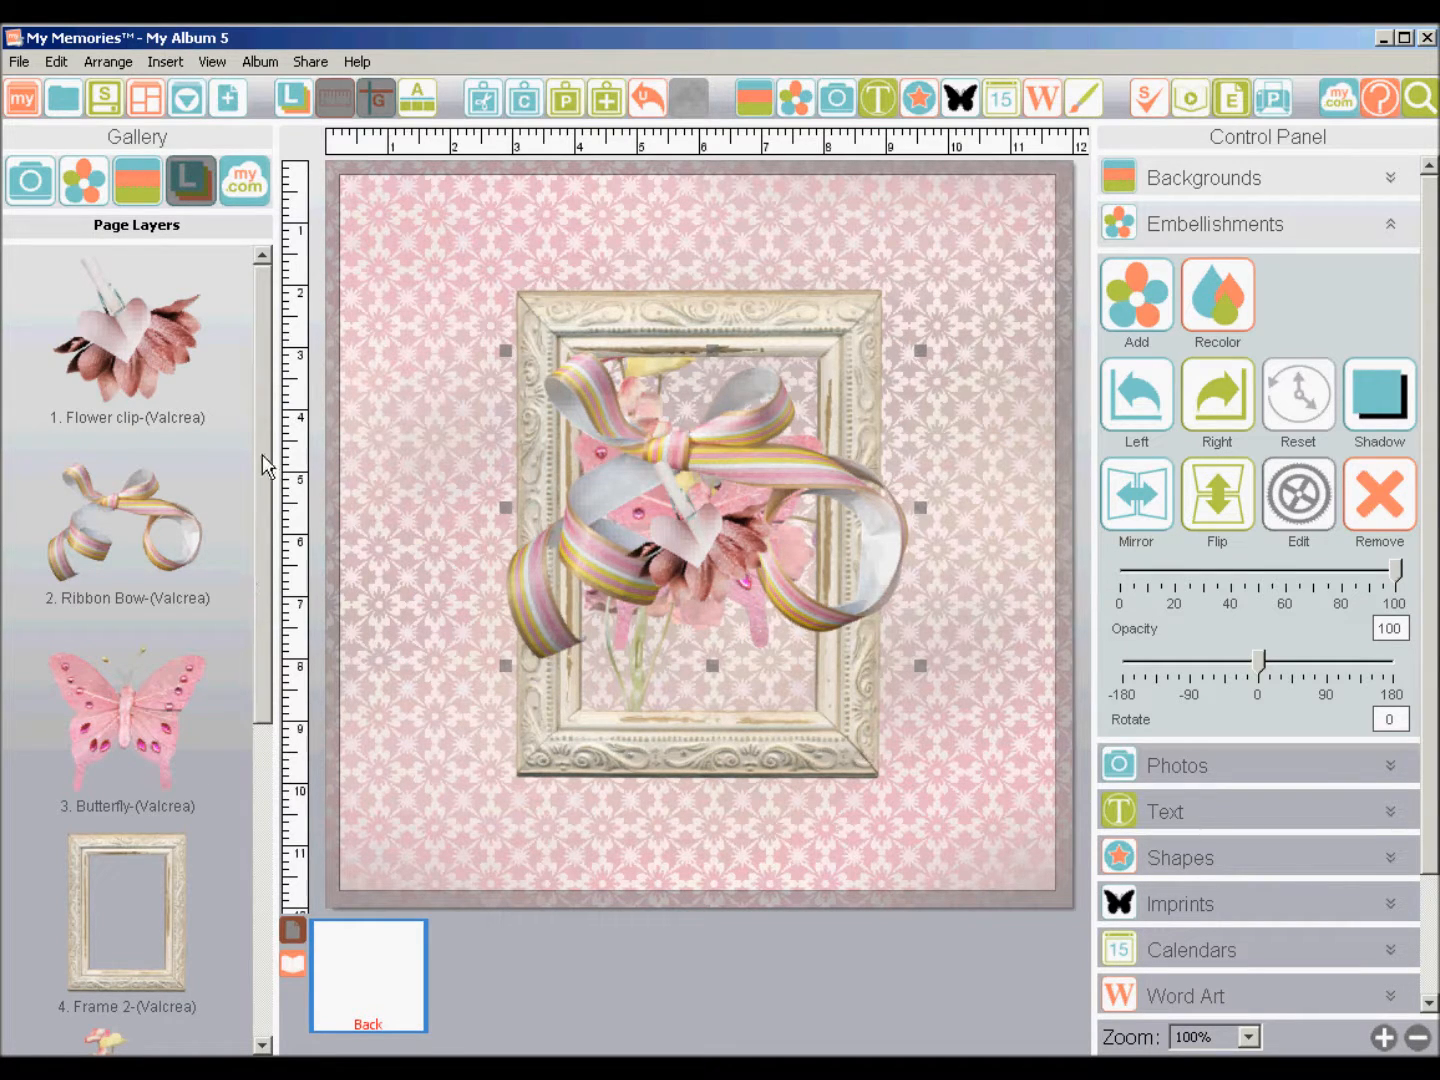
mouse_move(245, 355)
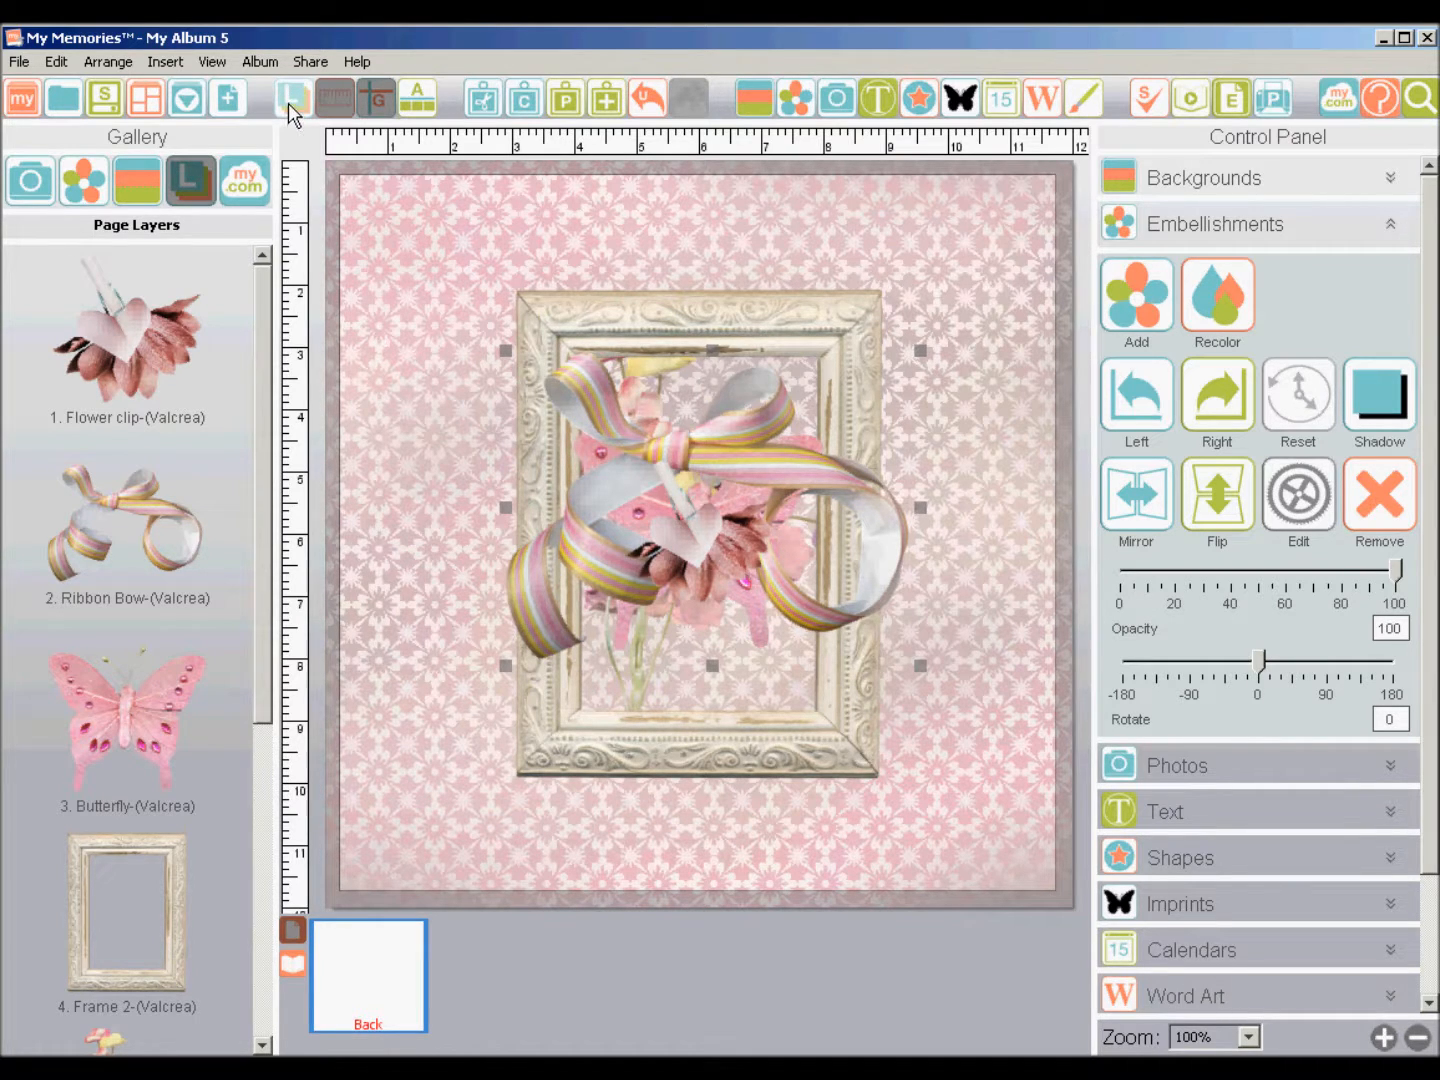
mouse_move(292, 100)
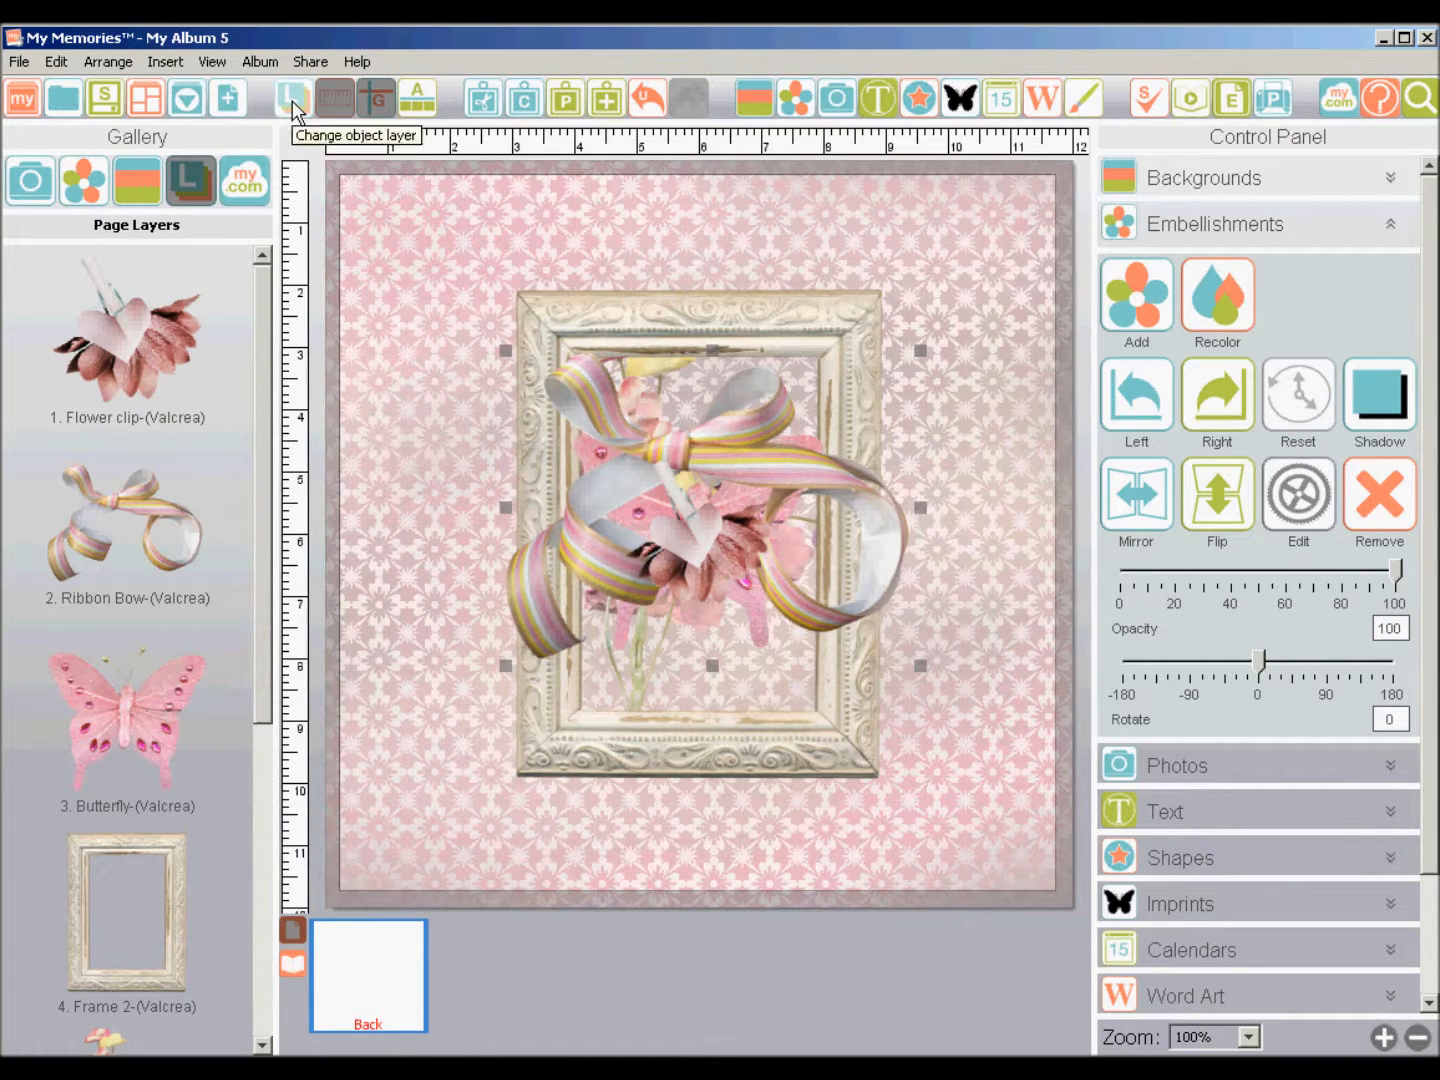
Open the Change object layer dropdown on the toolbar.
click(292, 97)
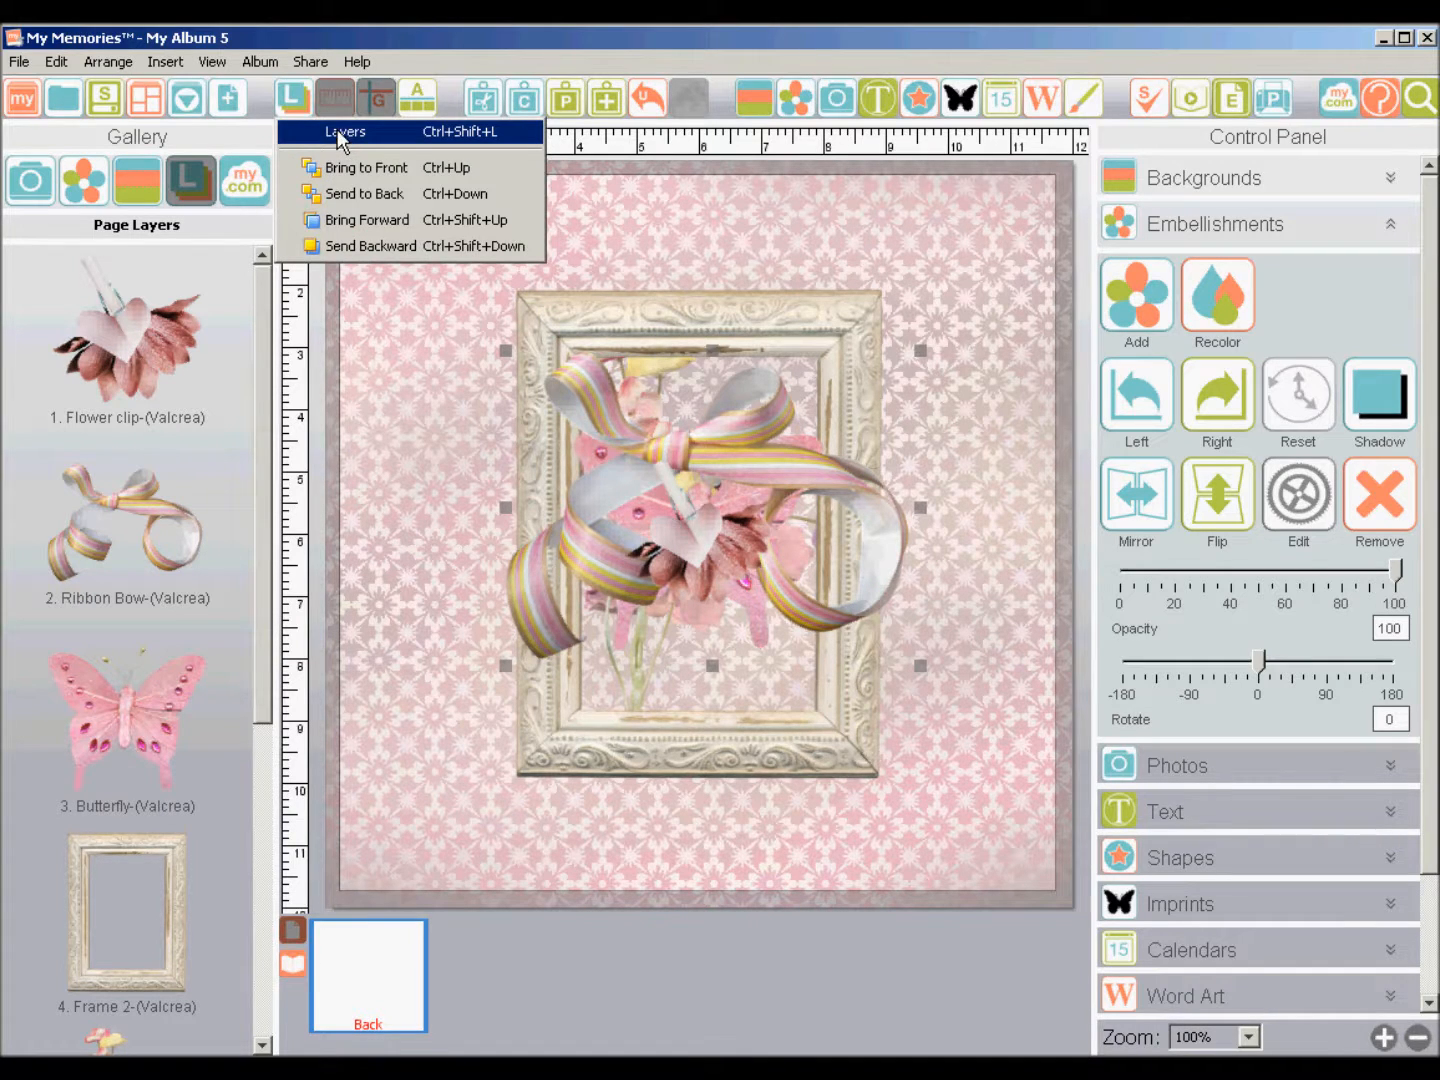
mouse_move(463, 143)
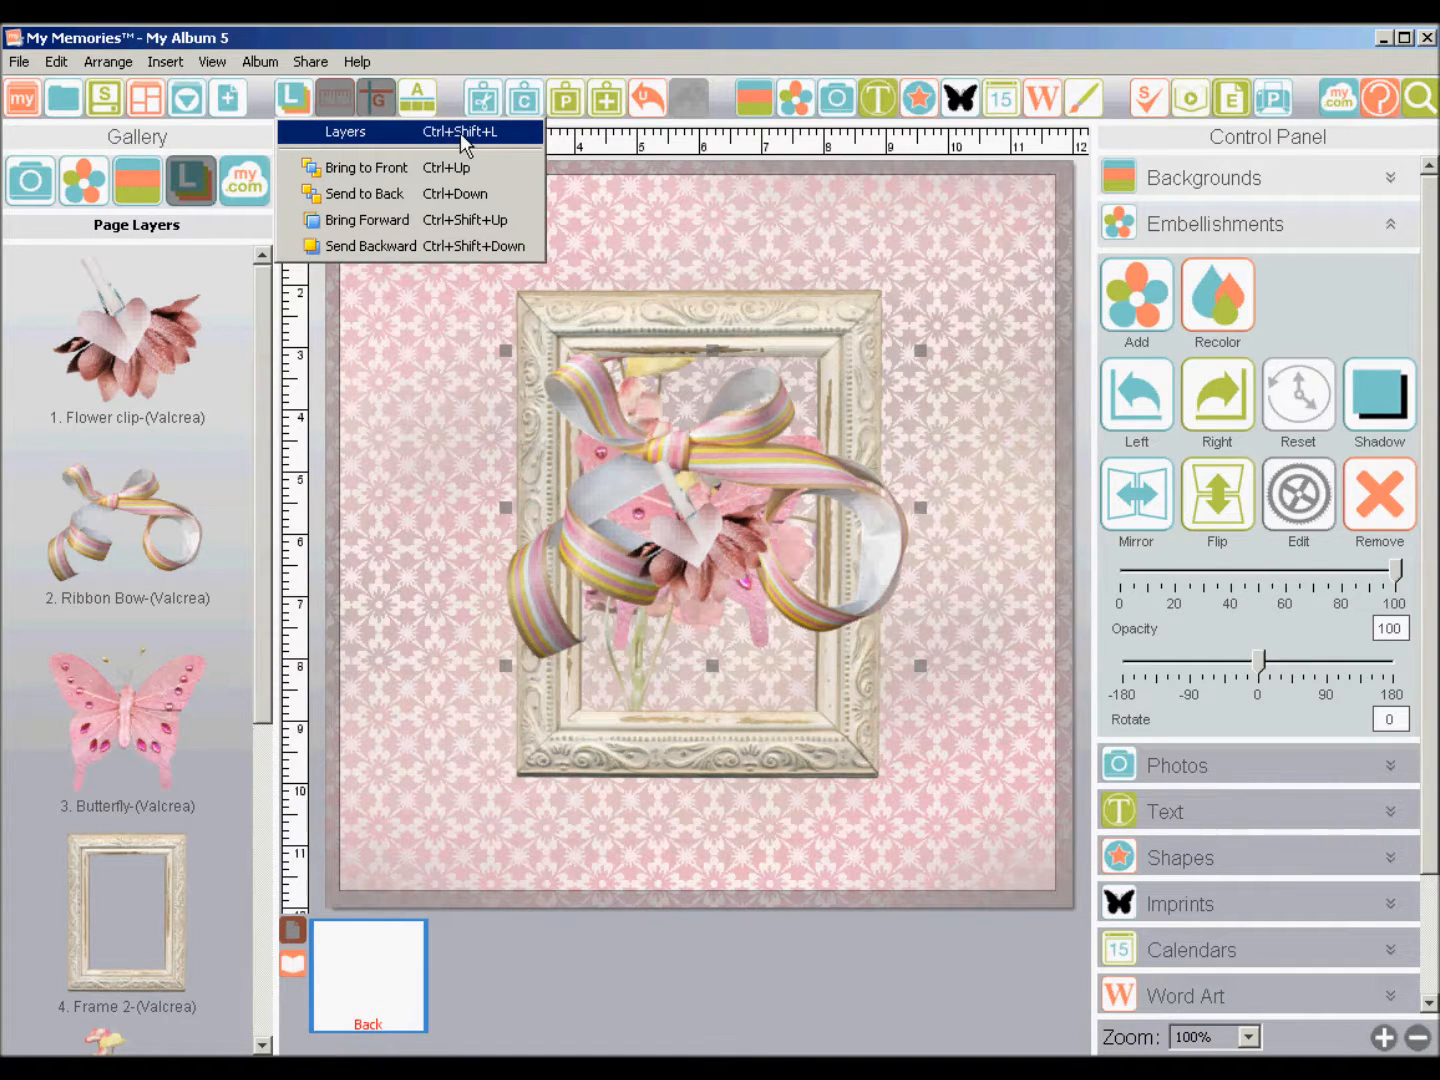
In the Layers dialog, raise Flower 4 and Flower 2 to the top of Page Objects.
click(345, 131)
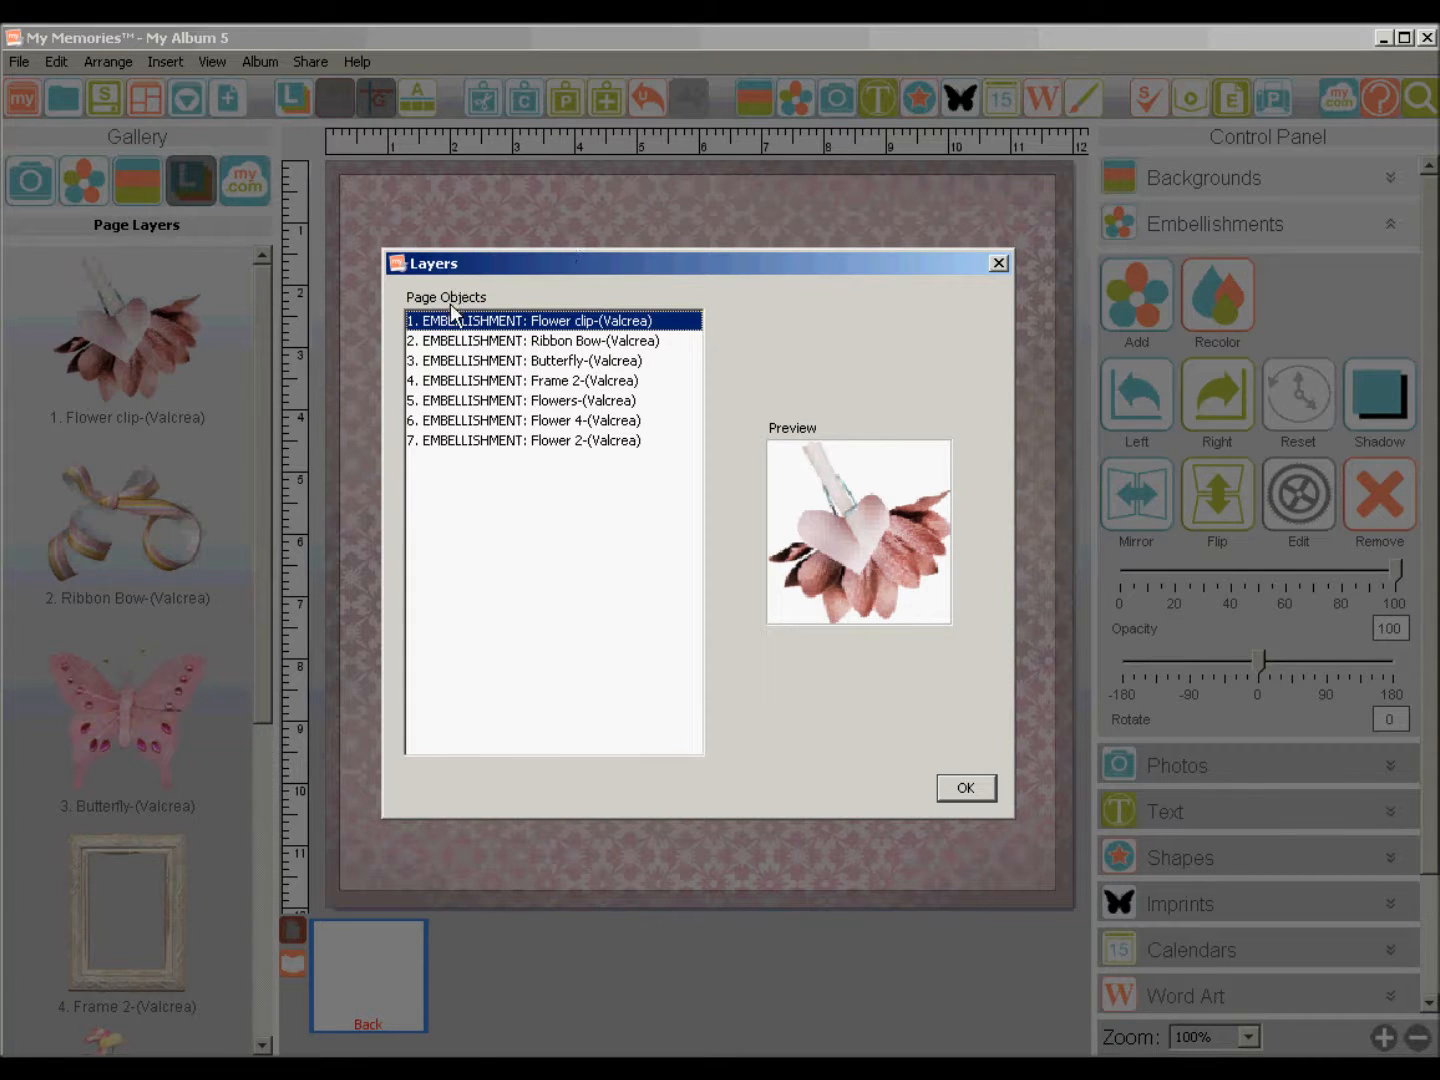
mouse_move(541, 493)
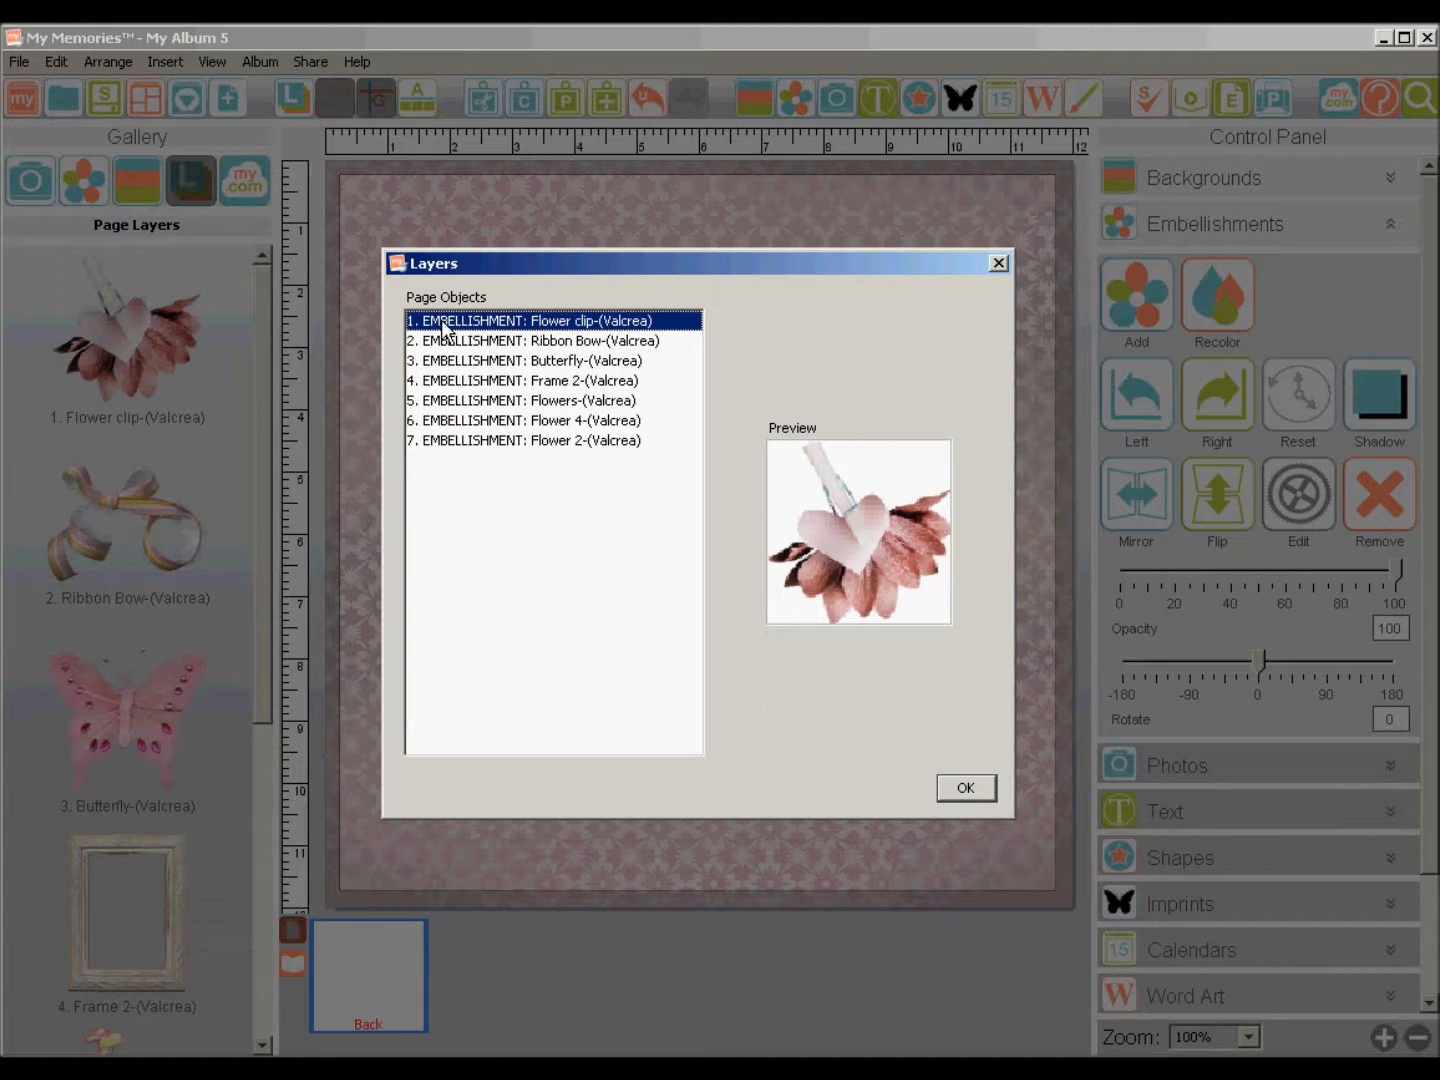
click(525, 380)
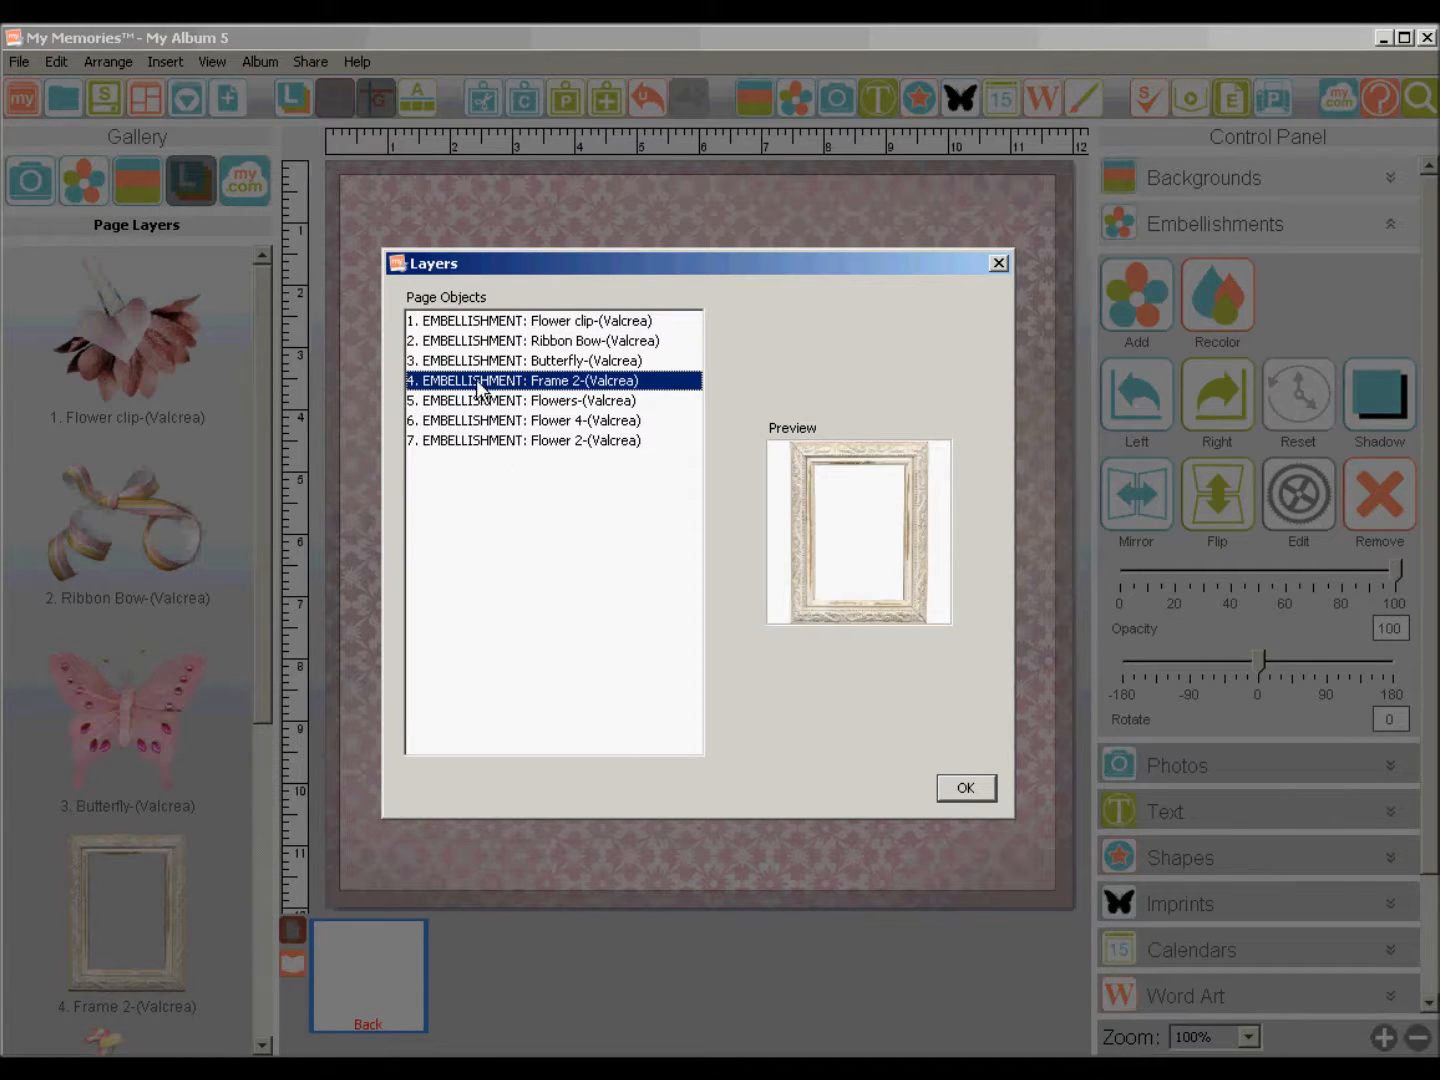
click(525, 440)
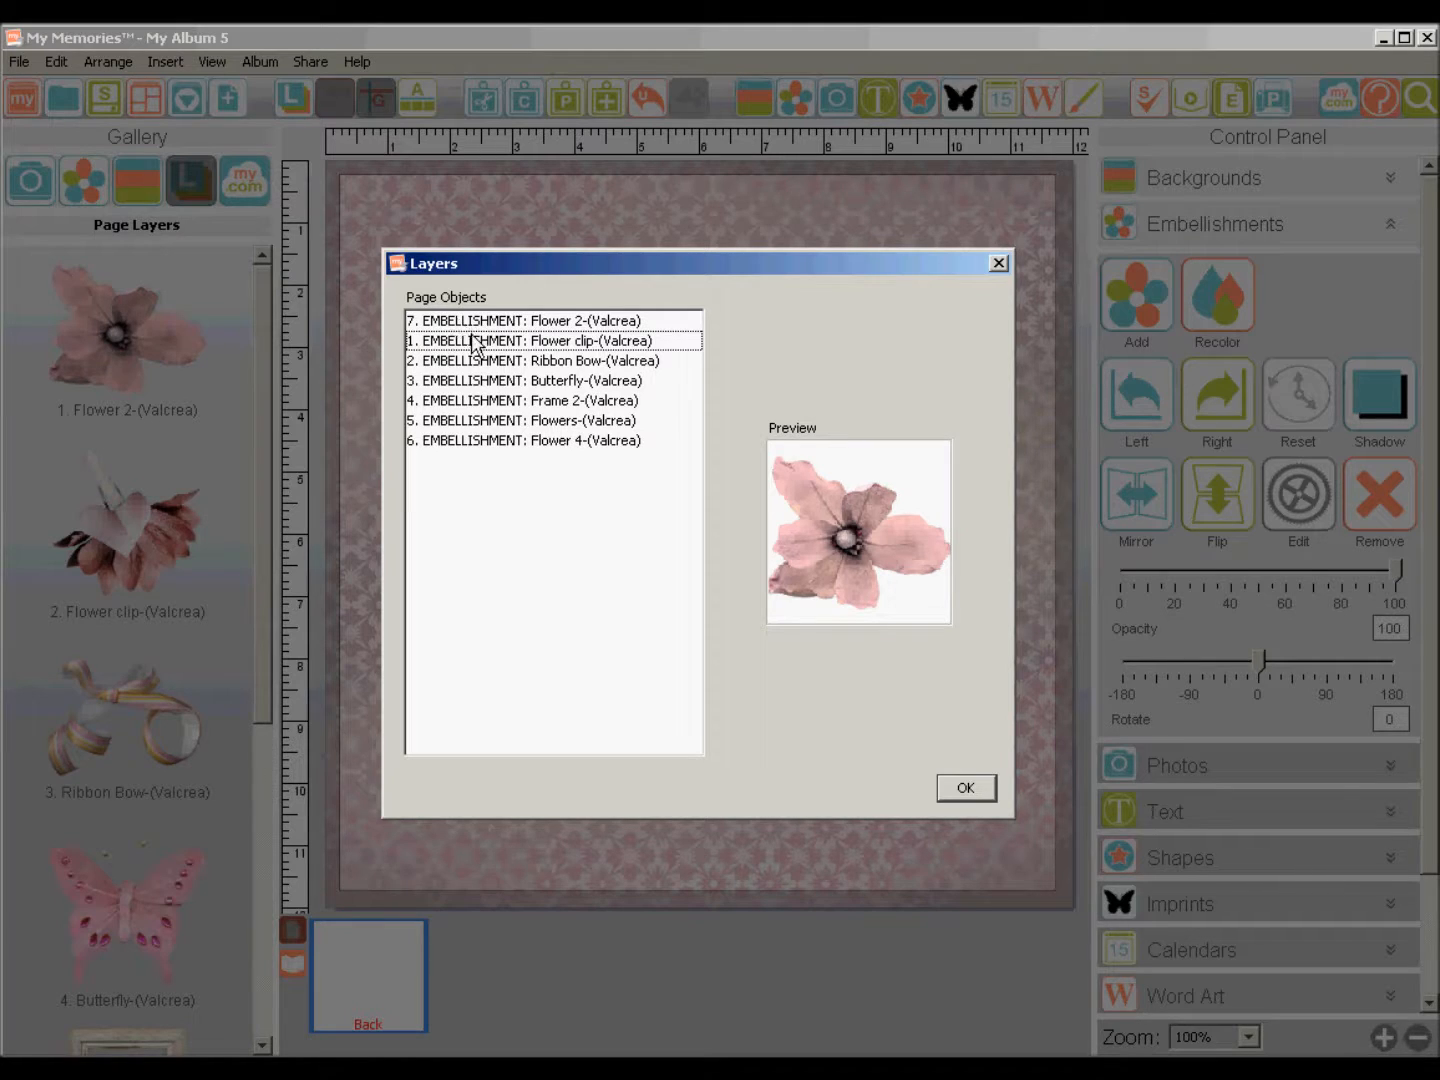
mouse_move(480, 400)
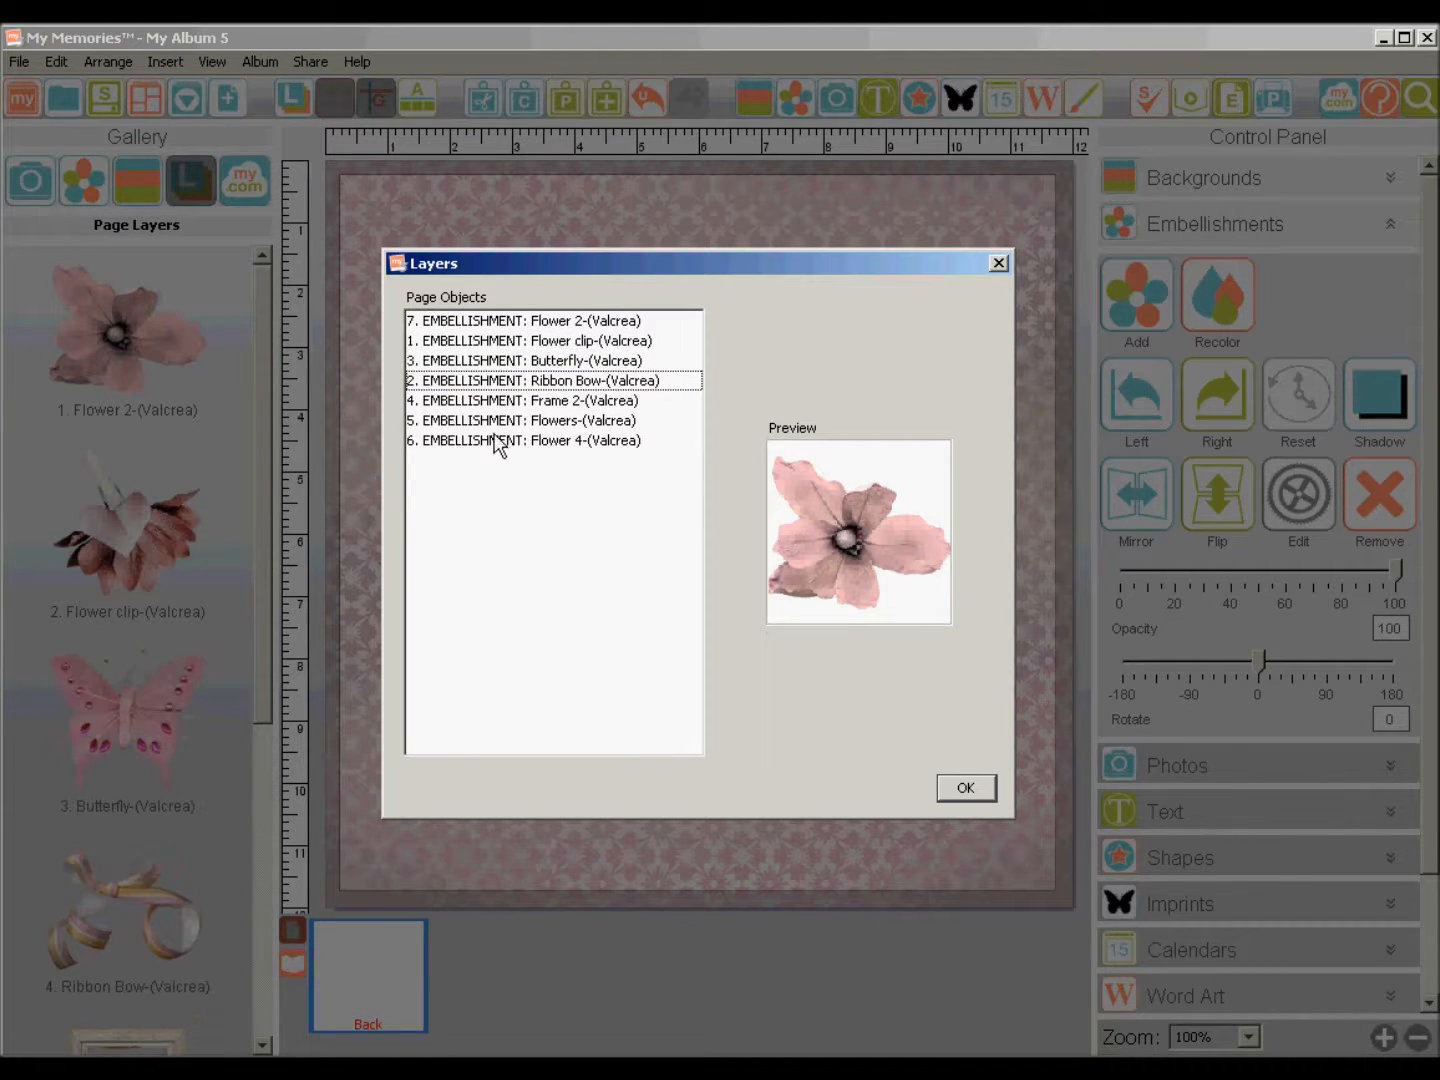
mouse_move(922, 231)
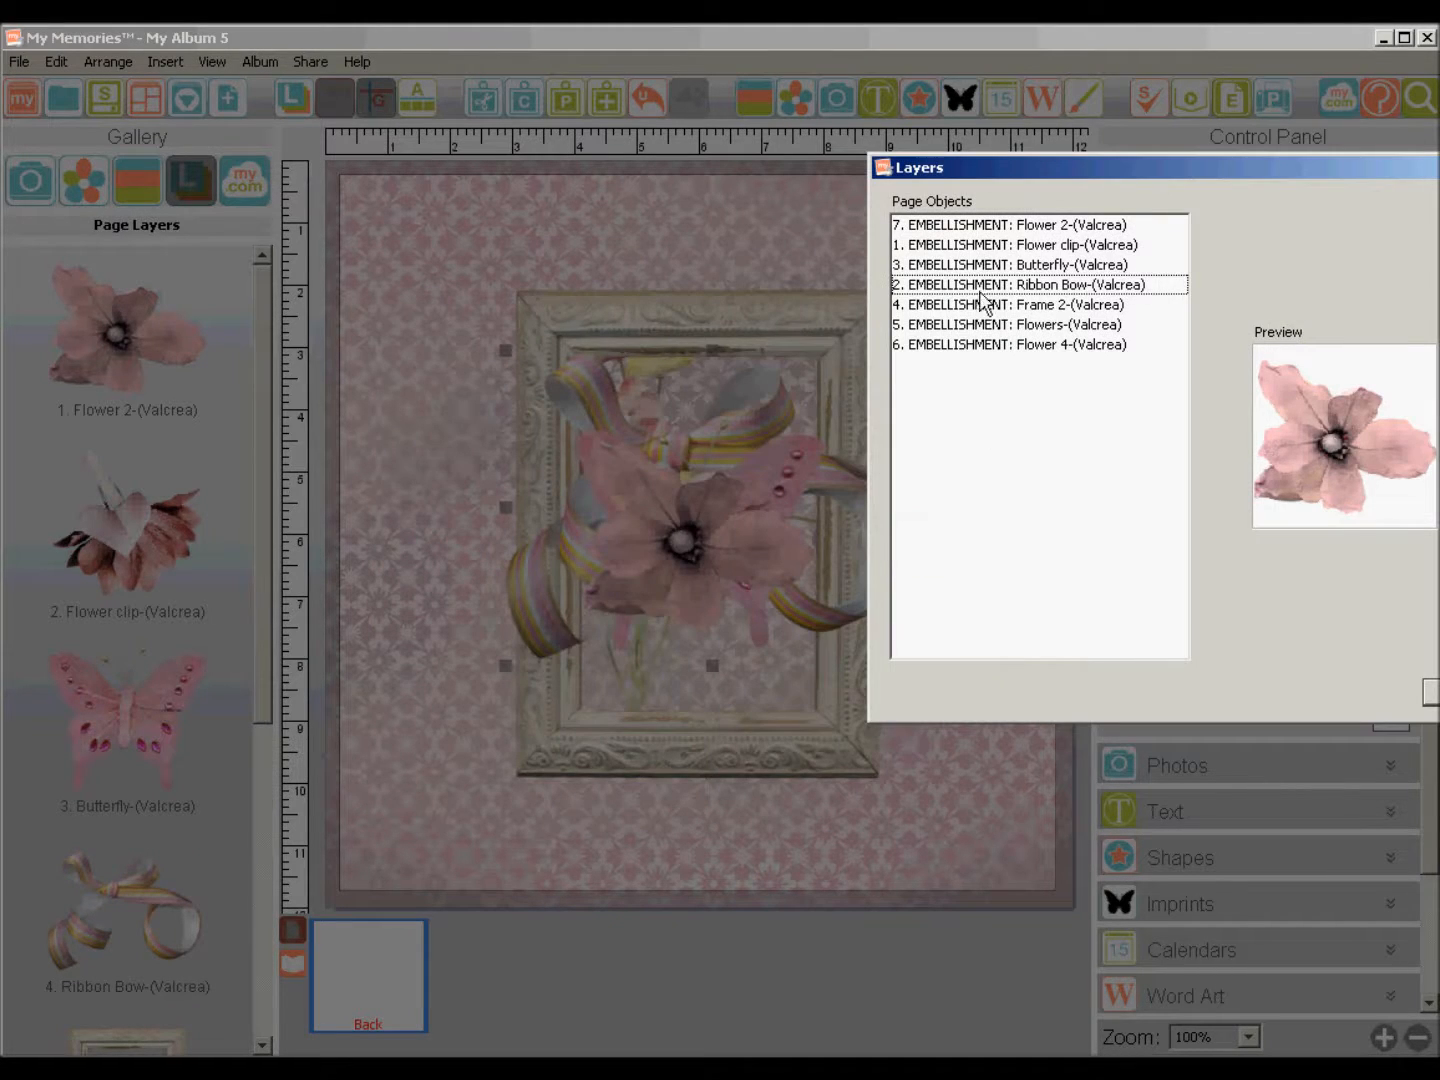
click(1010, 344)
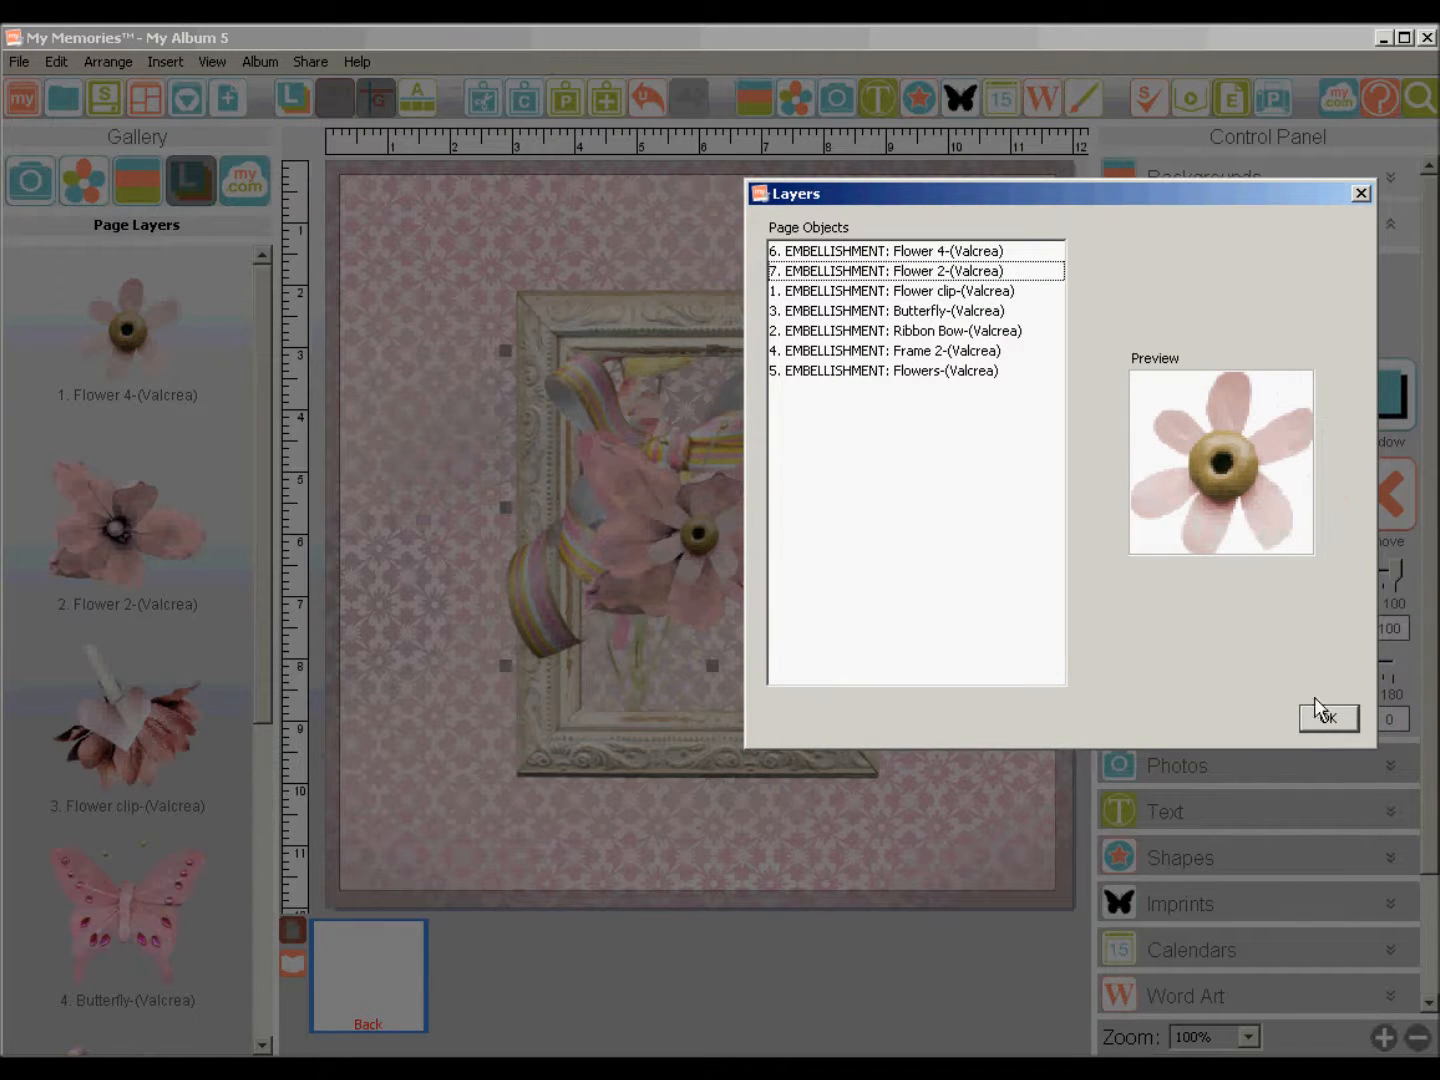
click(1328, 717)
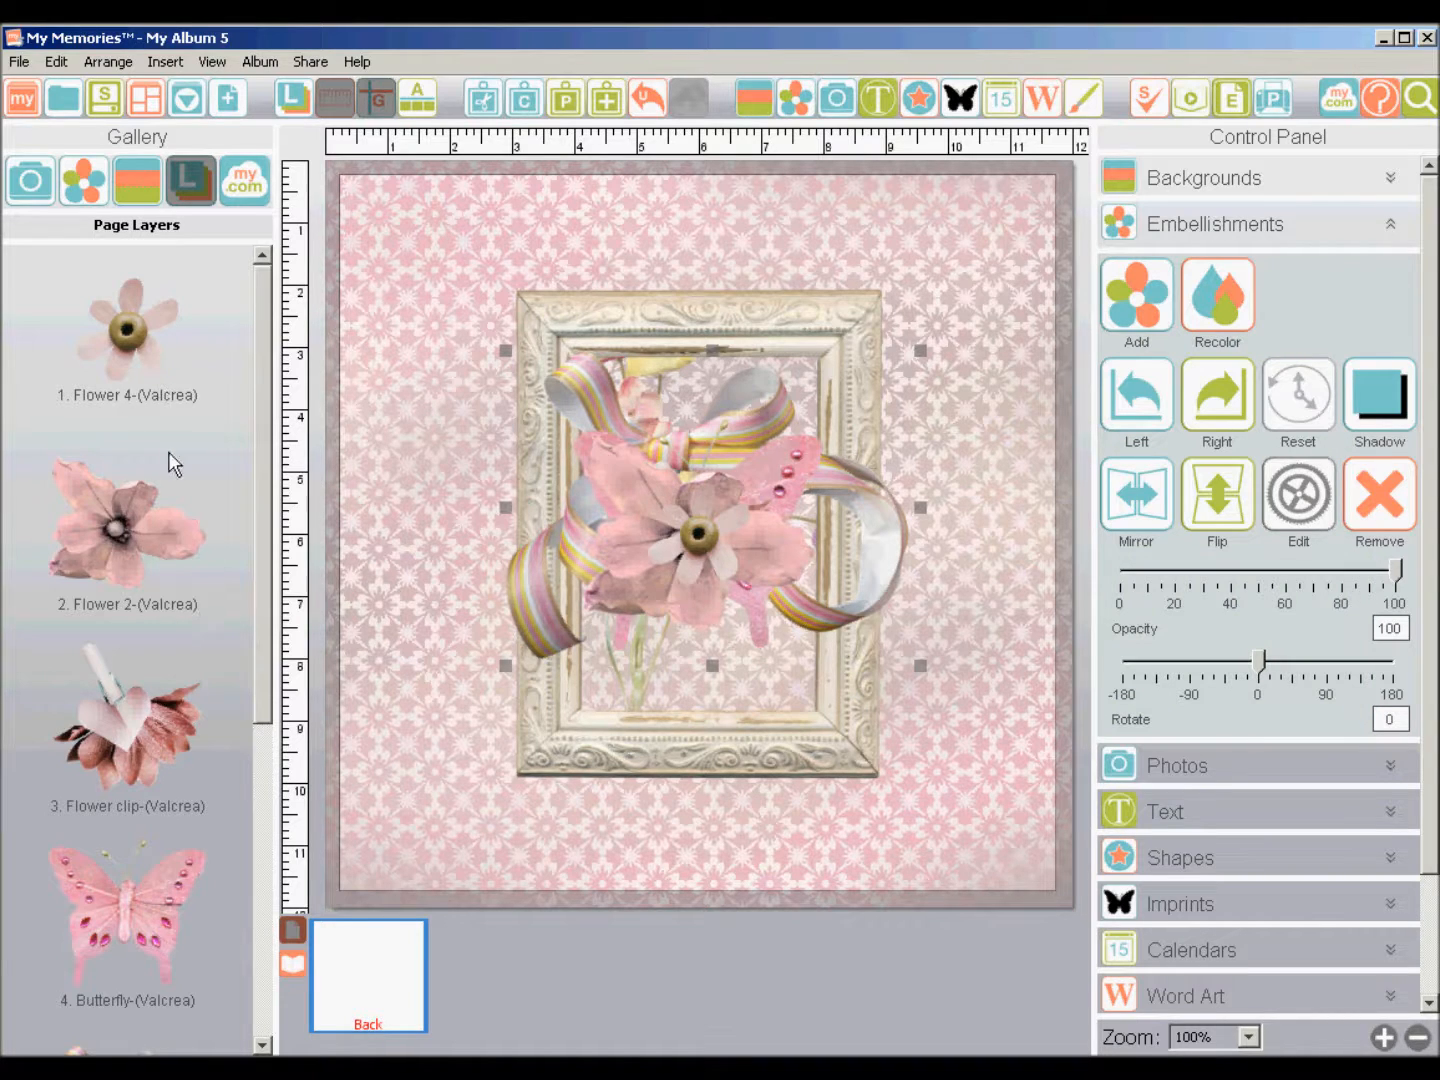
mouse_move(163, 548)
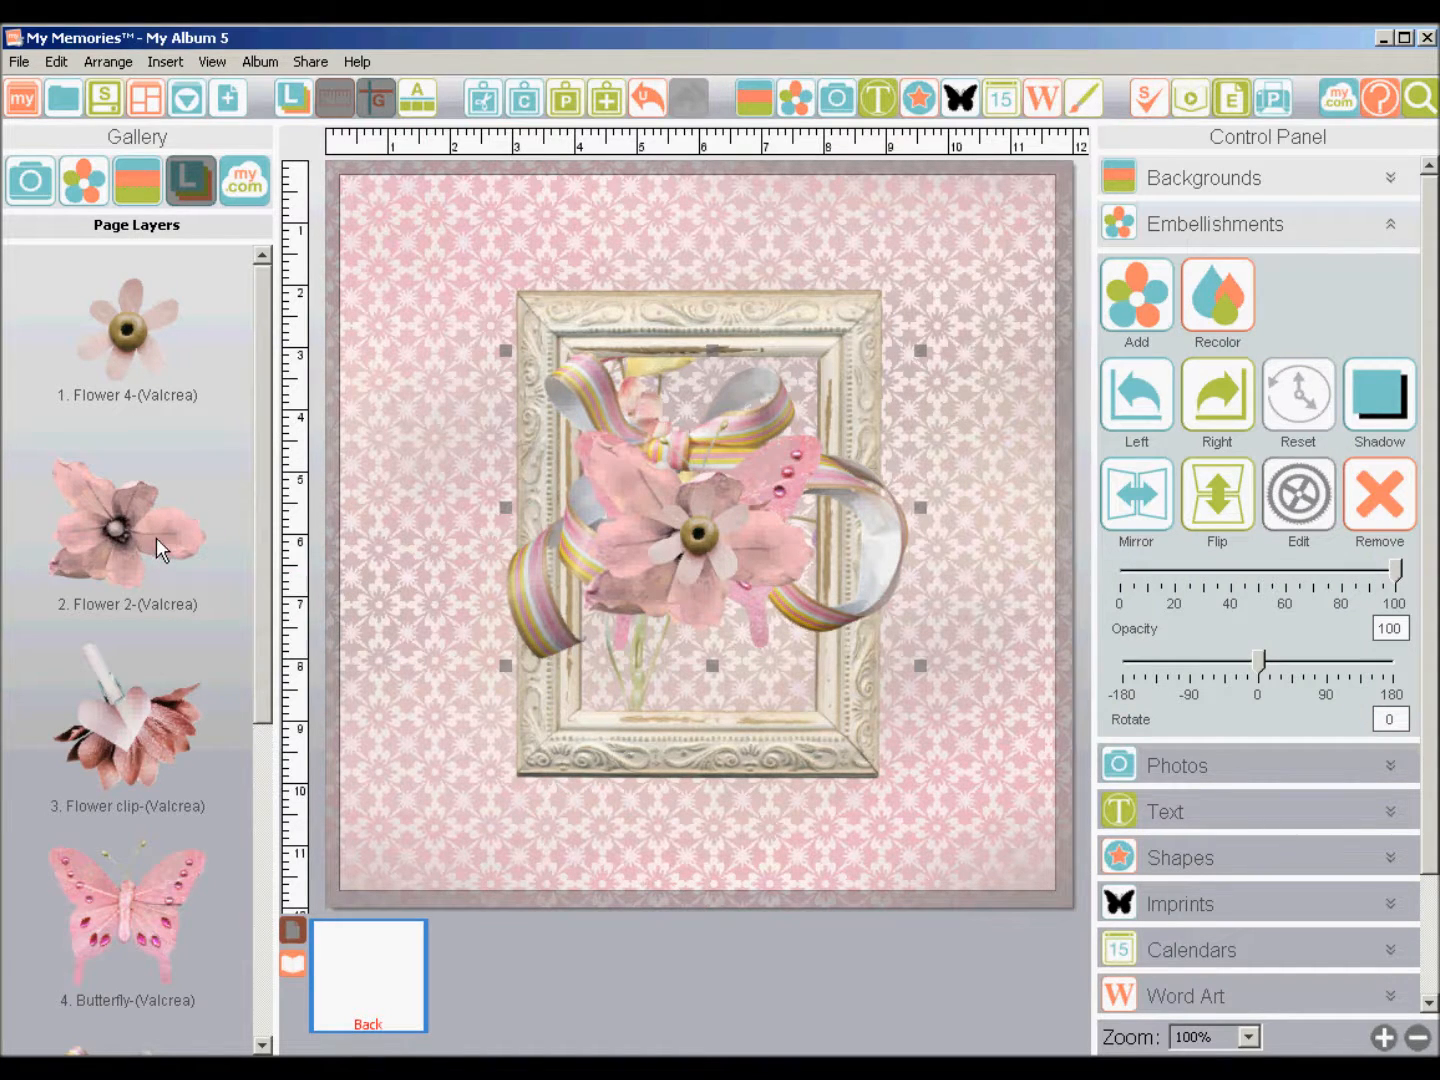
mouse_move(150, 600)
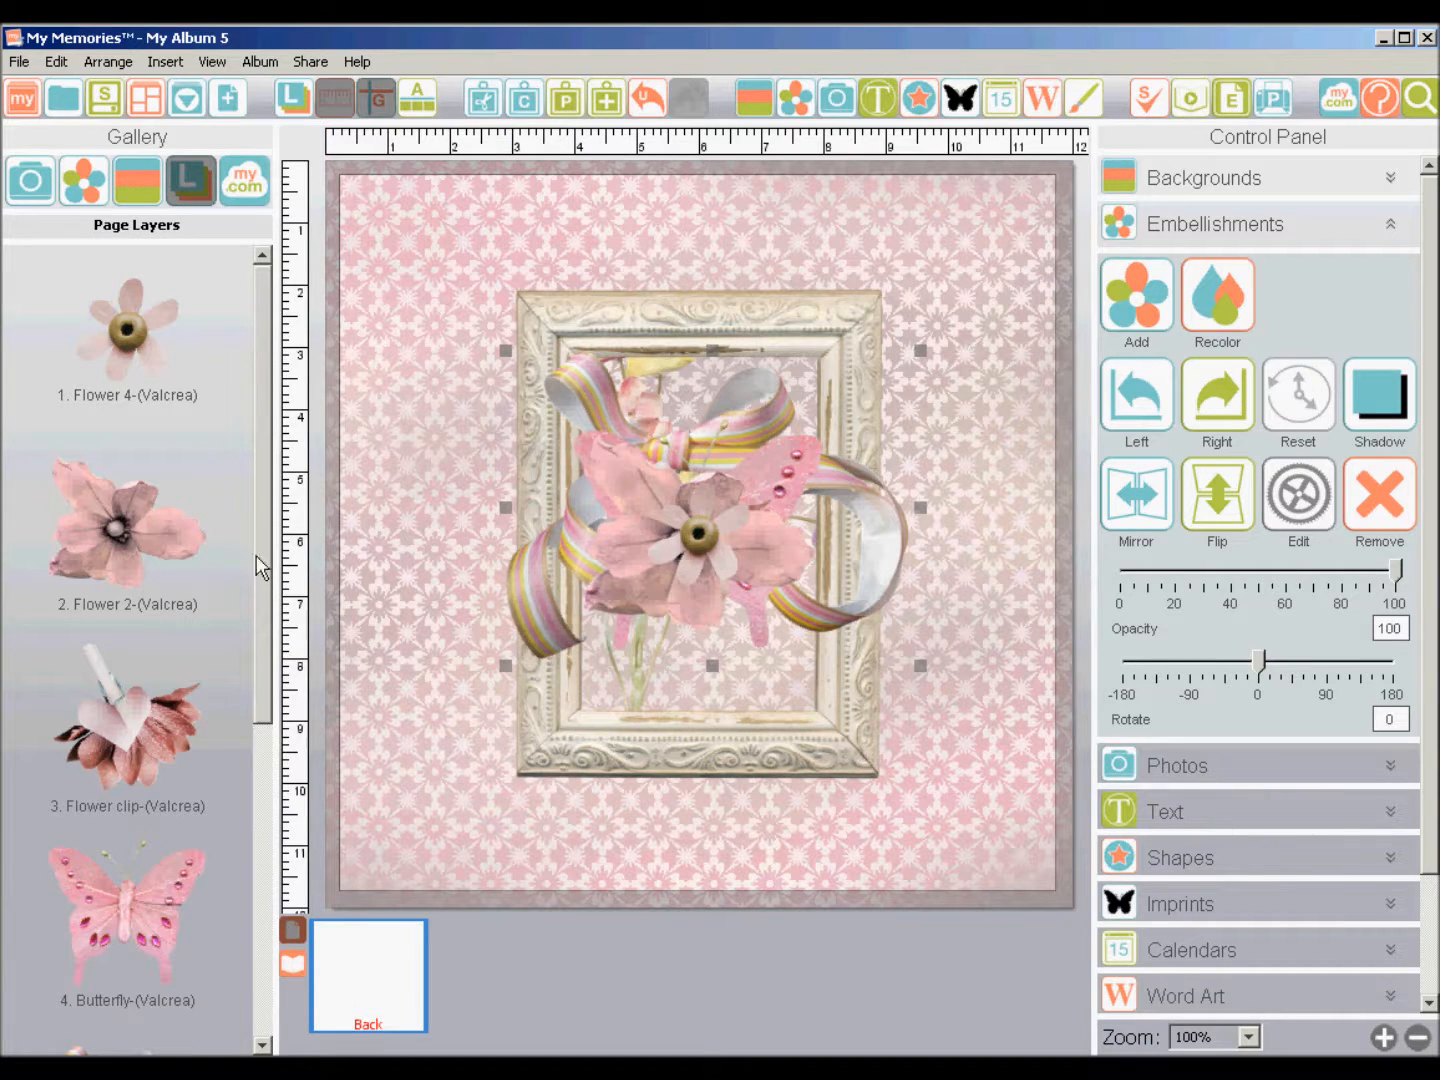
mouse_move(217, 712)
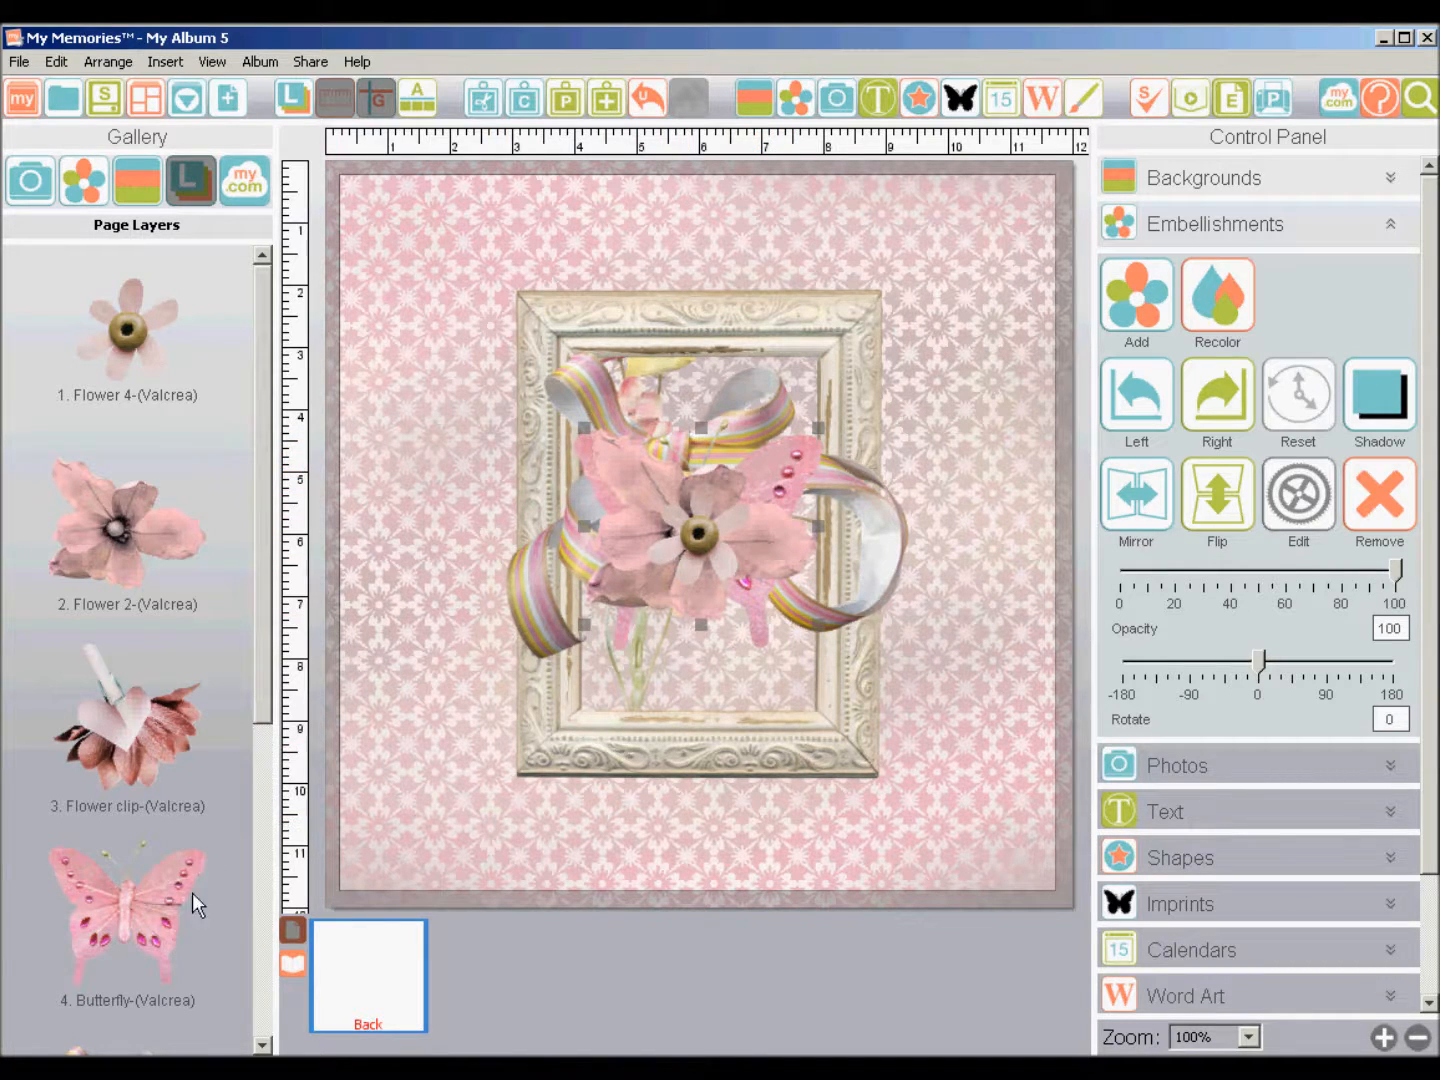
Select the Butterfly embellishment from the Page Layers gallery.
click(127, 915)
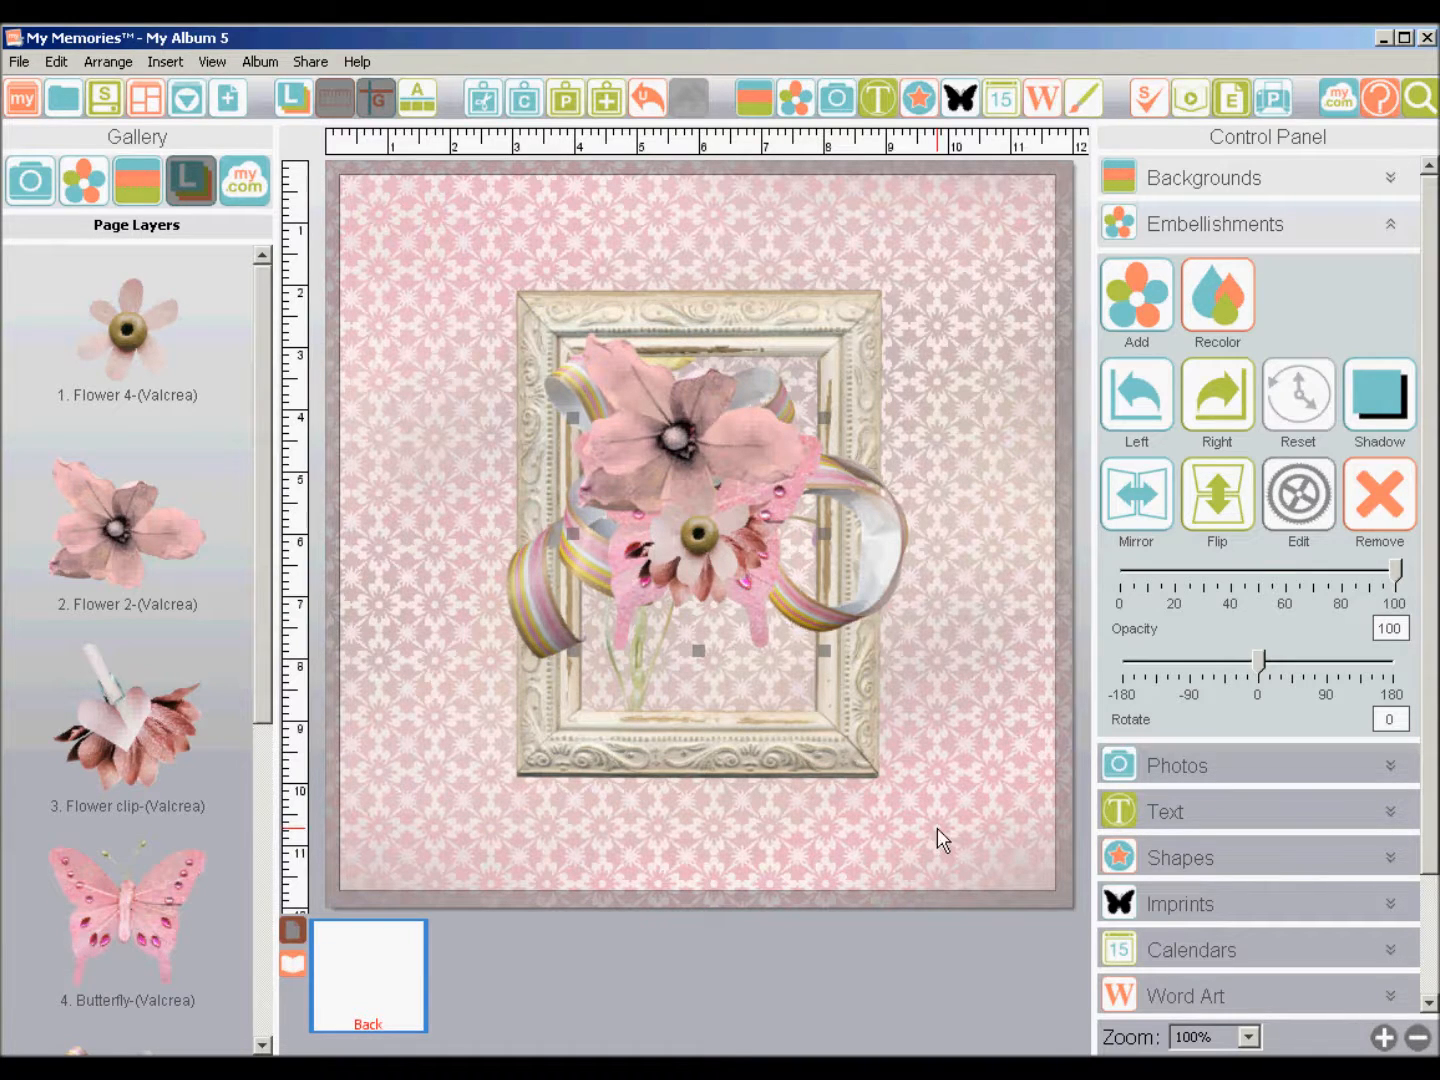
Set the butterfly's X to 1 inch and width to 2 inches, keeping proportions.
click(1297, 495)
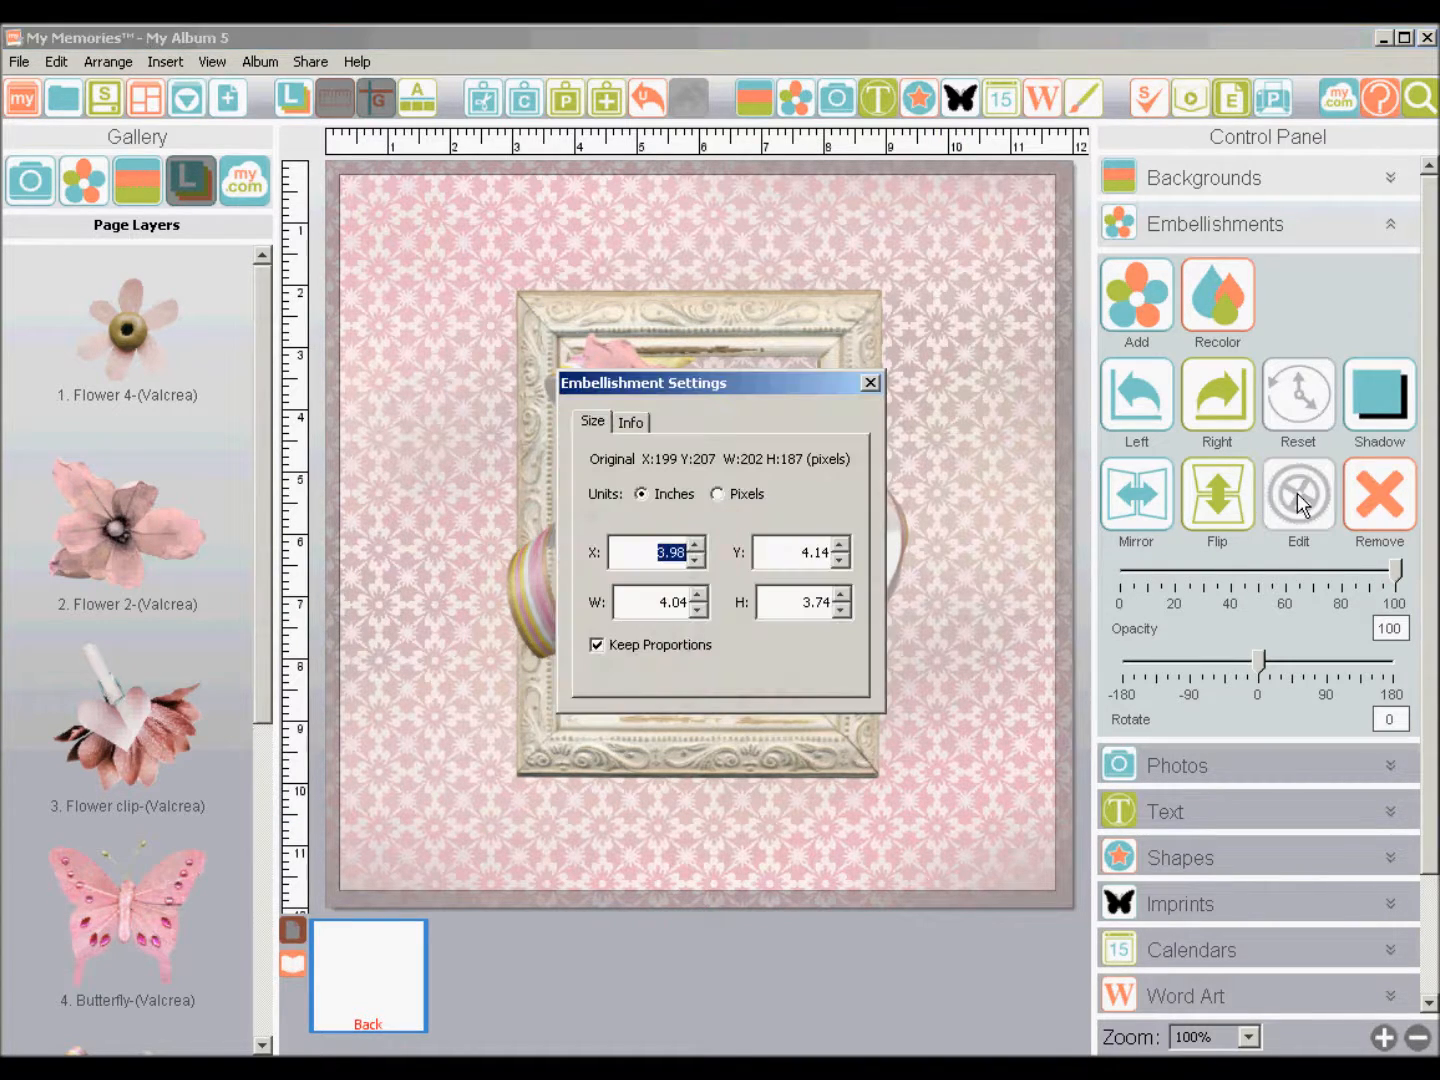
mouse_move(607, 565)
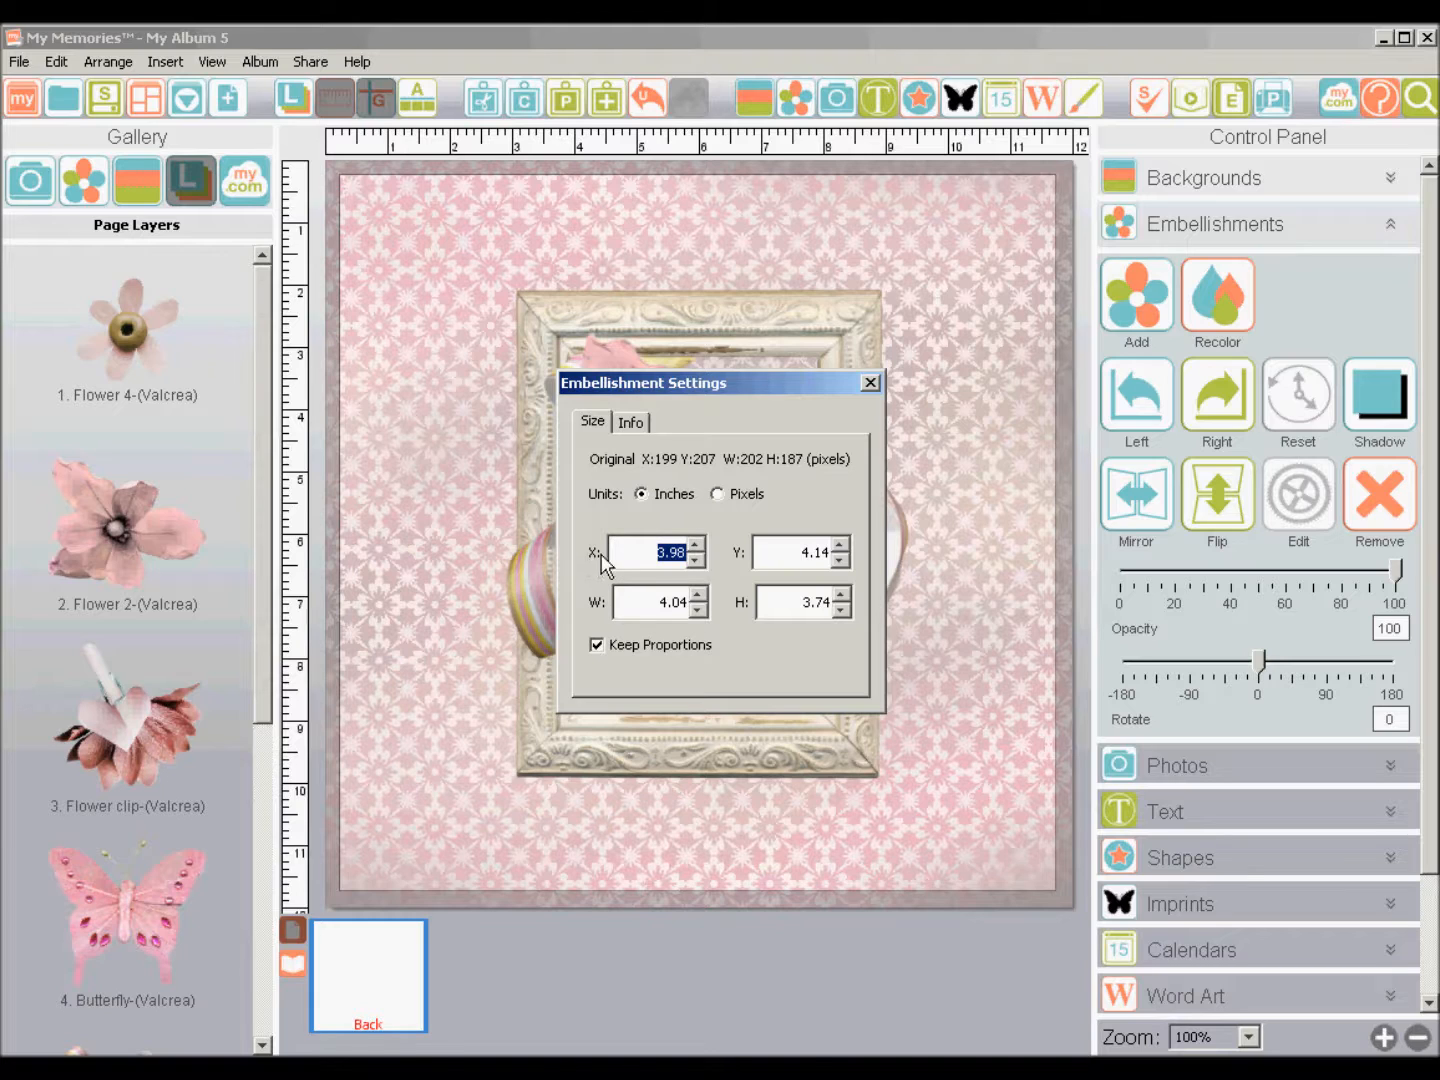
mouse_move(643, 553)
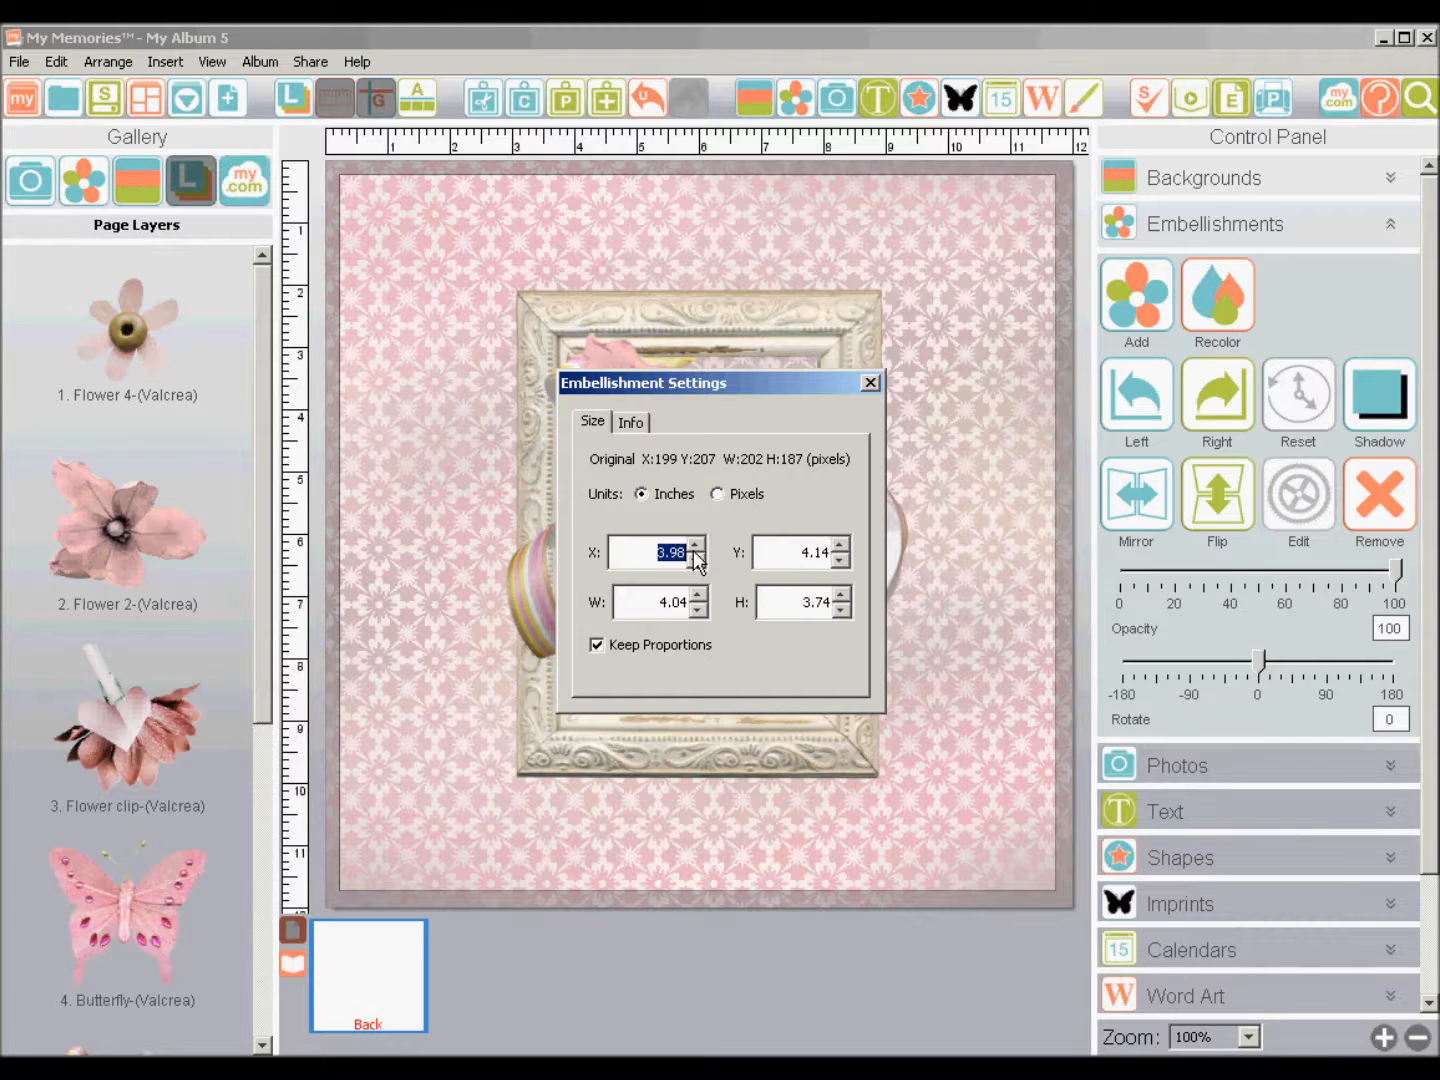
text(1)
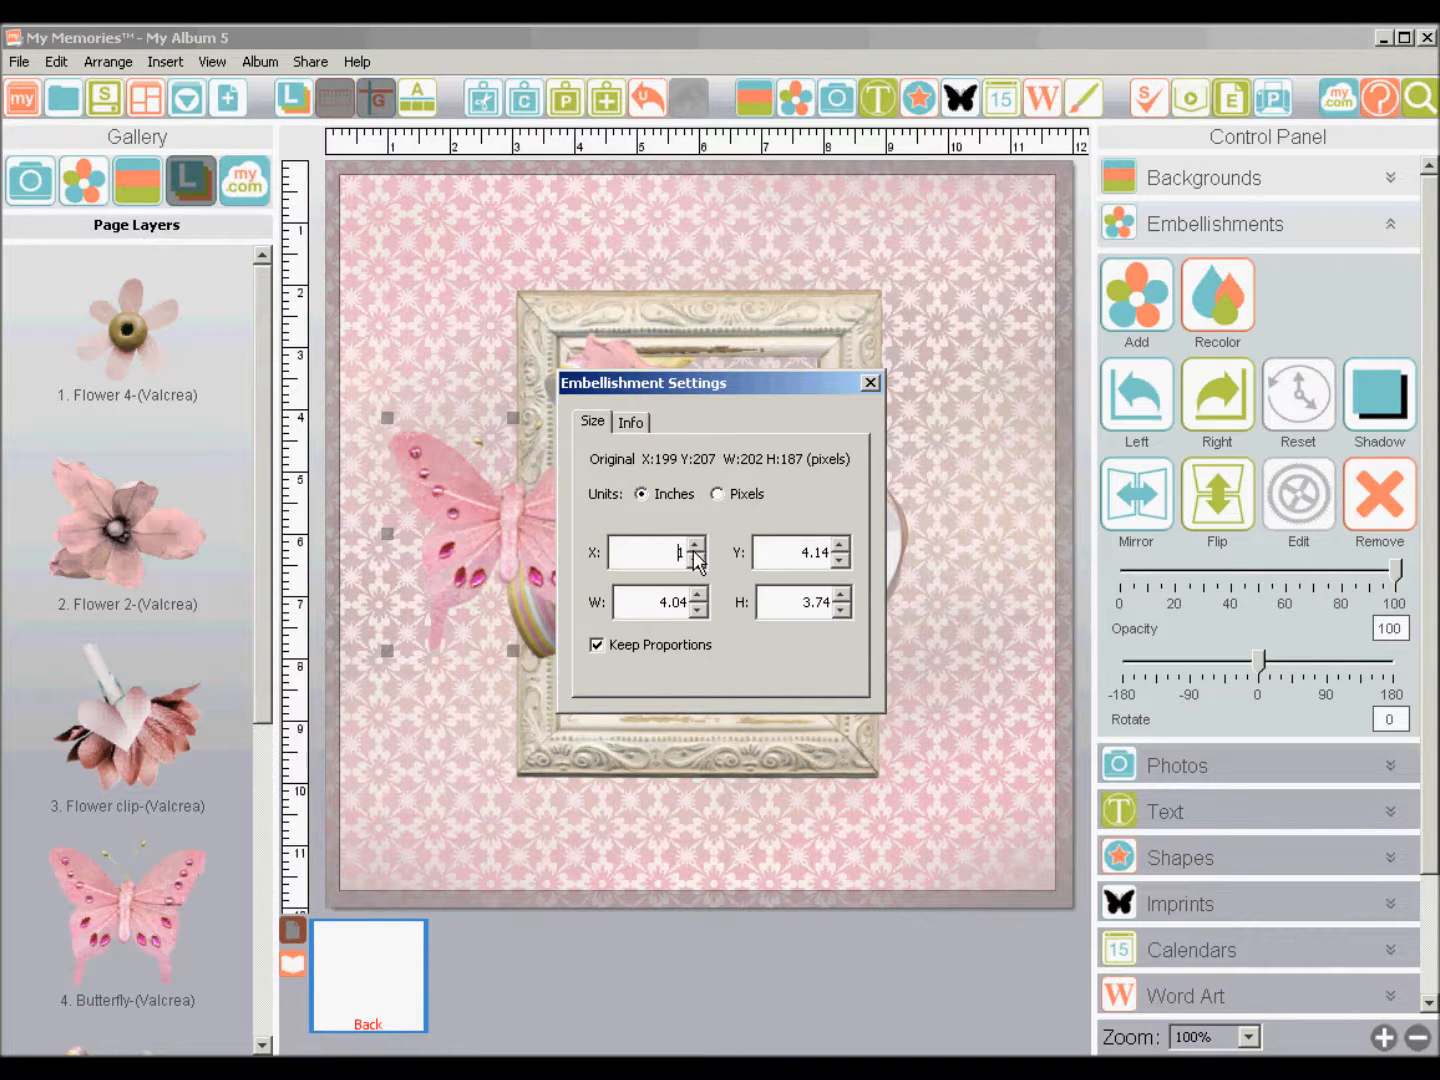
mouse_move(460, 515)
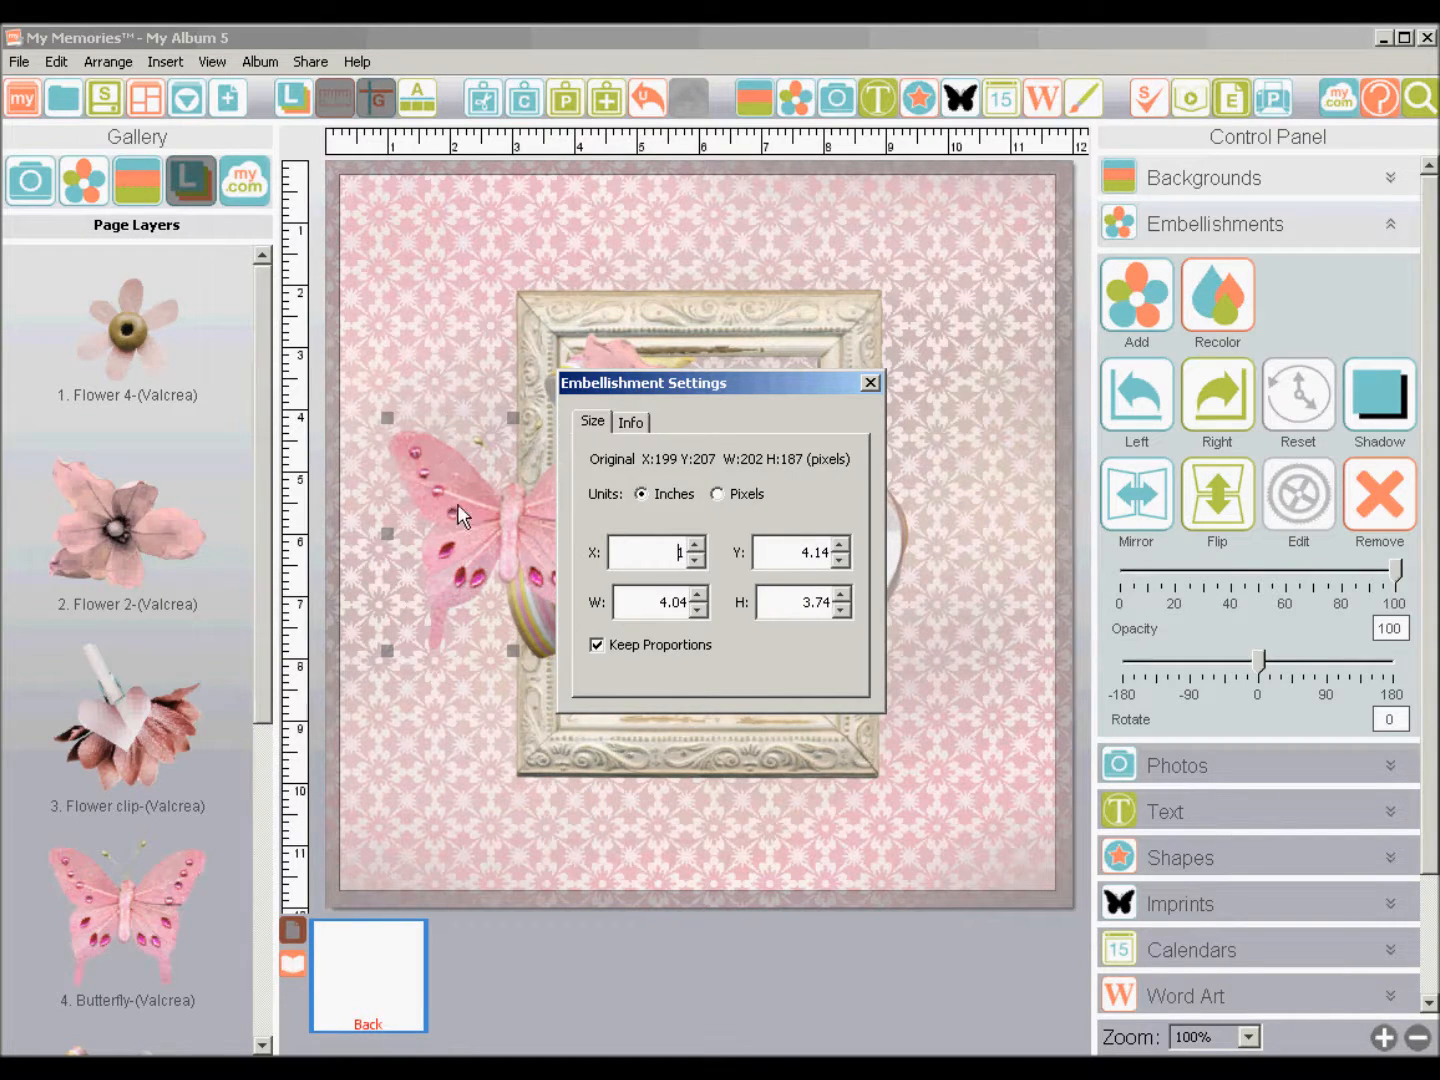
mouse_move(600, 578)
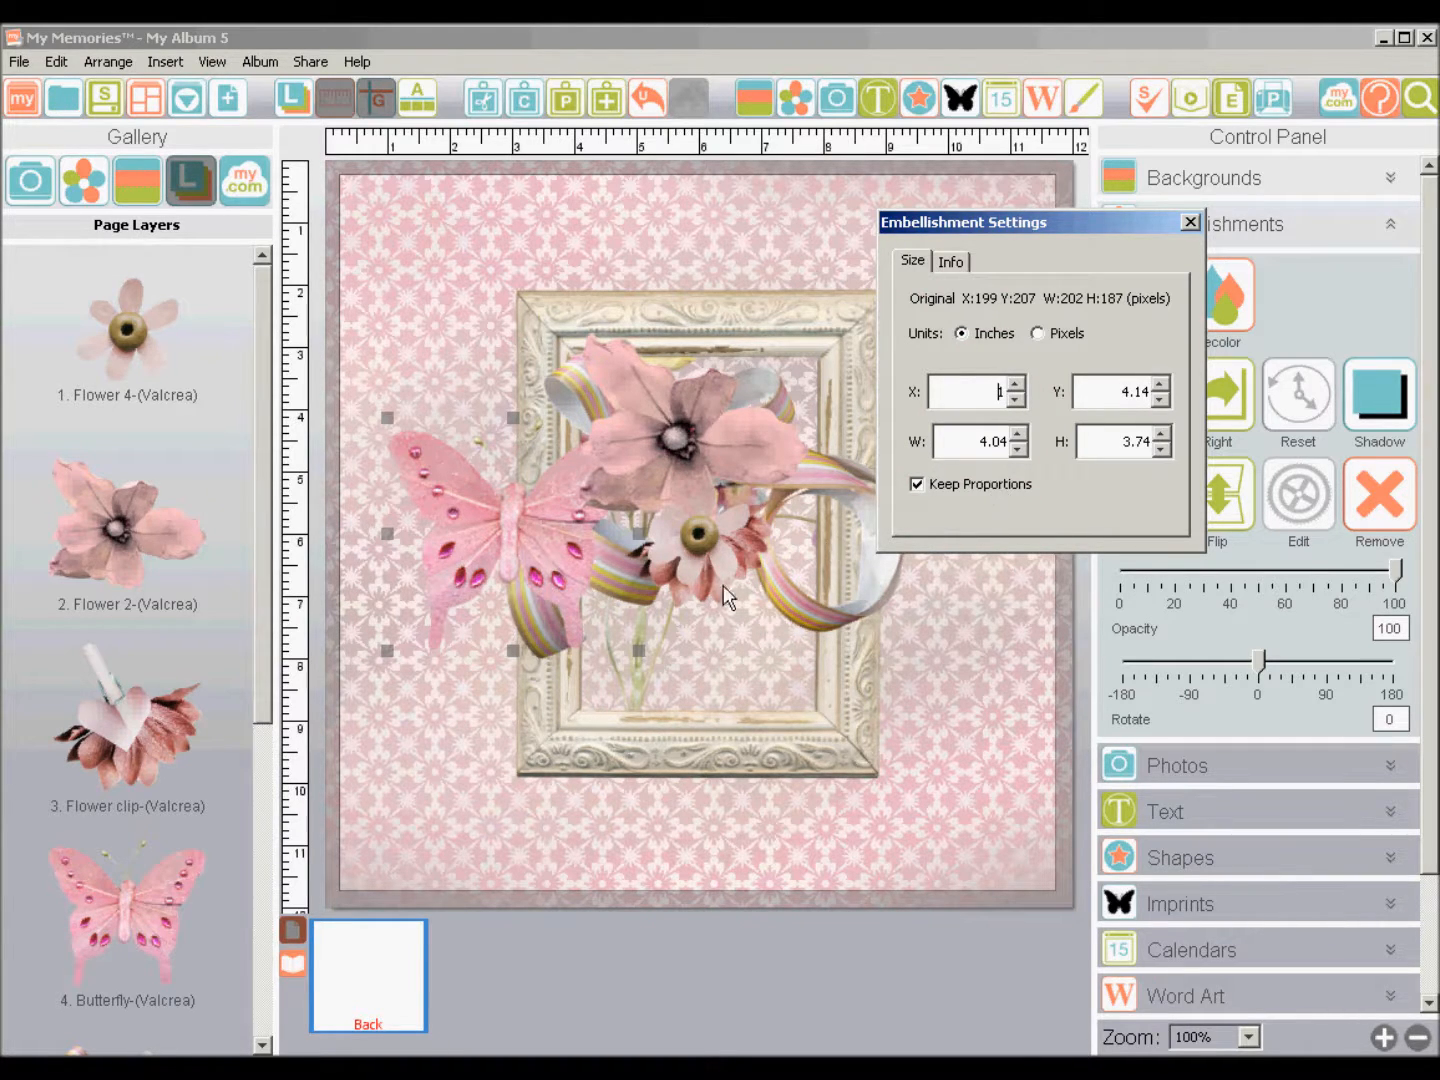
mouse_move(1030, 505)
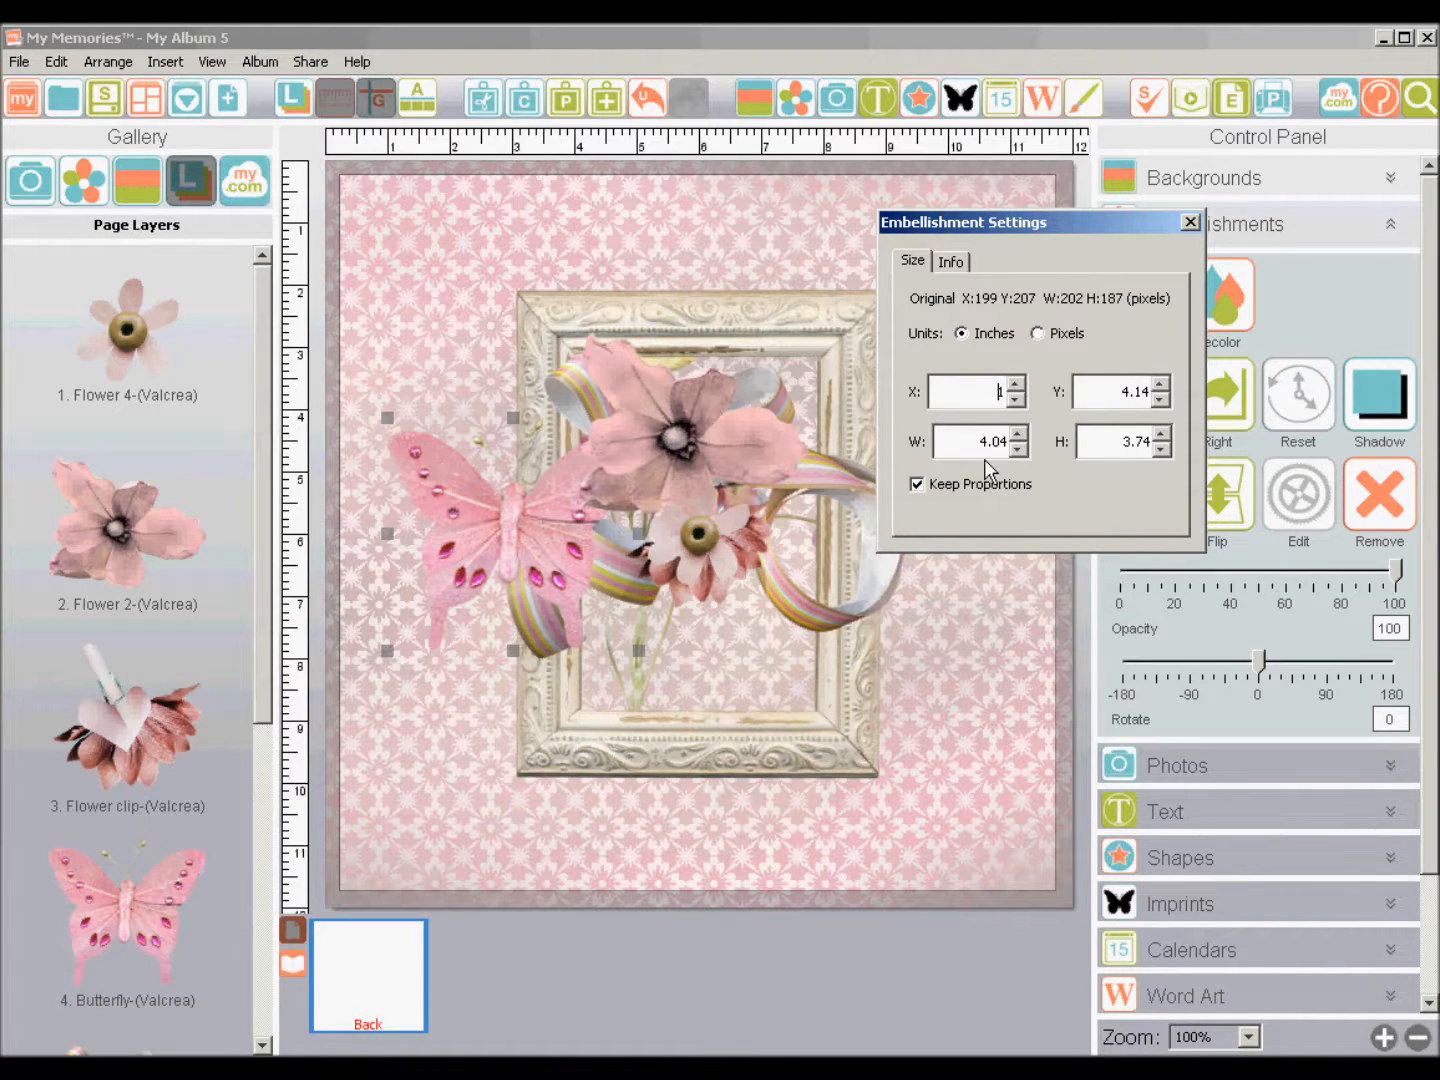
mouse_move(1040, 465)
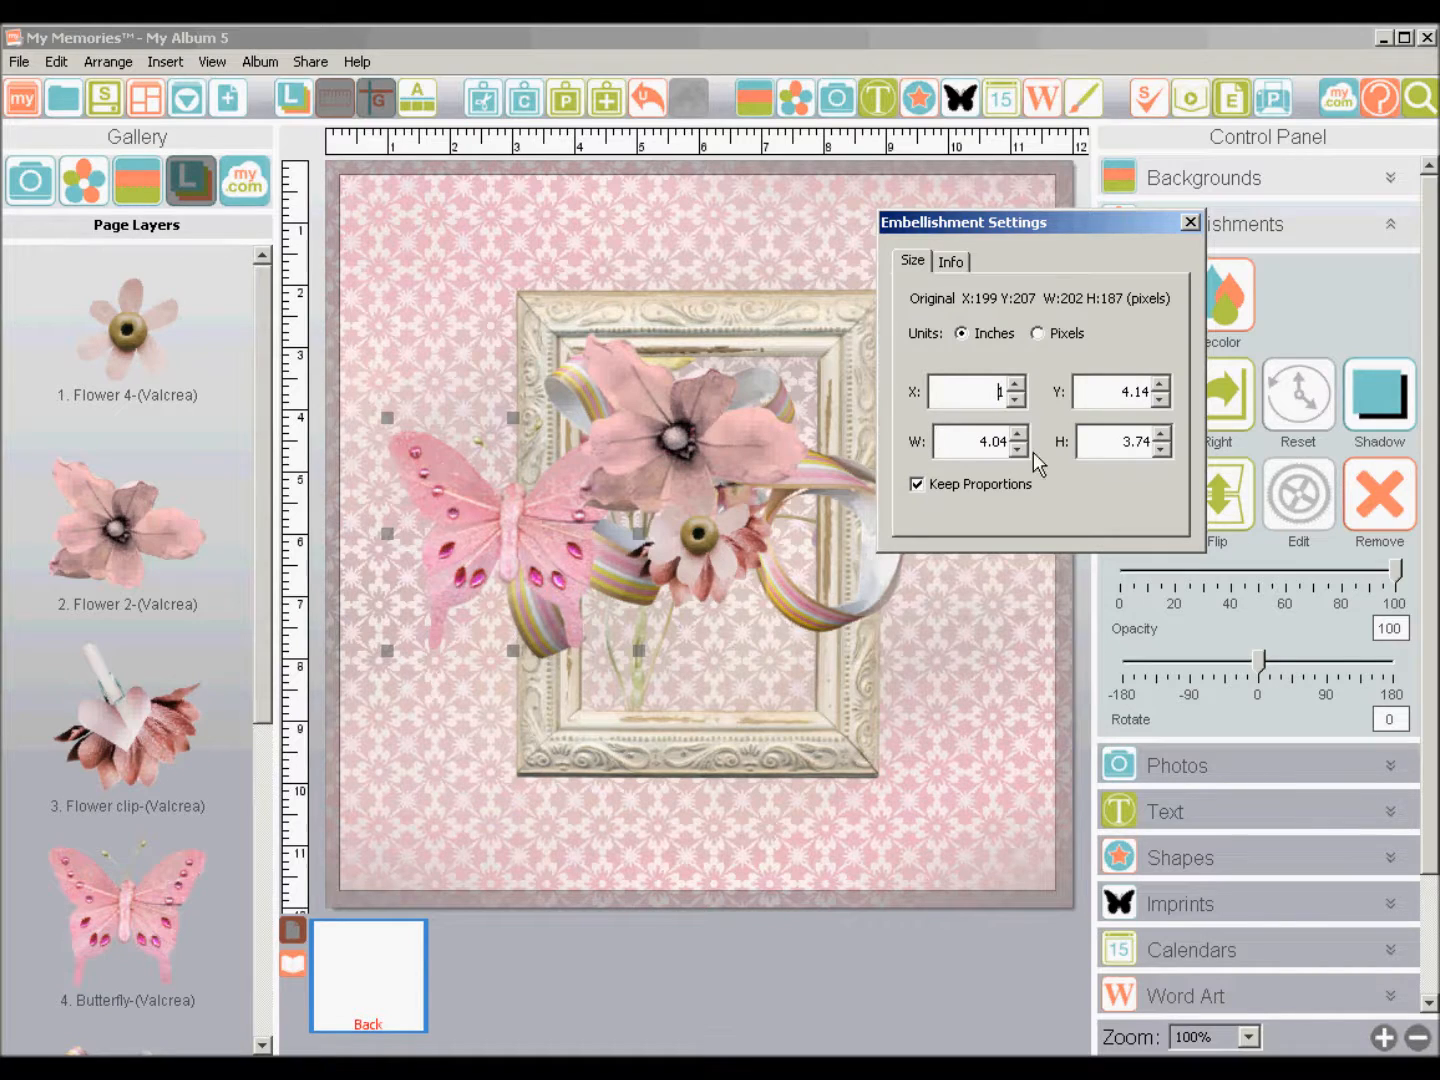
triple_click(975, 441)
text(2)
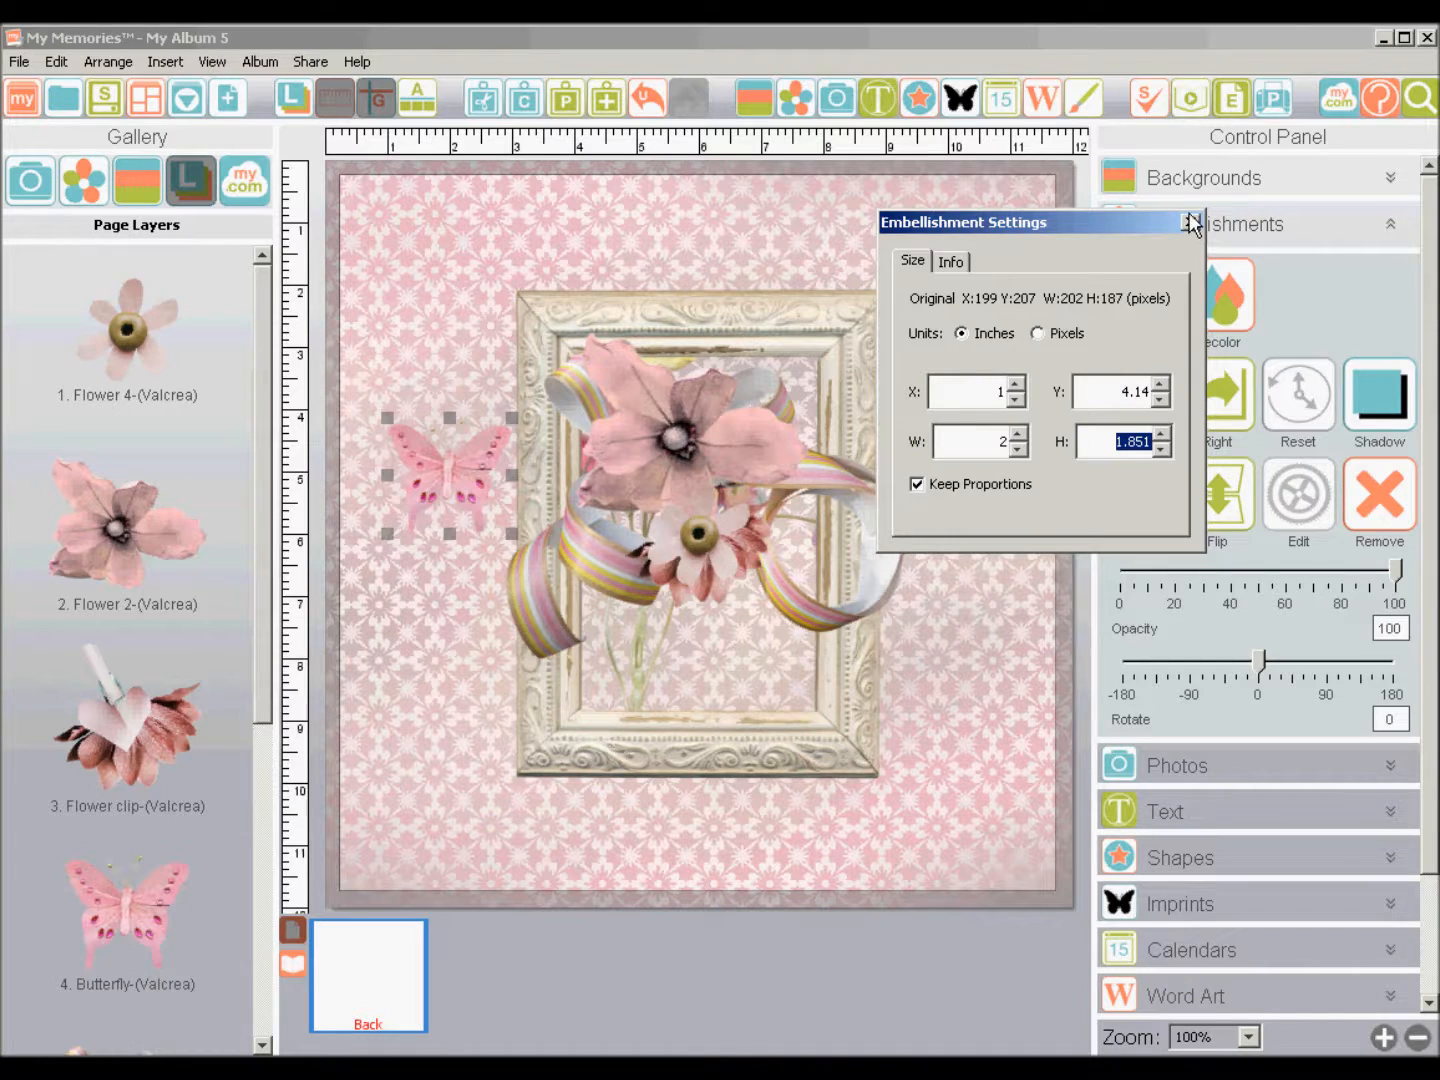
Close Embellishment Settings and rotate the butterfly 25 degrees.
click(1190, 222)
text(25)
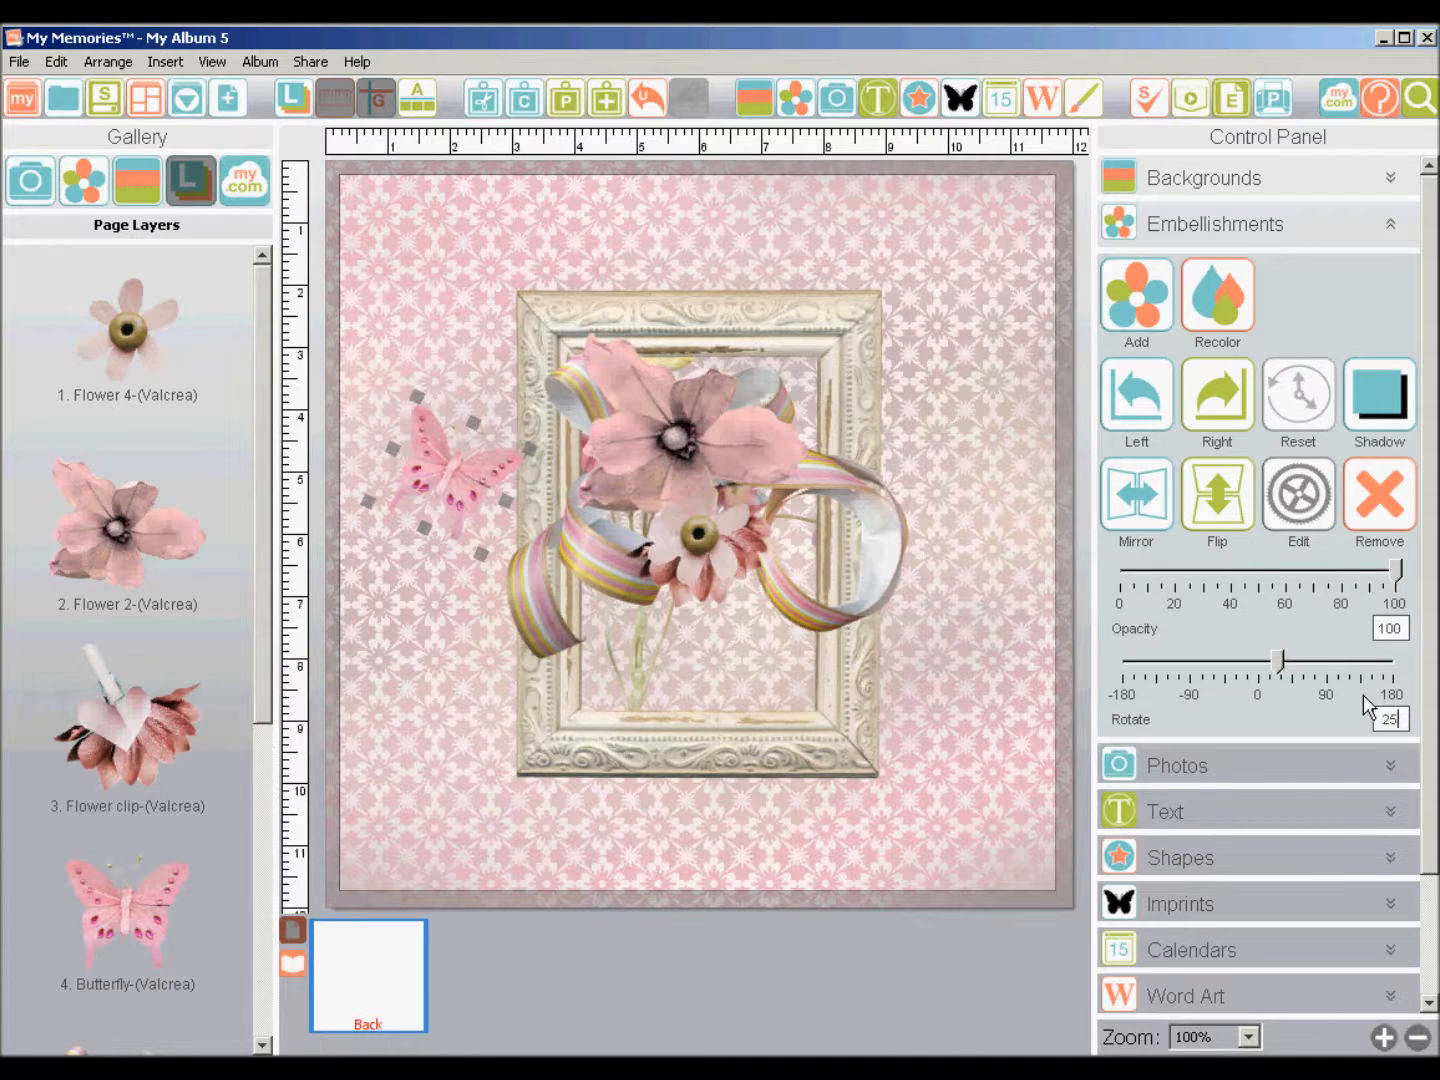
click(1216, 495)
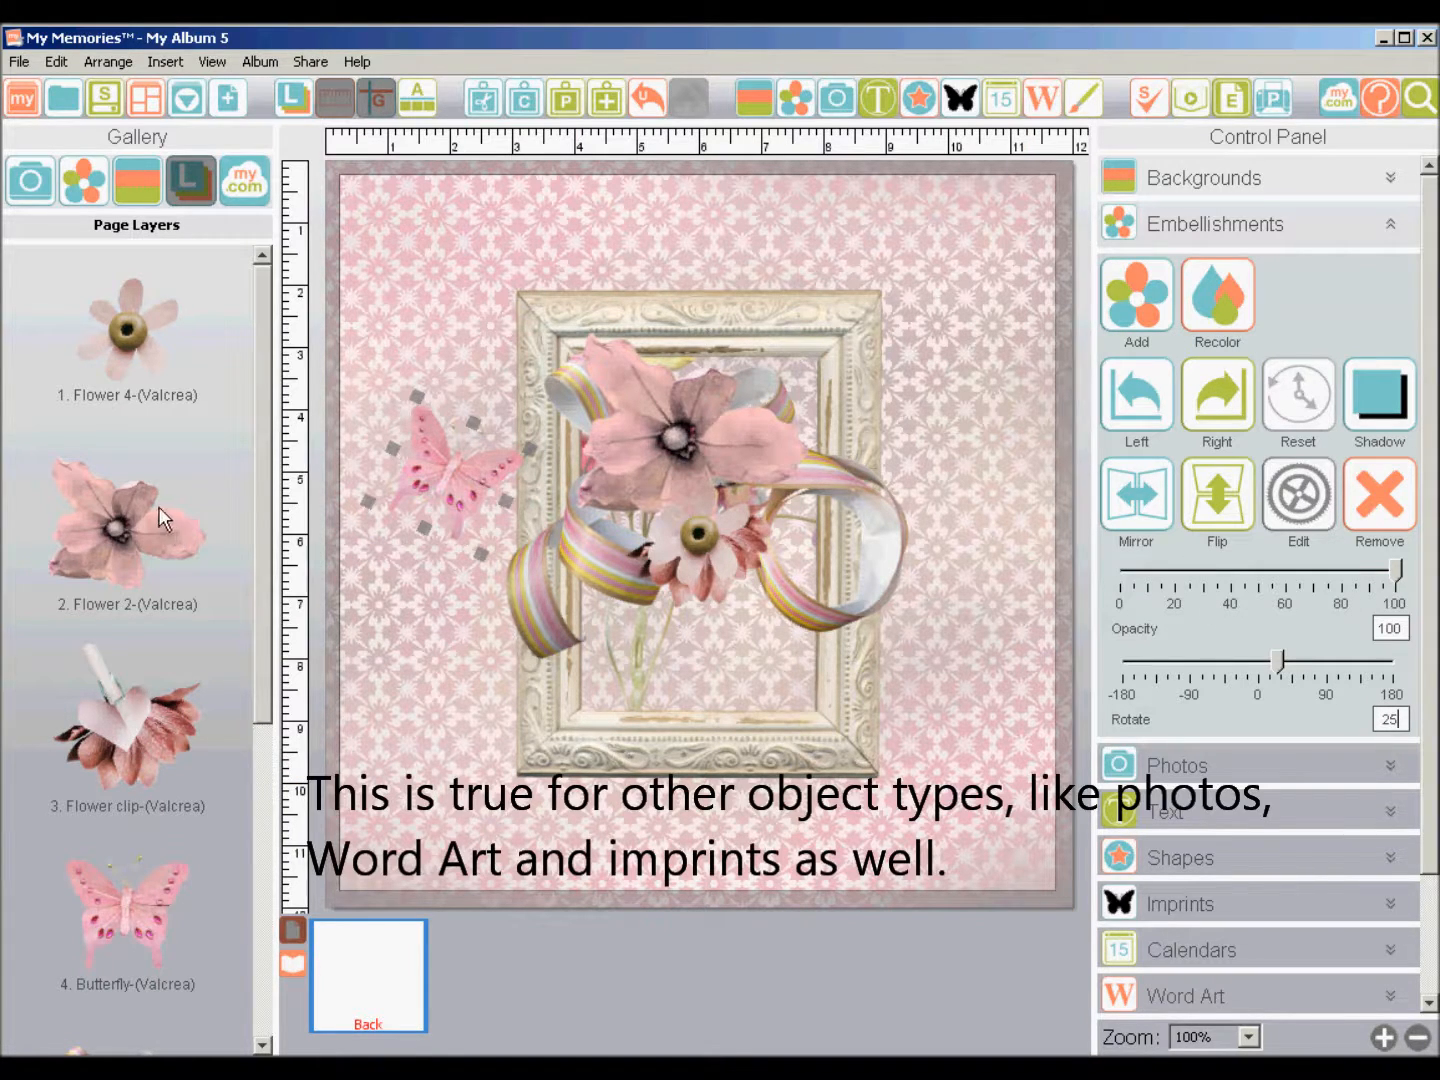
Select the Ribbon Bow and the frame, shifting the frame toward the upper right.
scroll(down, 3)
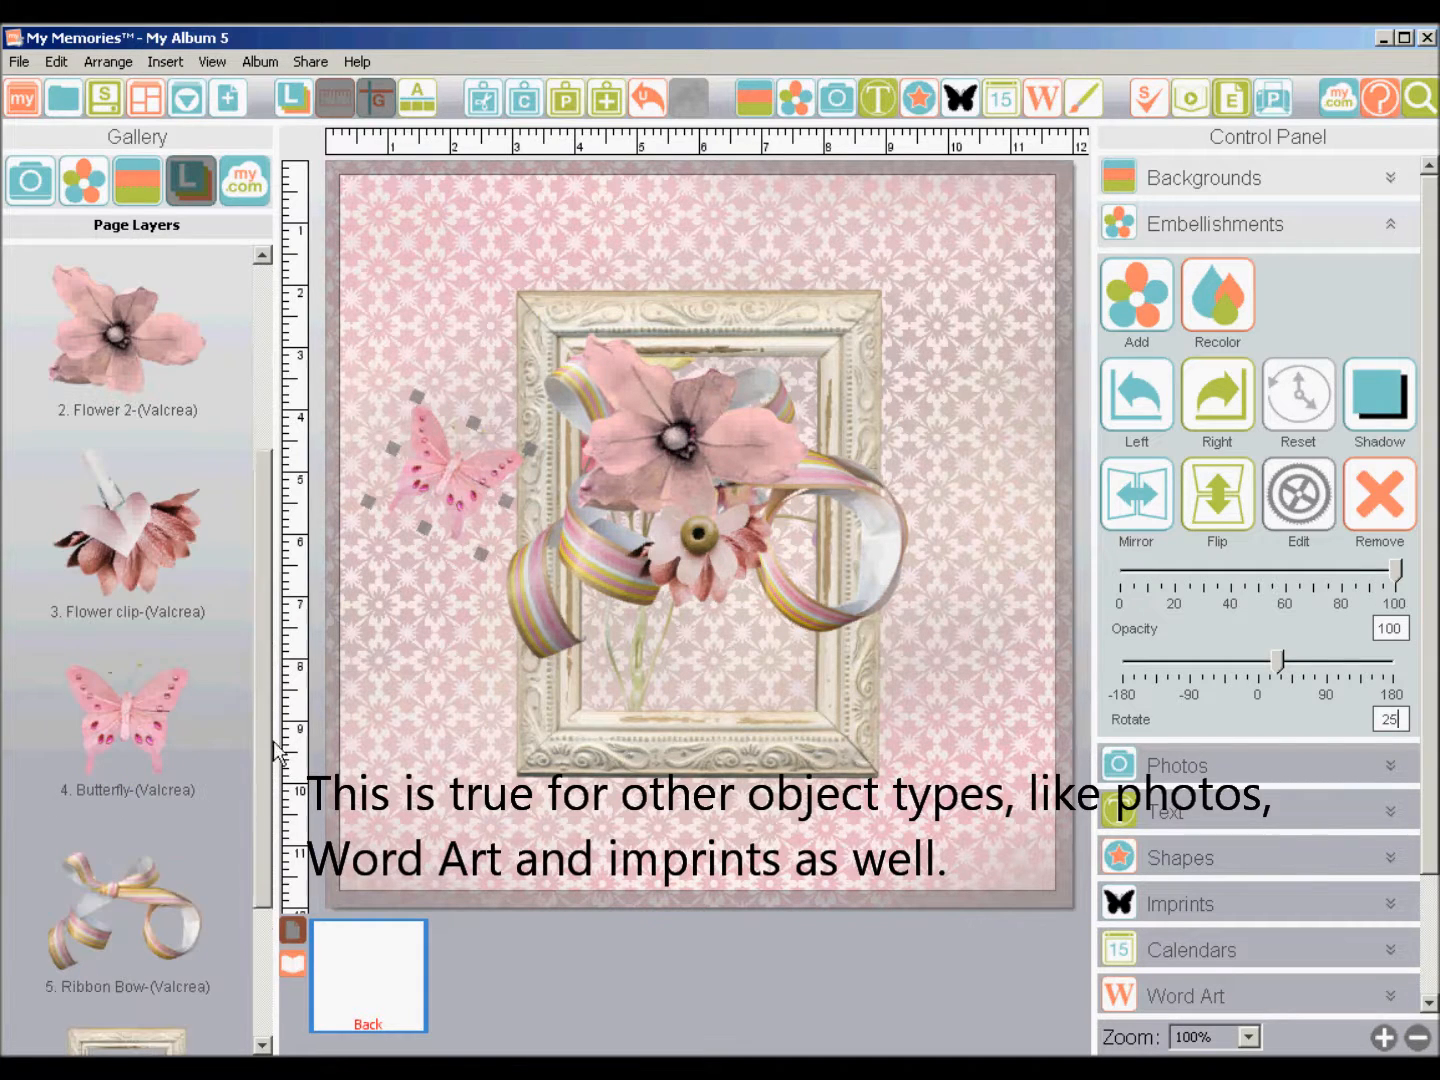
click(127, 910)
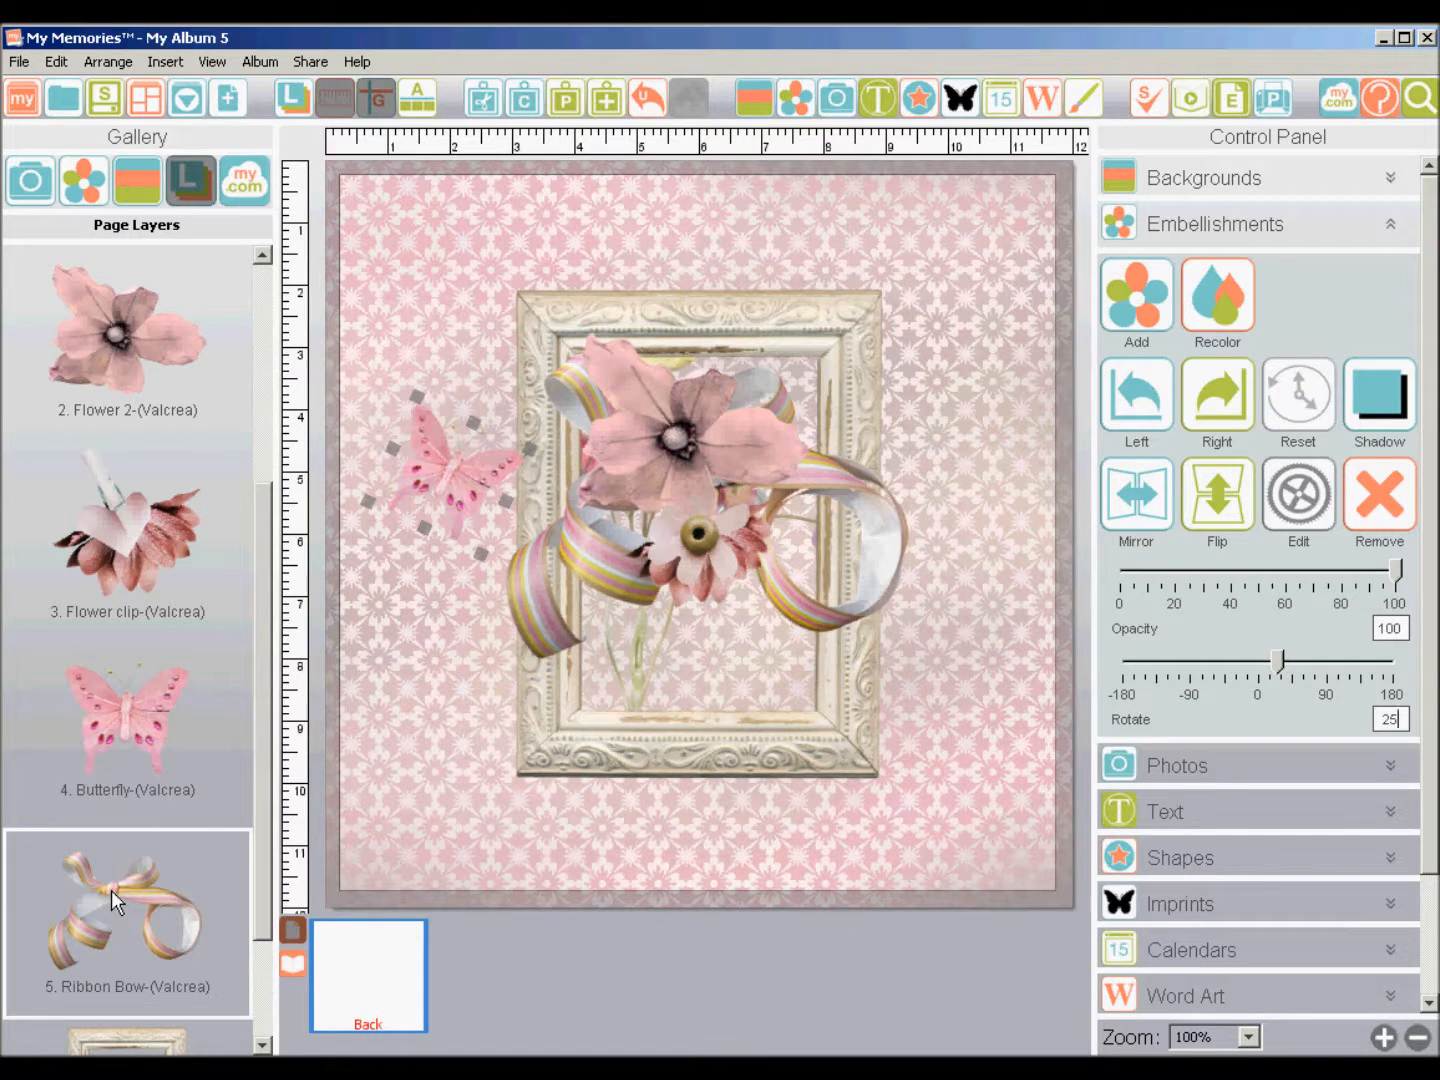
click(1297, 397)
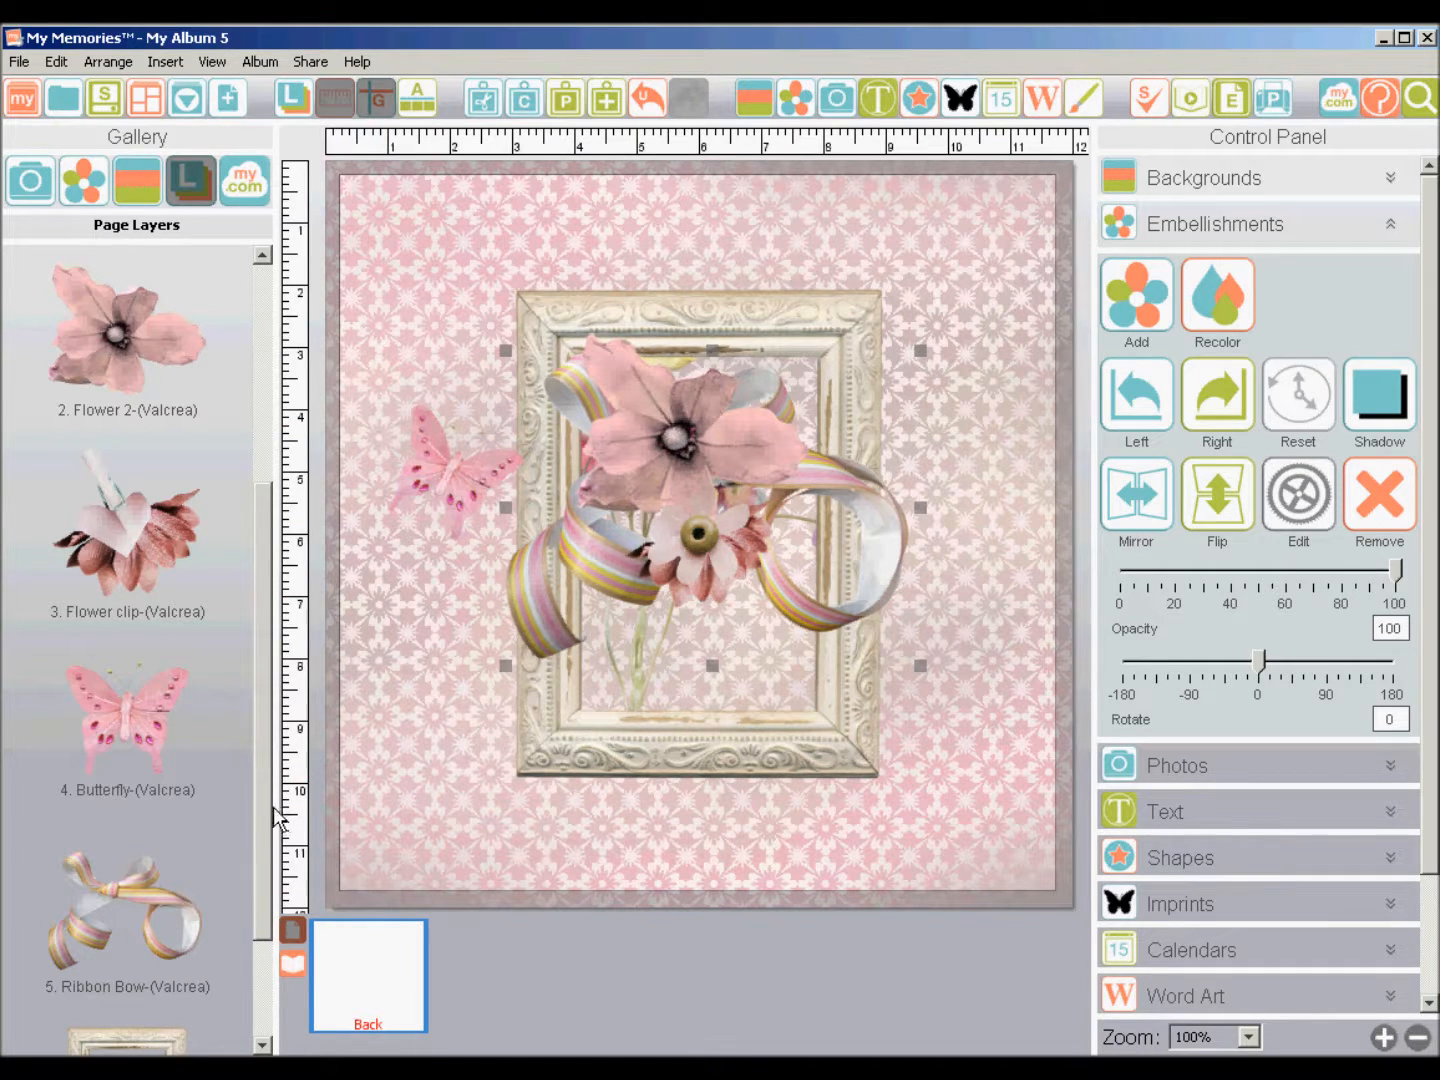
scroll(up, 3)
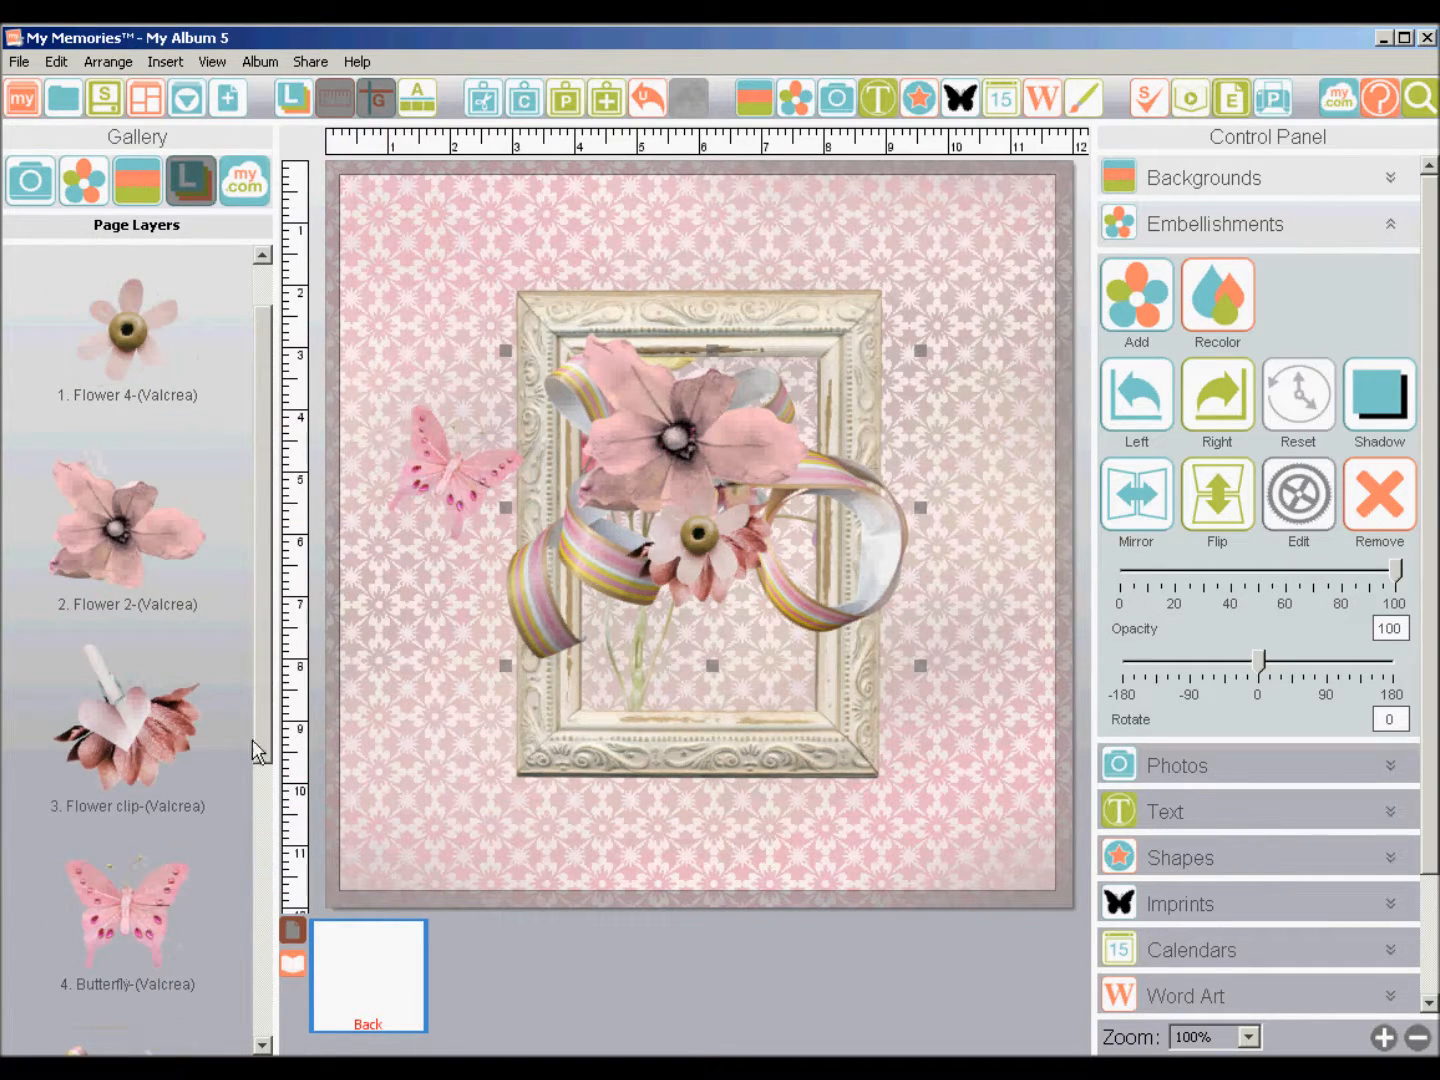
scroll(down, 3)
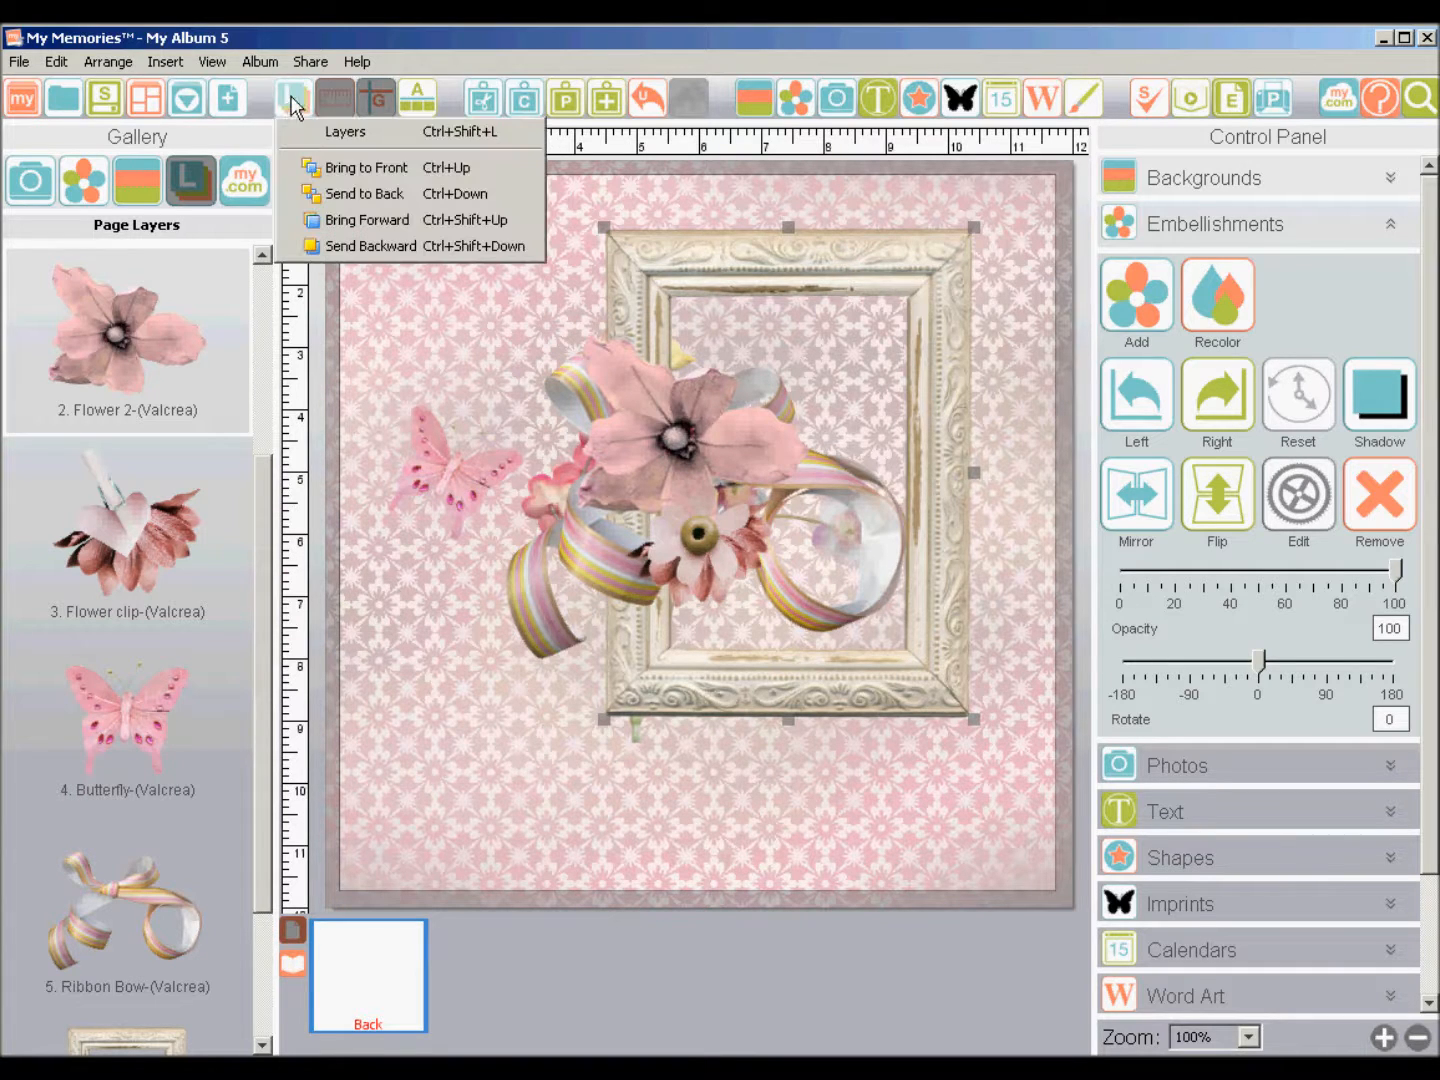
mouse_move(345, 131)
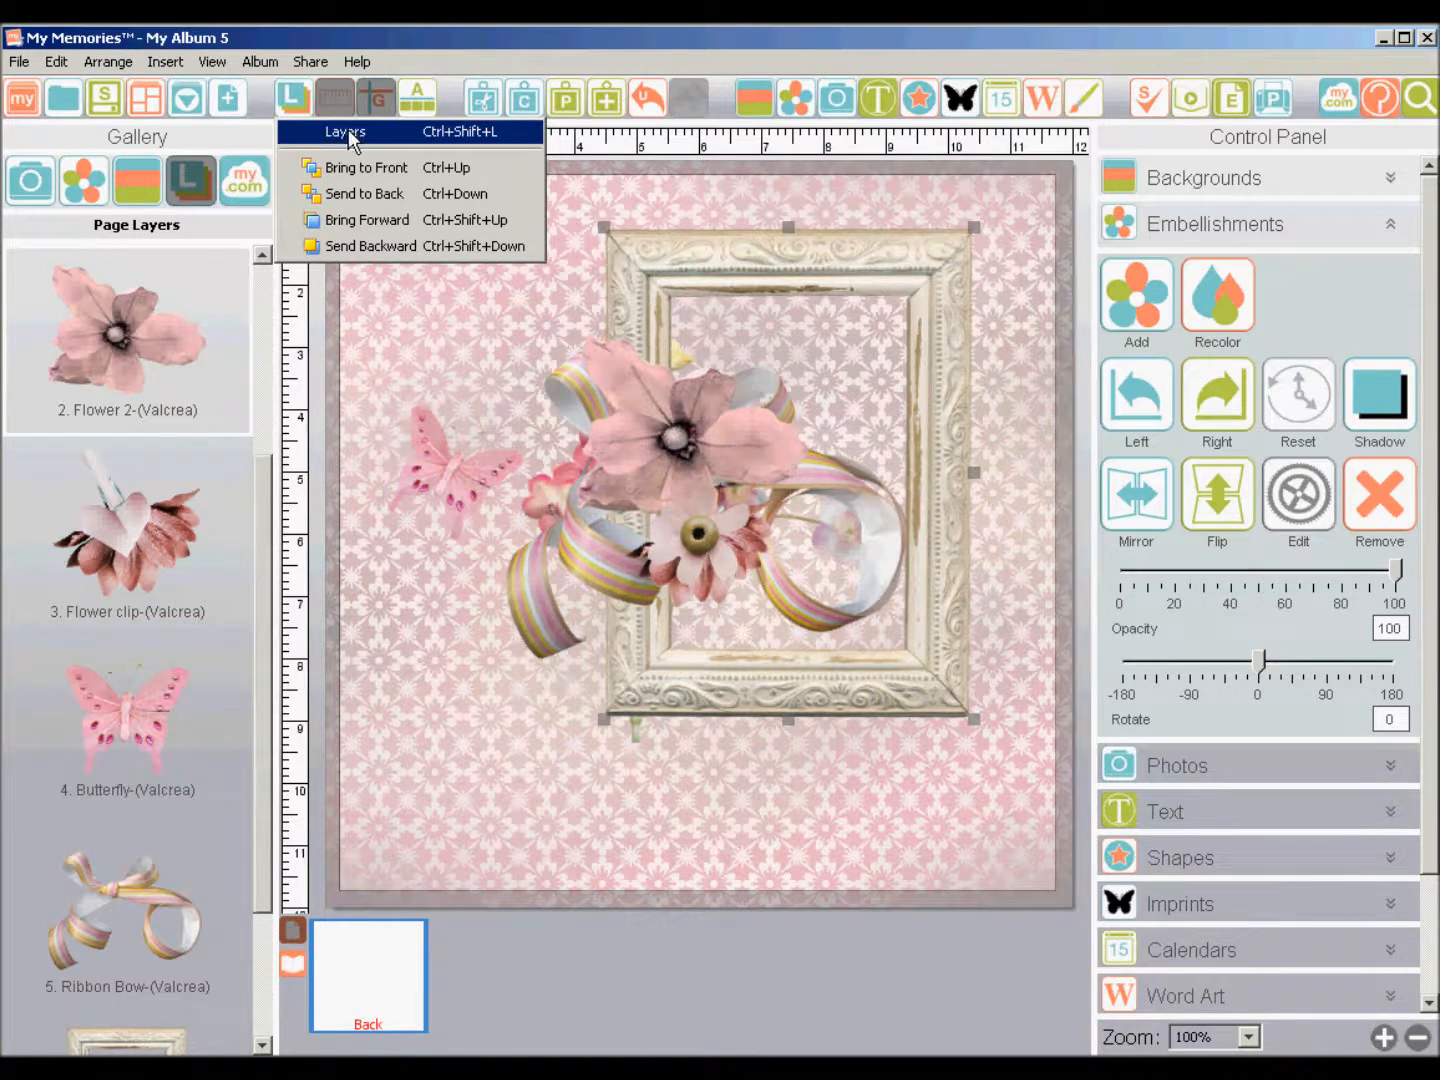
In the Layers dialog, place Flowers second in the Page Objects order.
click(345, 131)
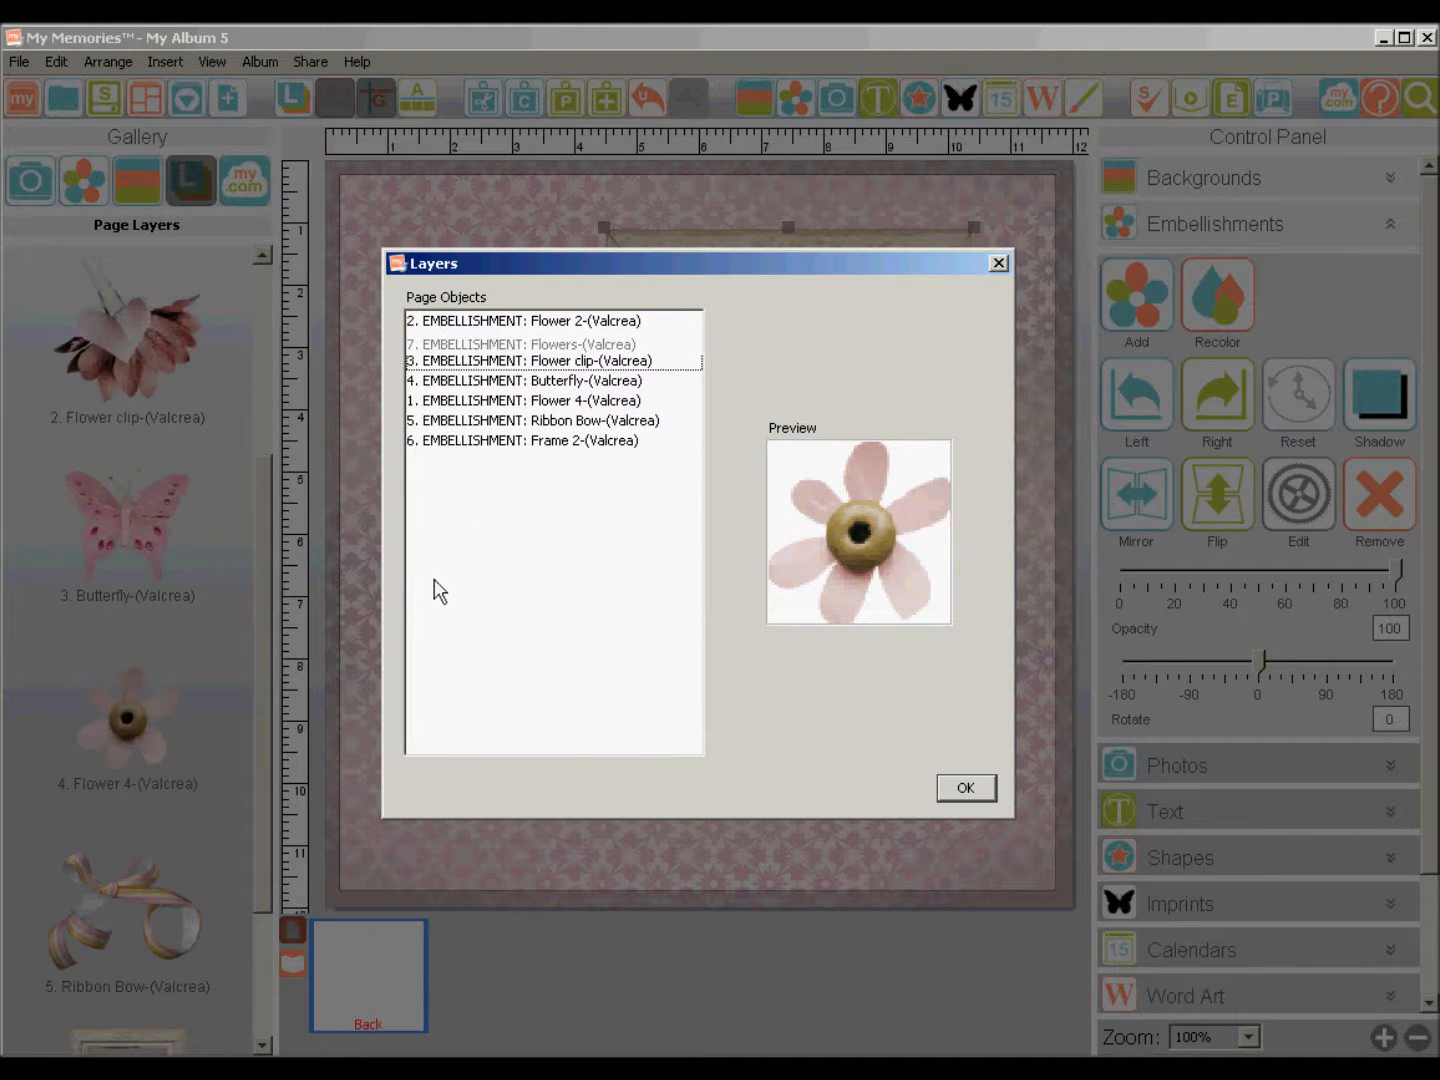
click(520, 340)
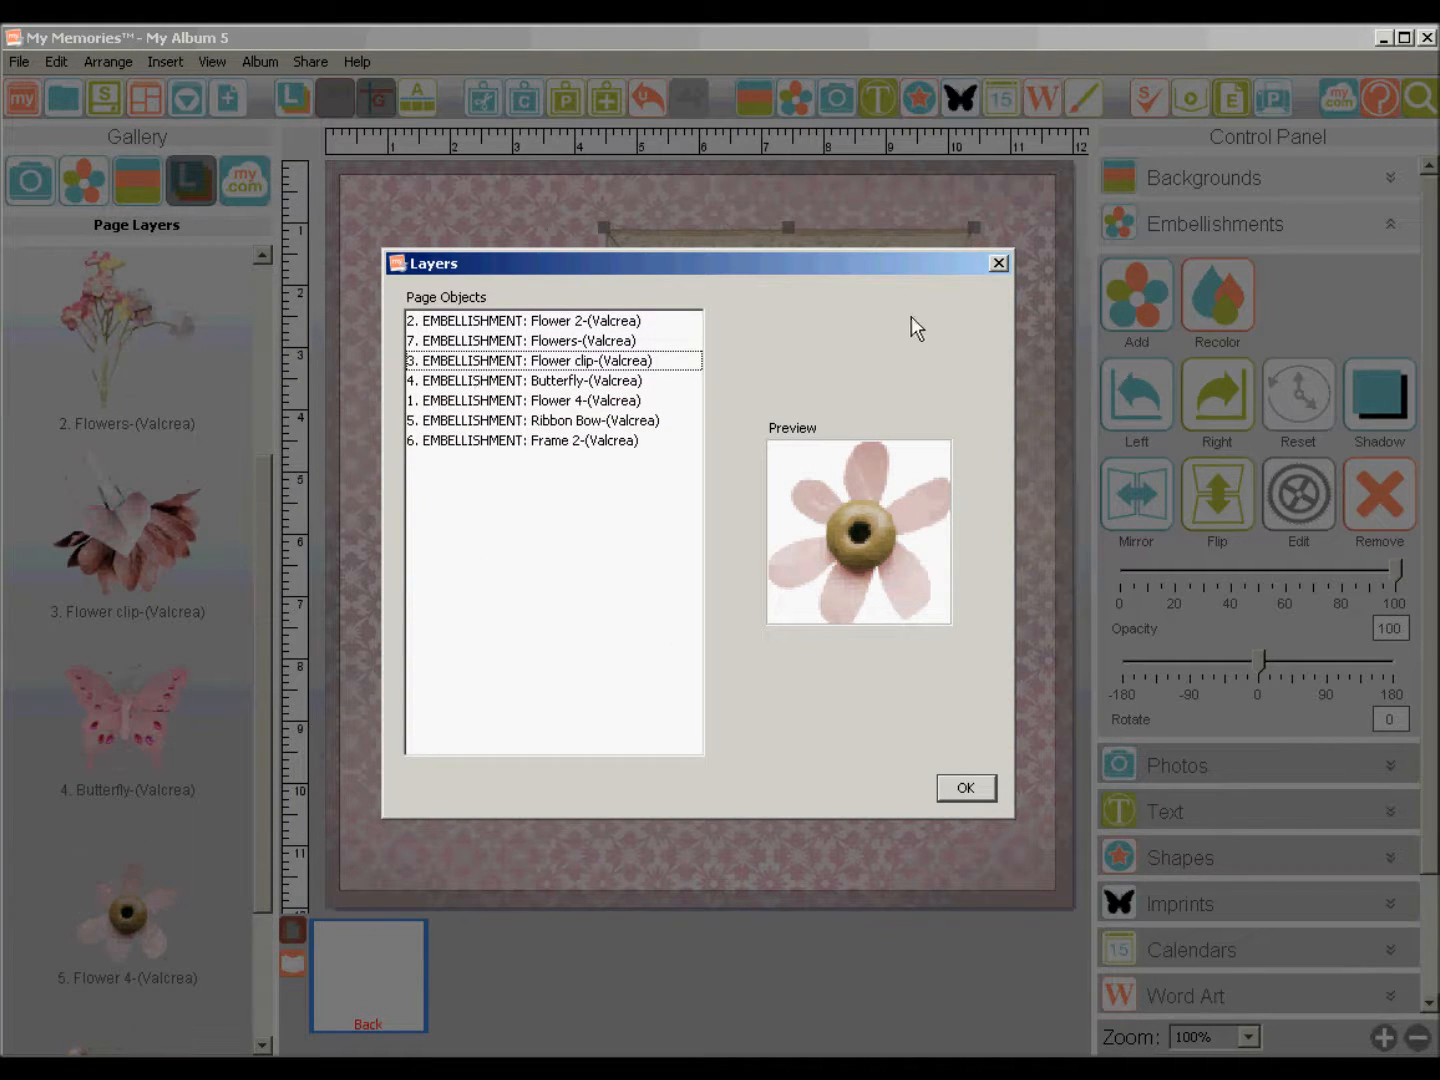
click(963, 787)
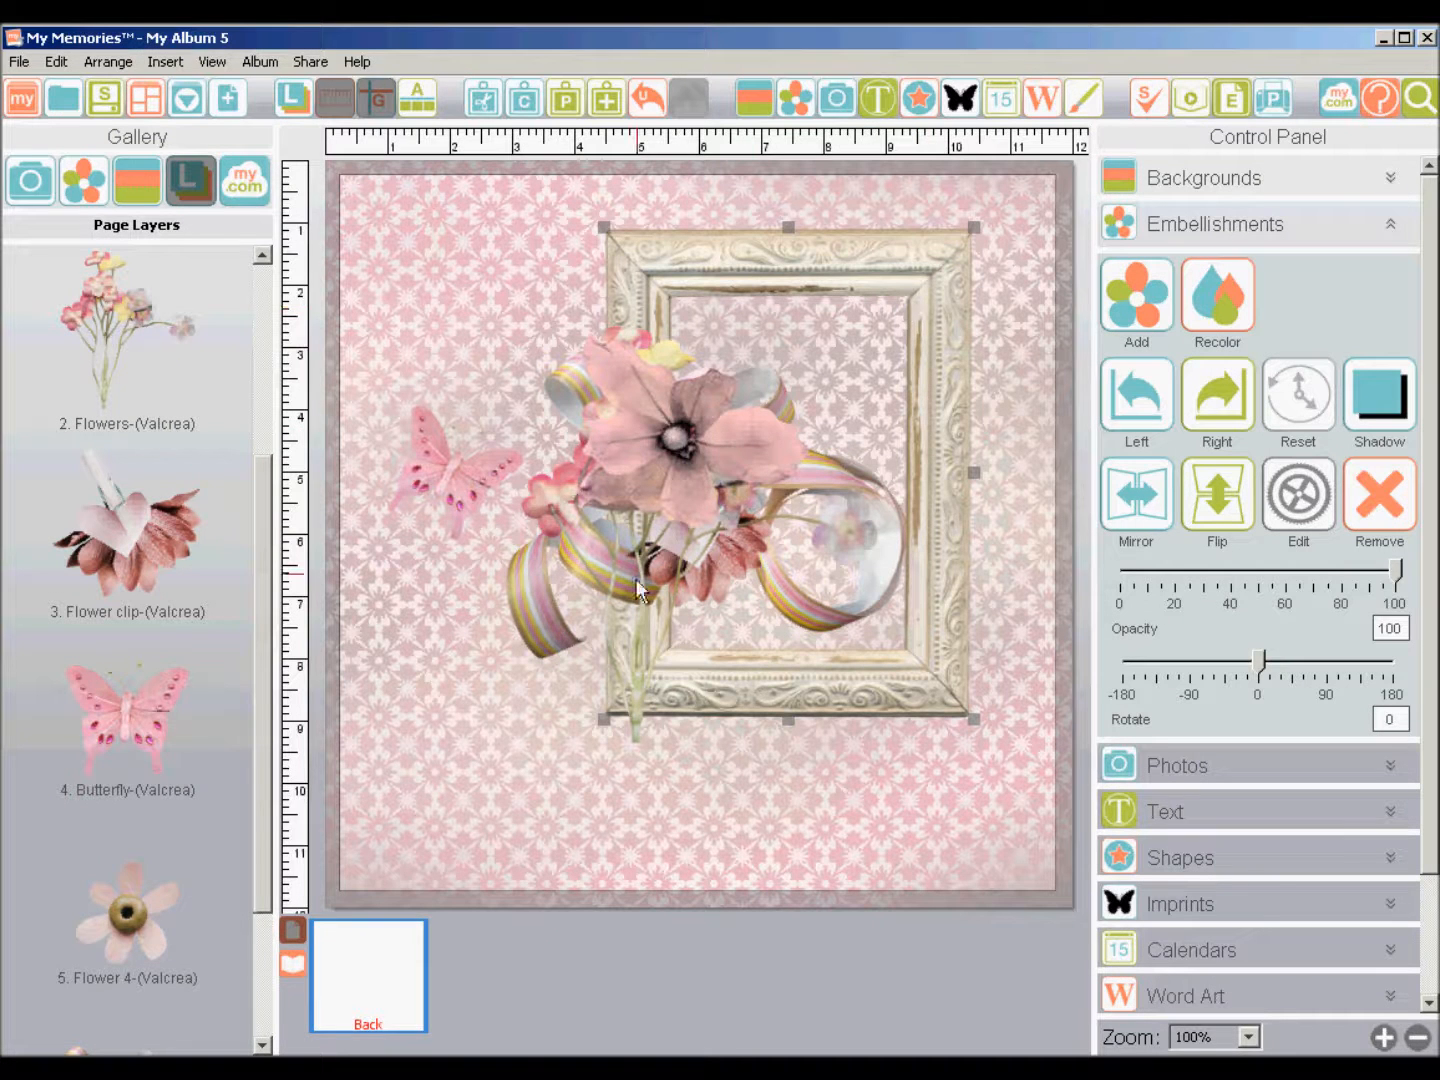
mouse_move(715, 718)
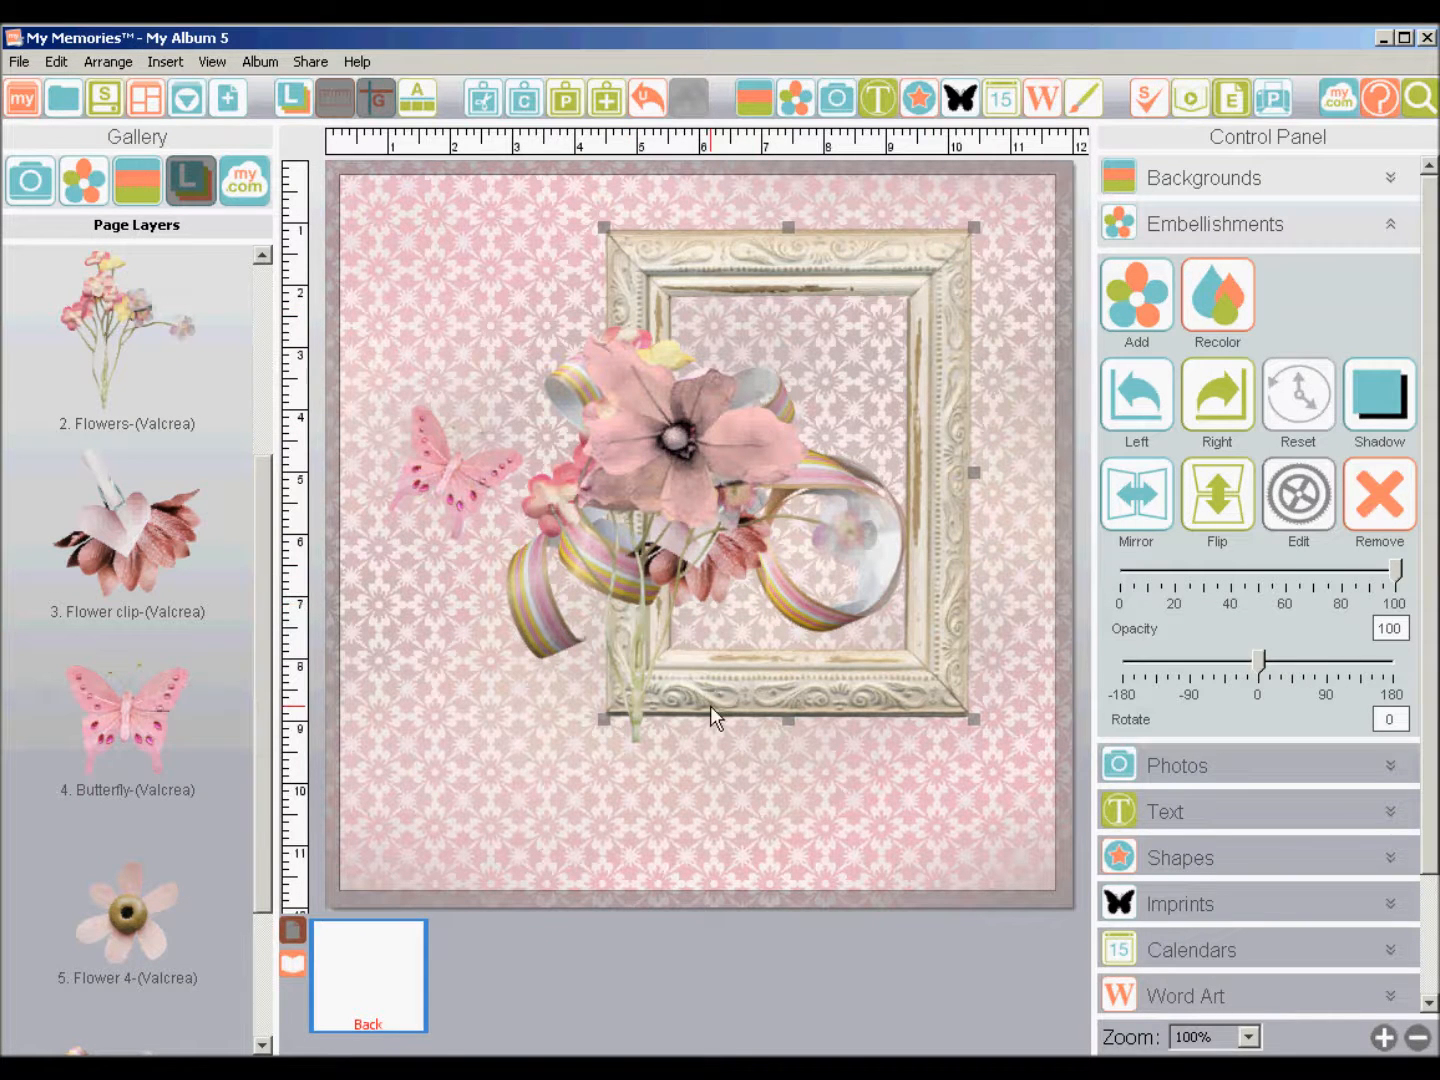